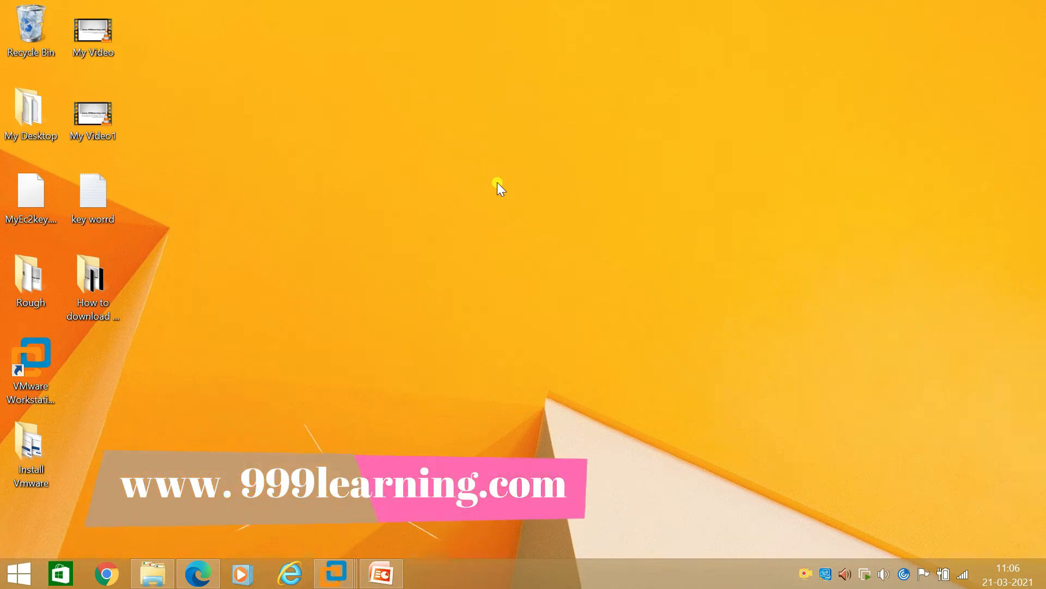
# - Refresh the desktop, then open the putty.org 'Download PuTTY' result in Chrome
pyautogui.rightClick(499, 186)
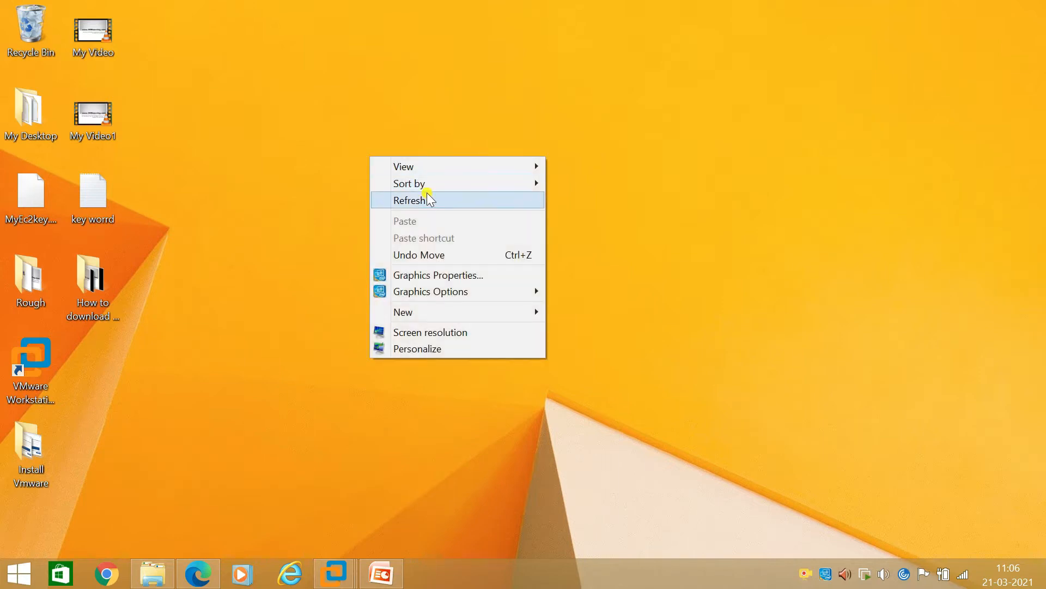
pyautogui.click(409, 200)
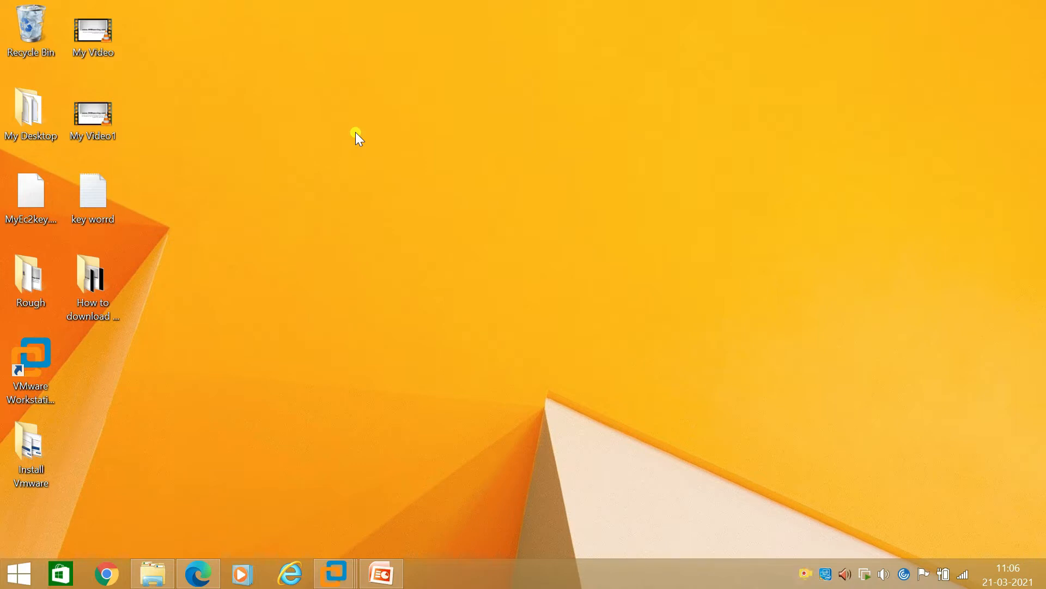
pyautogui.moveTo(134, 551)
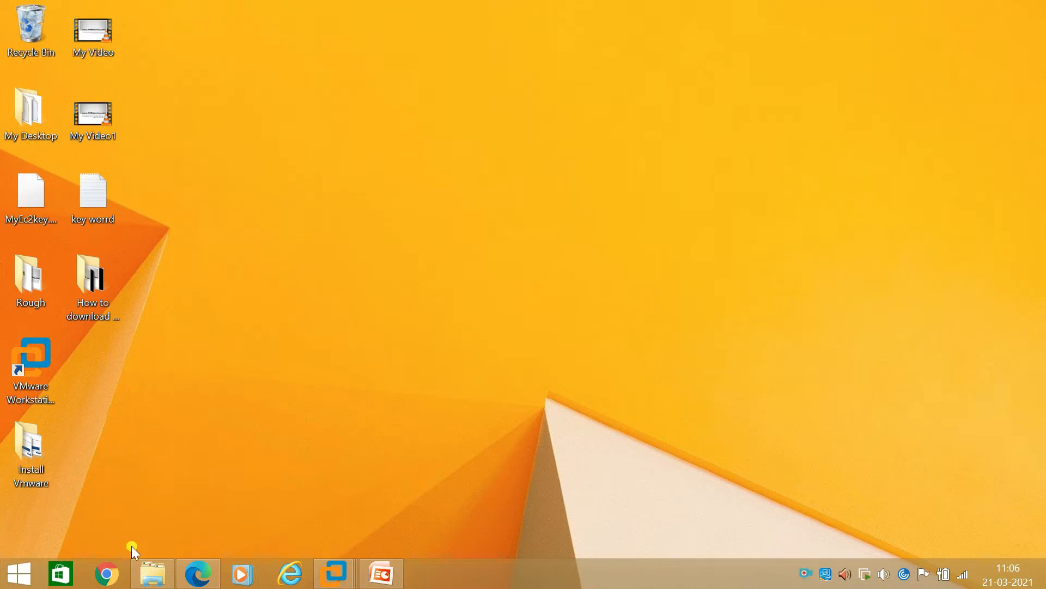
pyautogui.moveTo(184, 354)
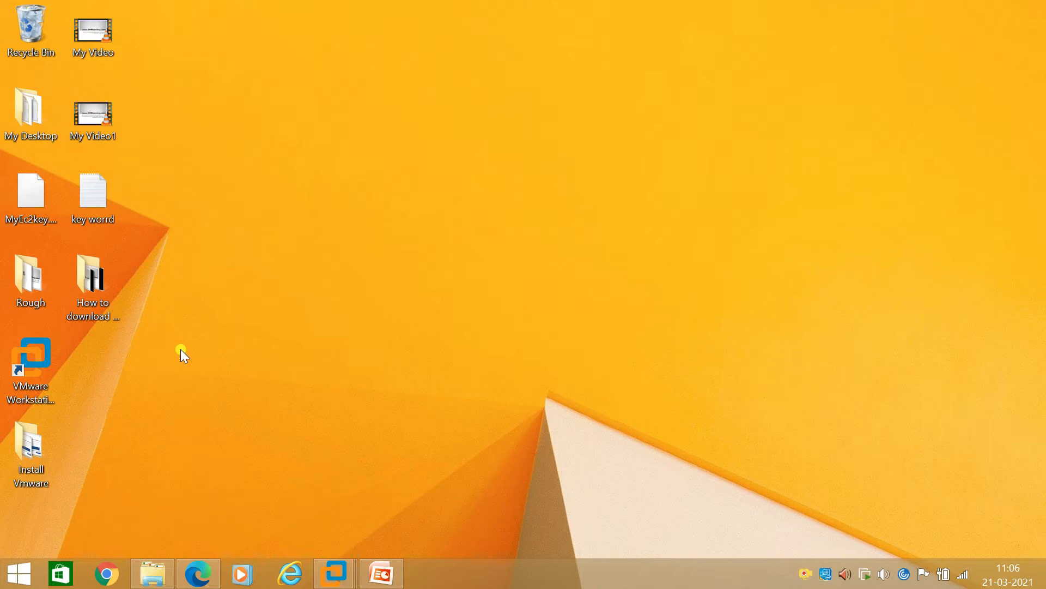
pyautogui.click(106, 572)
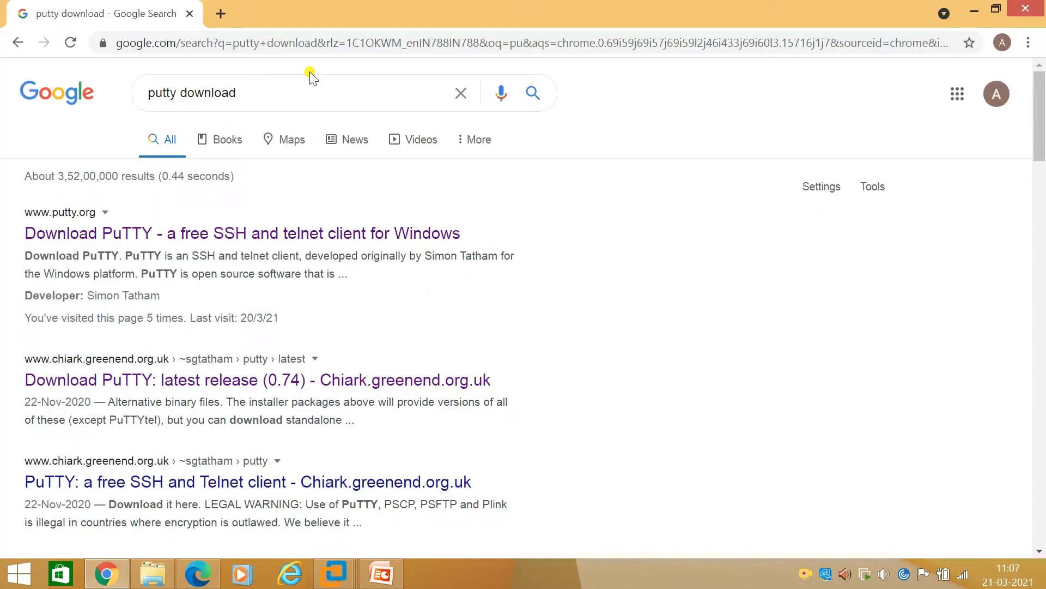
pyautogui.click(275, 93)
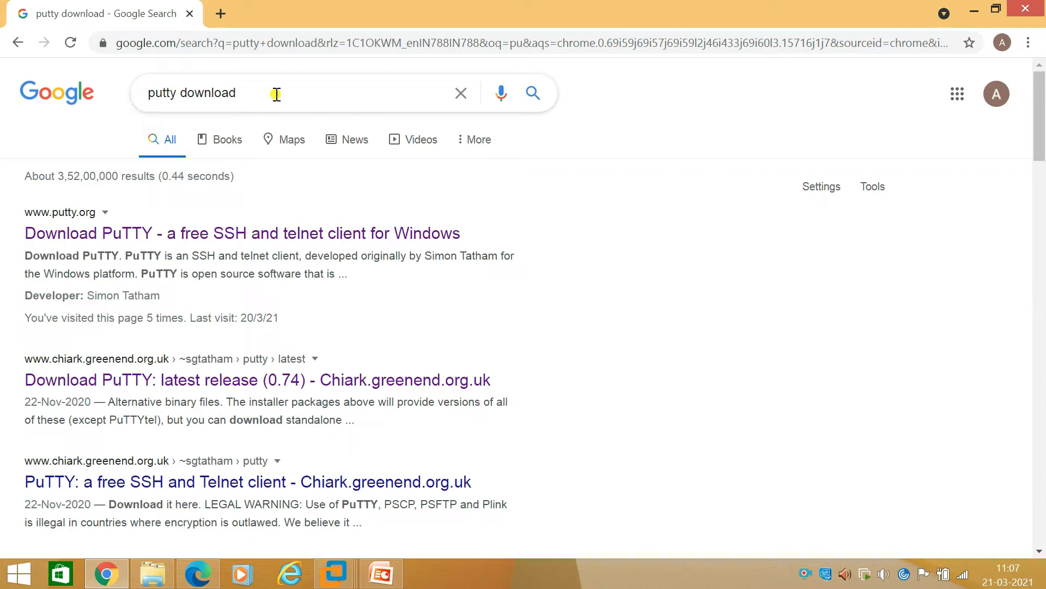
pyautogui.moveTo(38, 233)
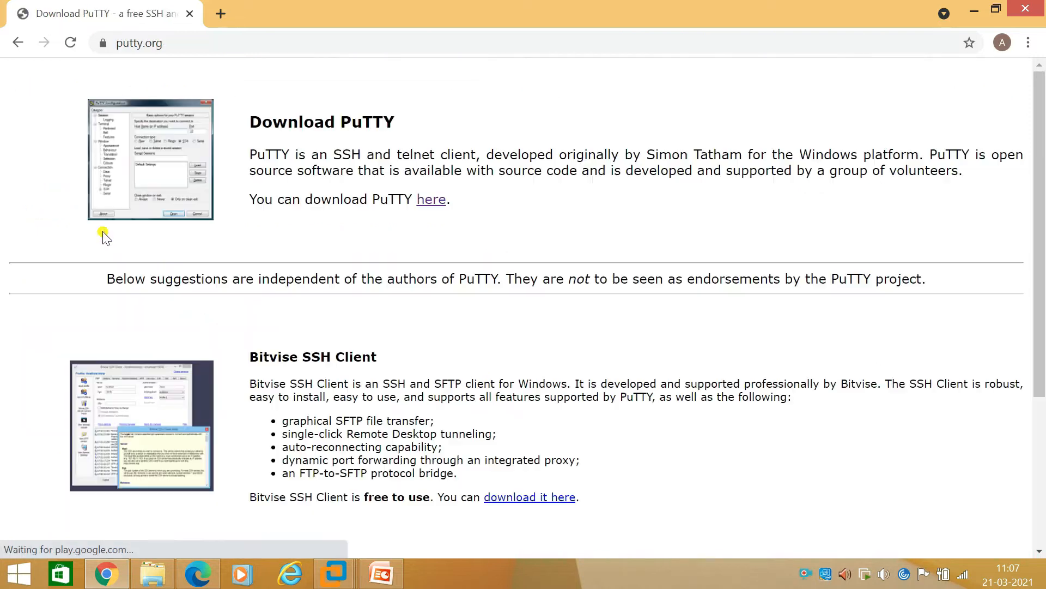
pyautogui.moveTo(374, 285)
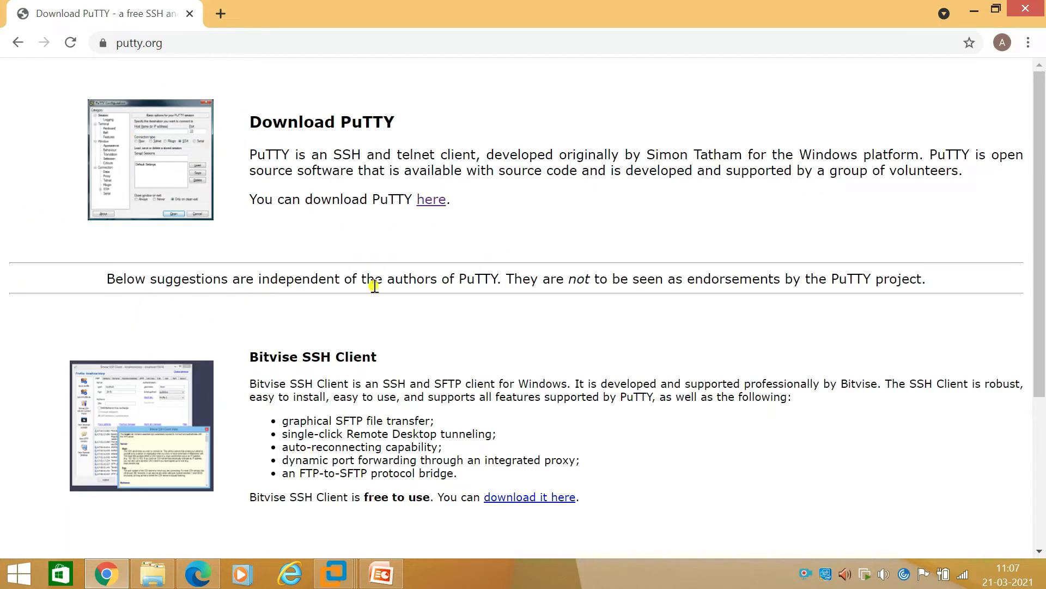
pyautogui.moveTo(230, 203)
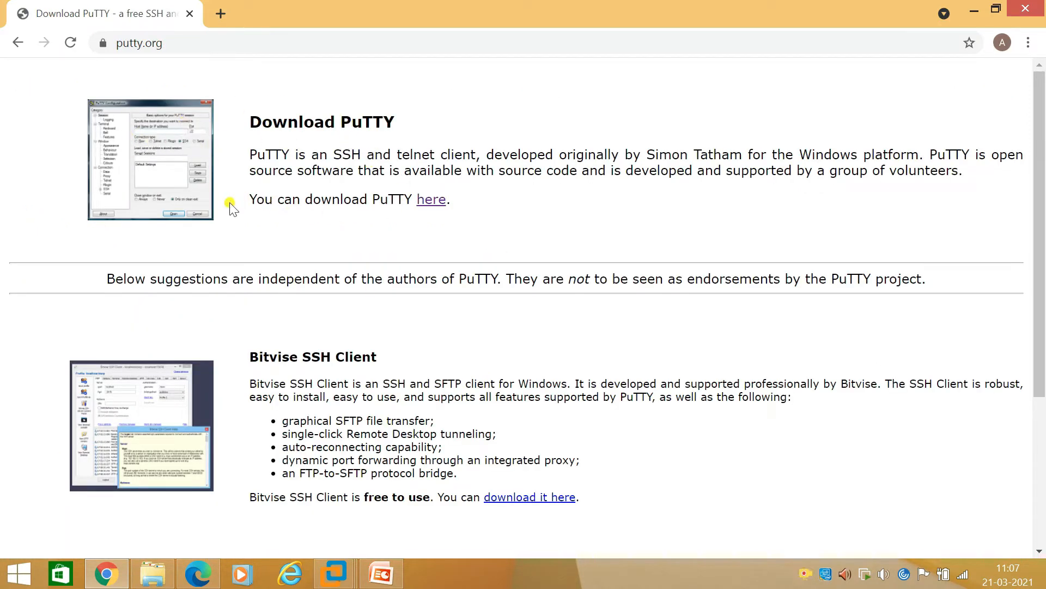
pyautogui.moveTo(256, 202)
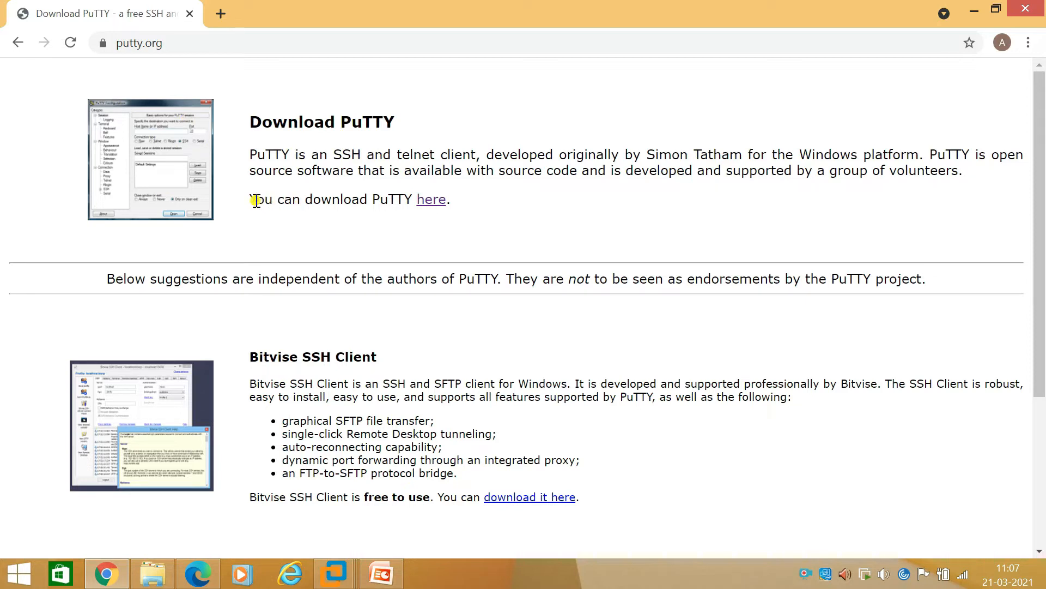
# - Download putty-64bit-0.74-installer.msi from PuTTY's latest release links page
pyautogui.click(430, 199)
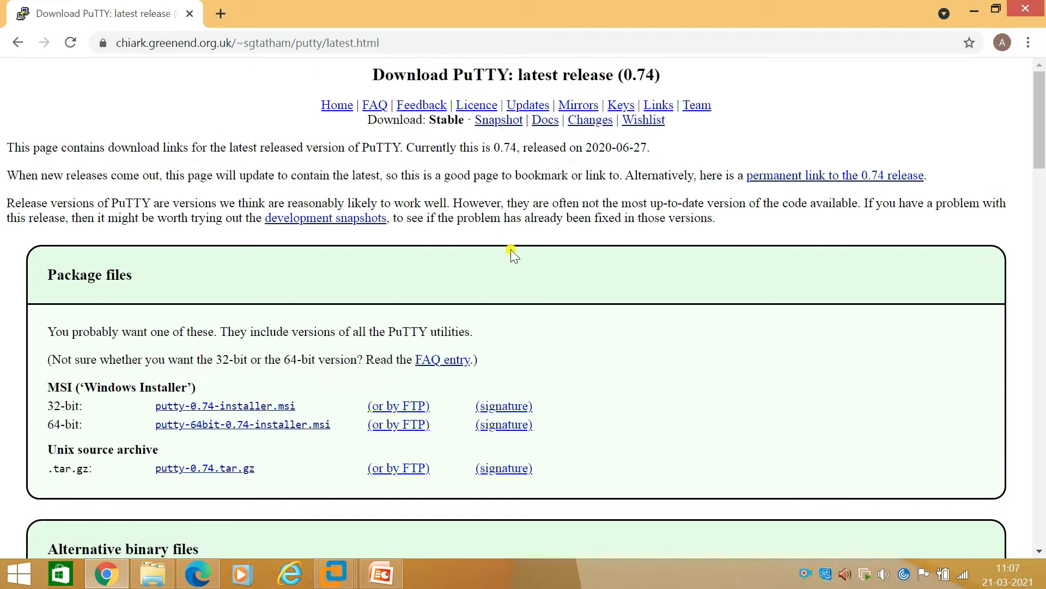
pyautogui.scroll(-3)
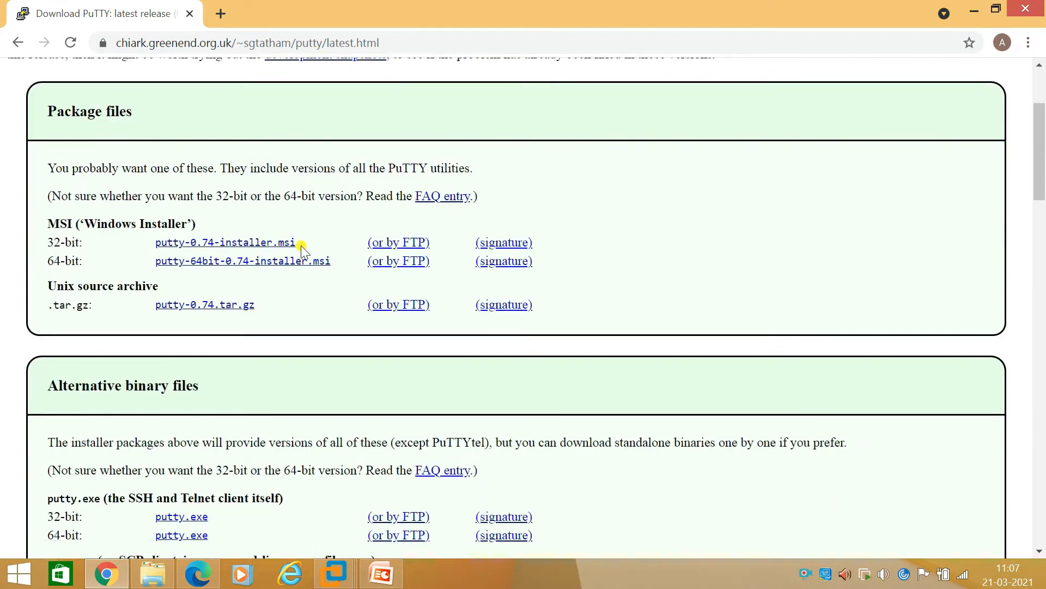
pyautogui.scroll(-3)
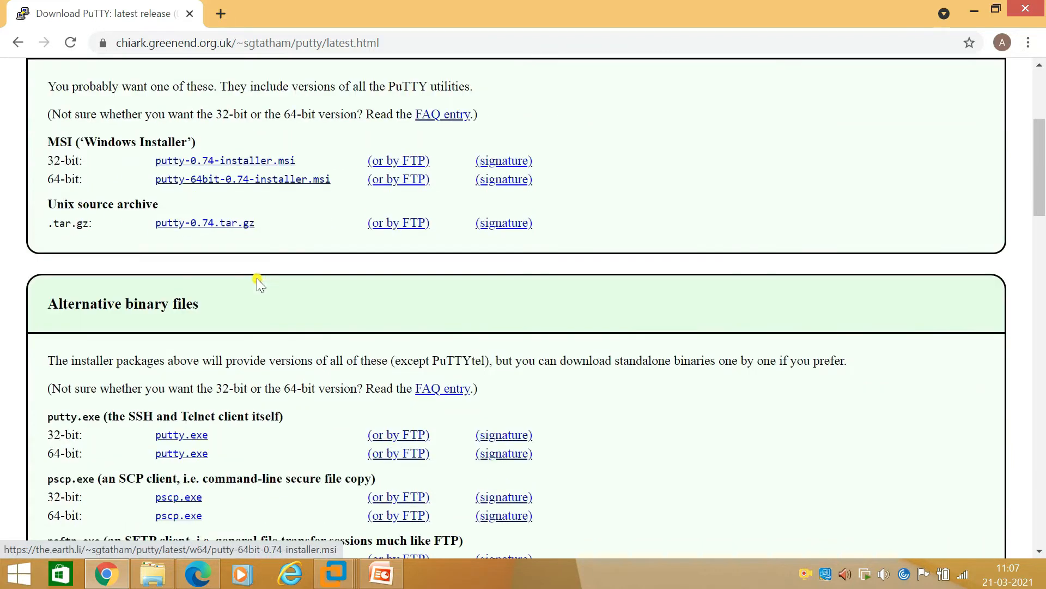
pyautogui.moveTo(104, 447)
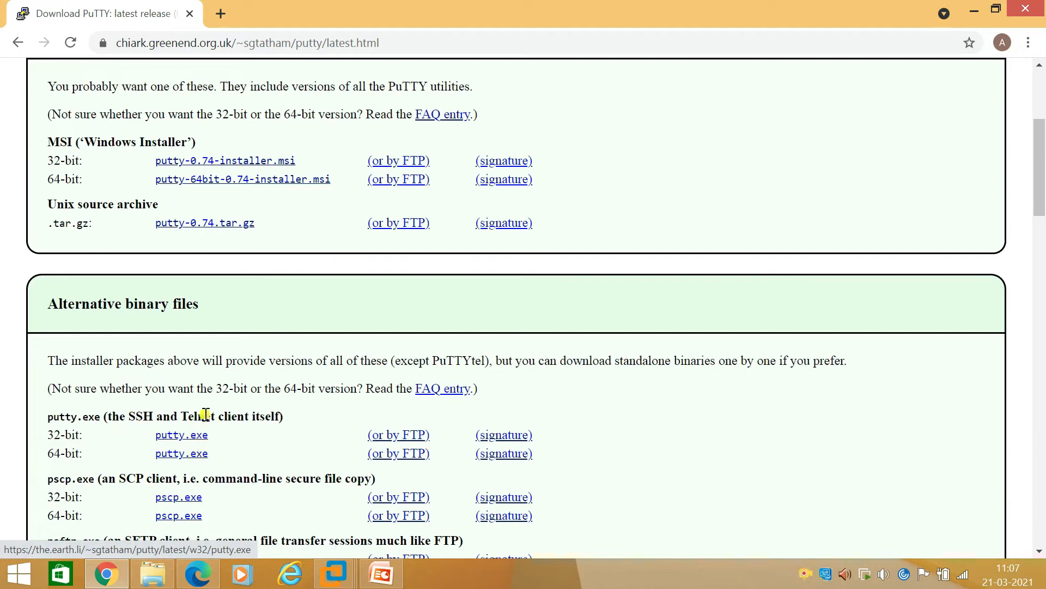
pyautogui.scroll(3)
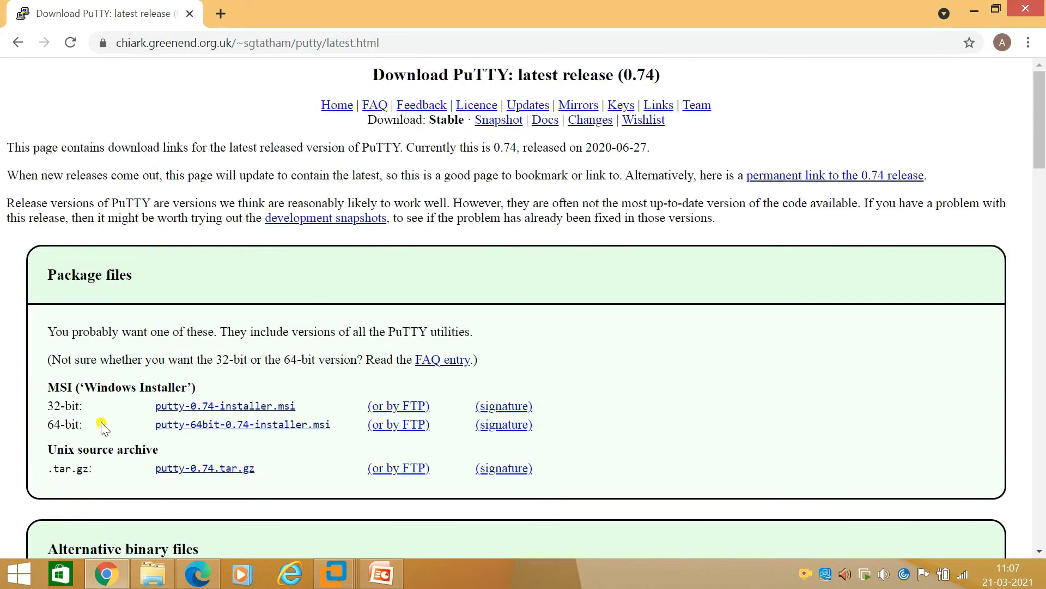
pyautogui.moveTo(284, 431)
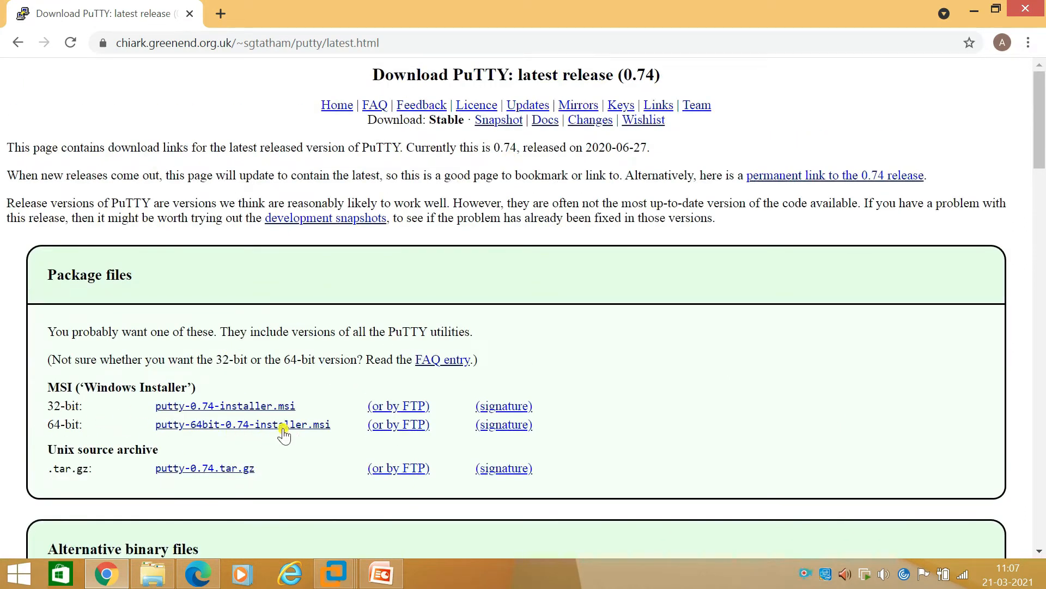
pyautogui.moveTo(215, 430)
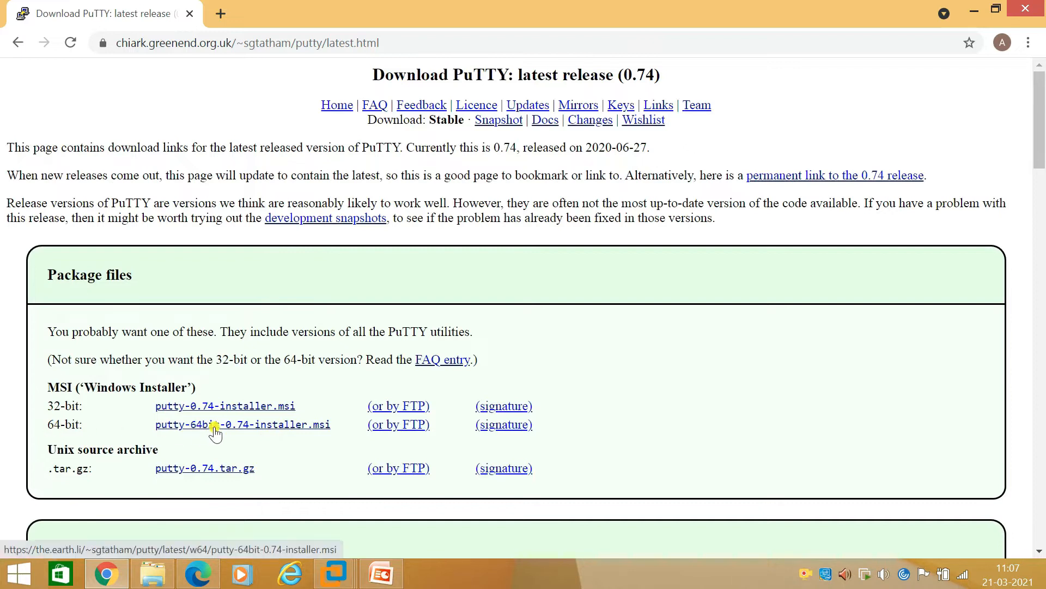
pyautogui.click(242, 424)
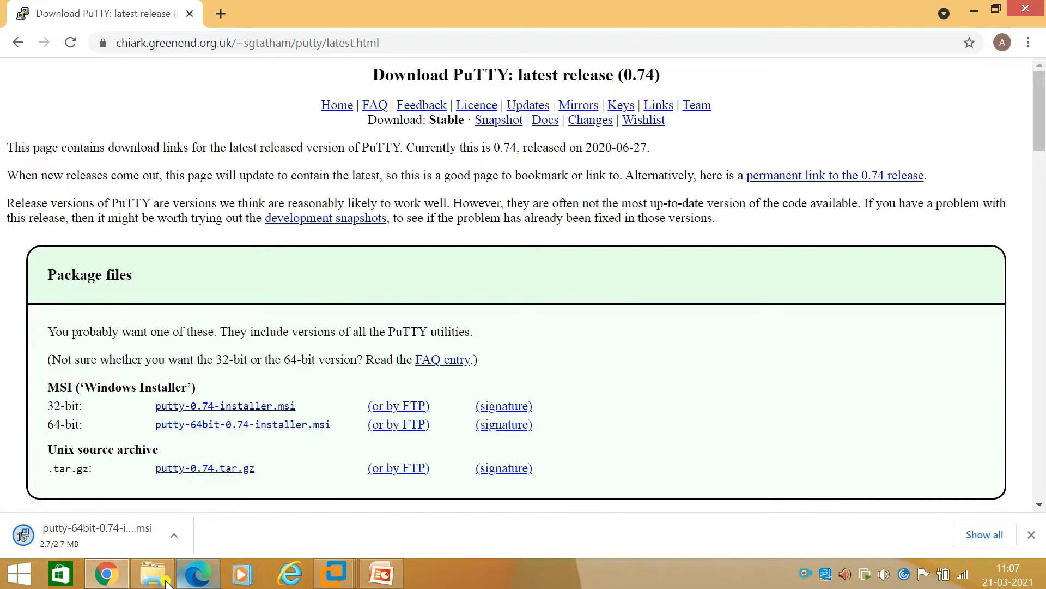
# - Install PuTTY 0.74 64-bit from Downloads with default folder and features, skipping the README
pyautogui.click(153, 573)
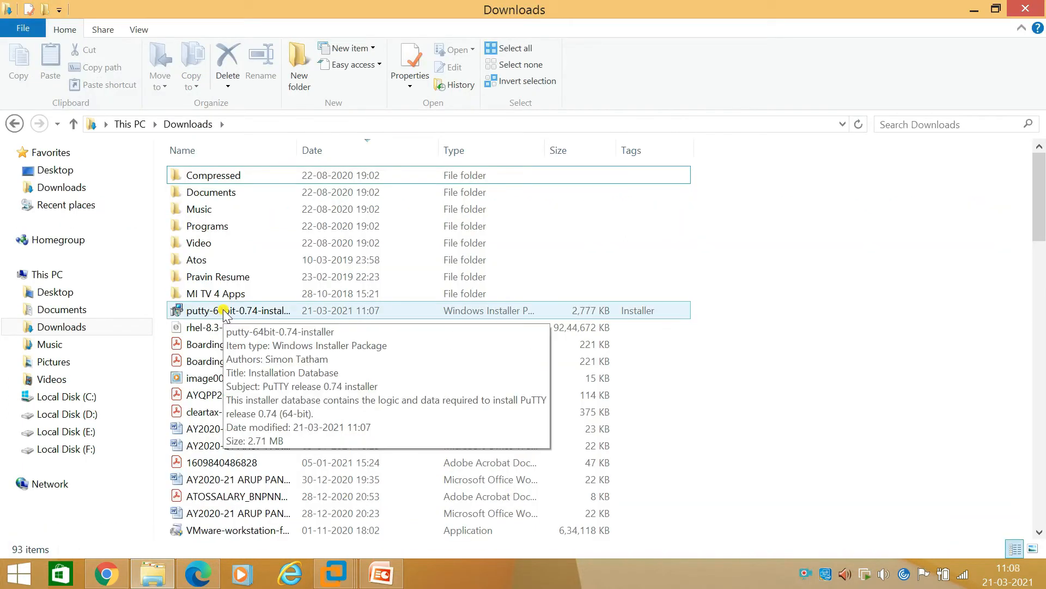
pyautogui.rightClick(237, 310)
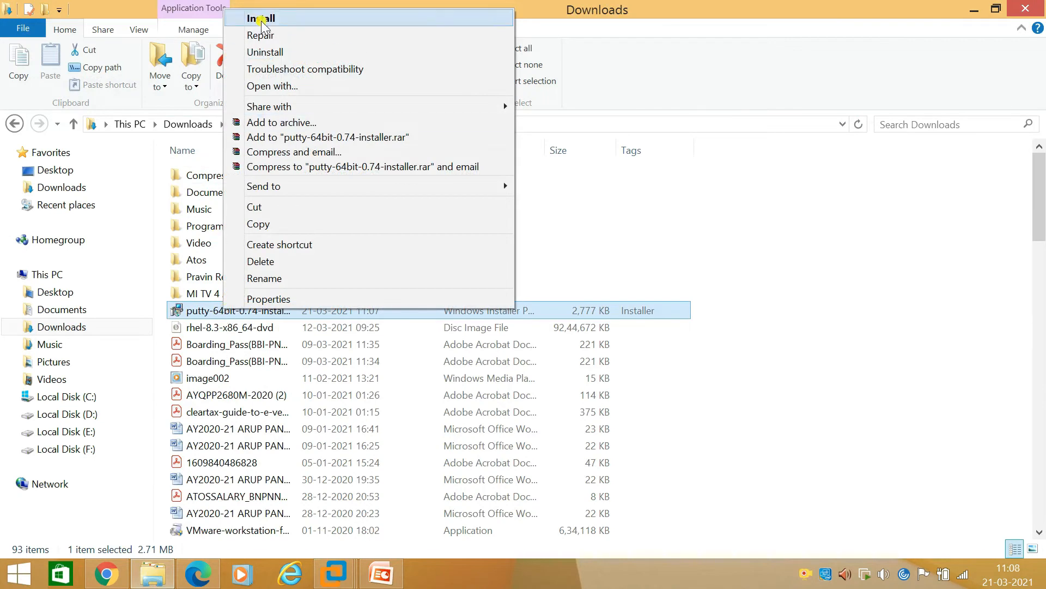
pyautogui.click(260, 18)
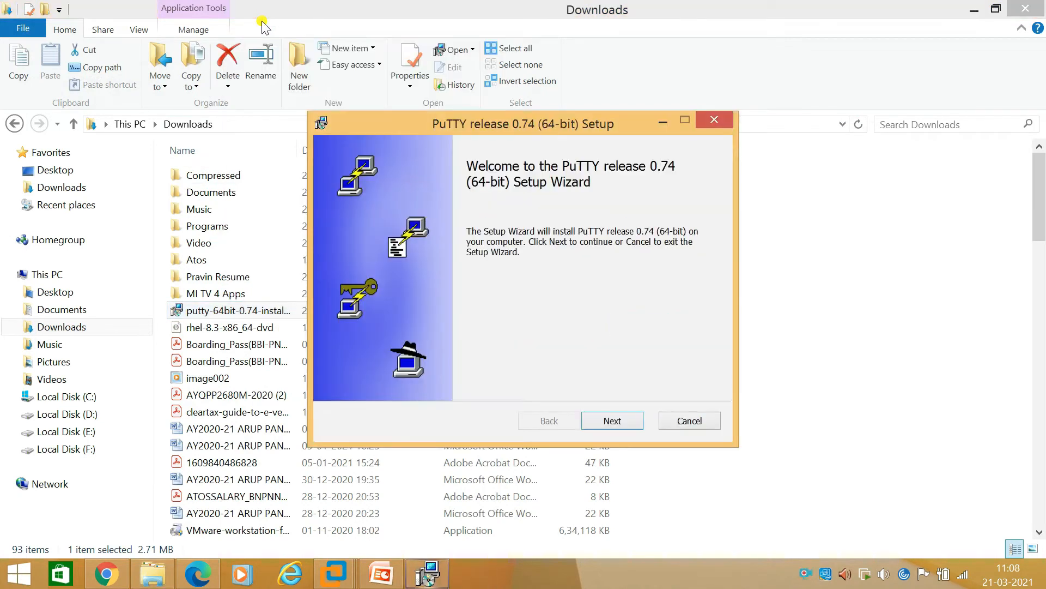
pyautogui.click(611, 420)
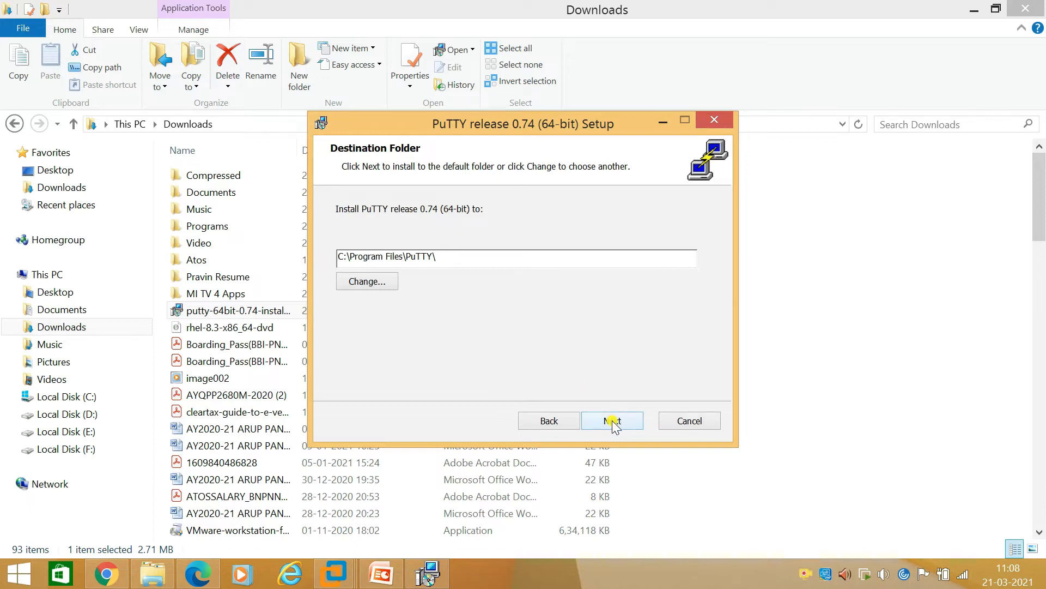
pyautogui.click(611, 420)
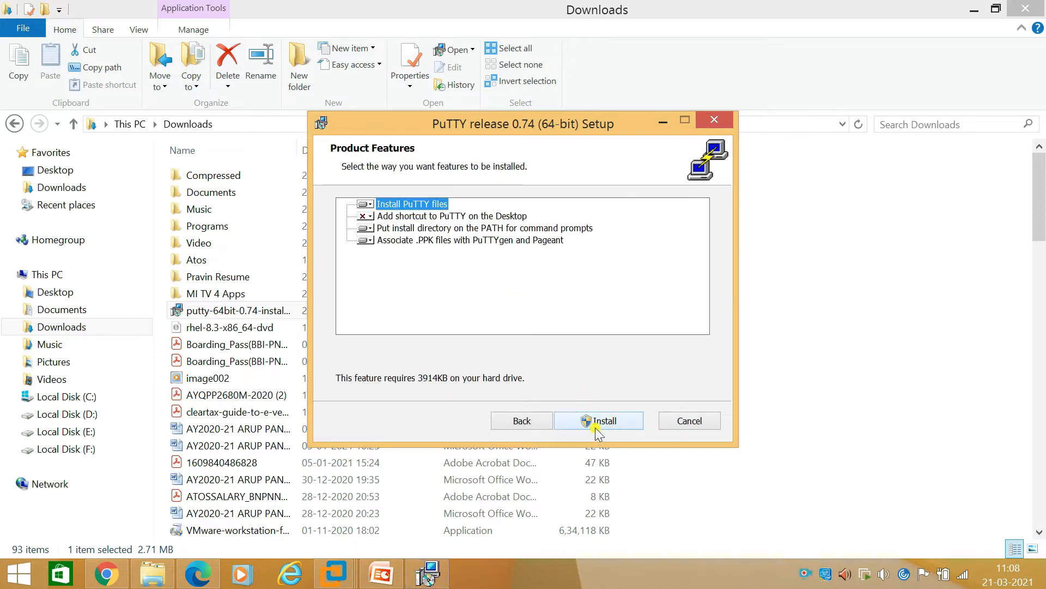
pyautogui.click(598, 421)
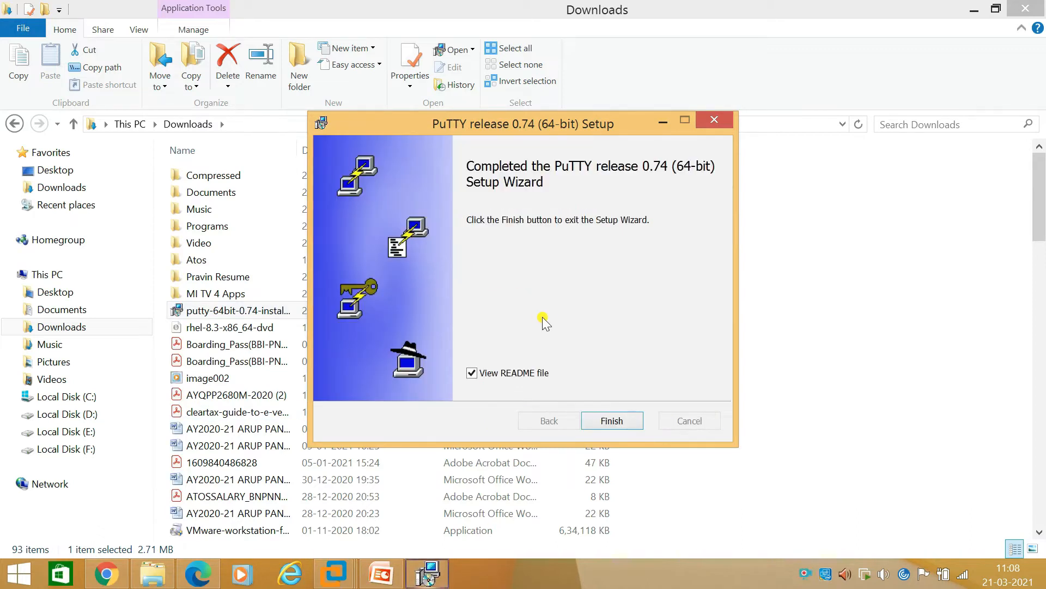
pyautogui.click(471, 373)
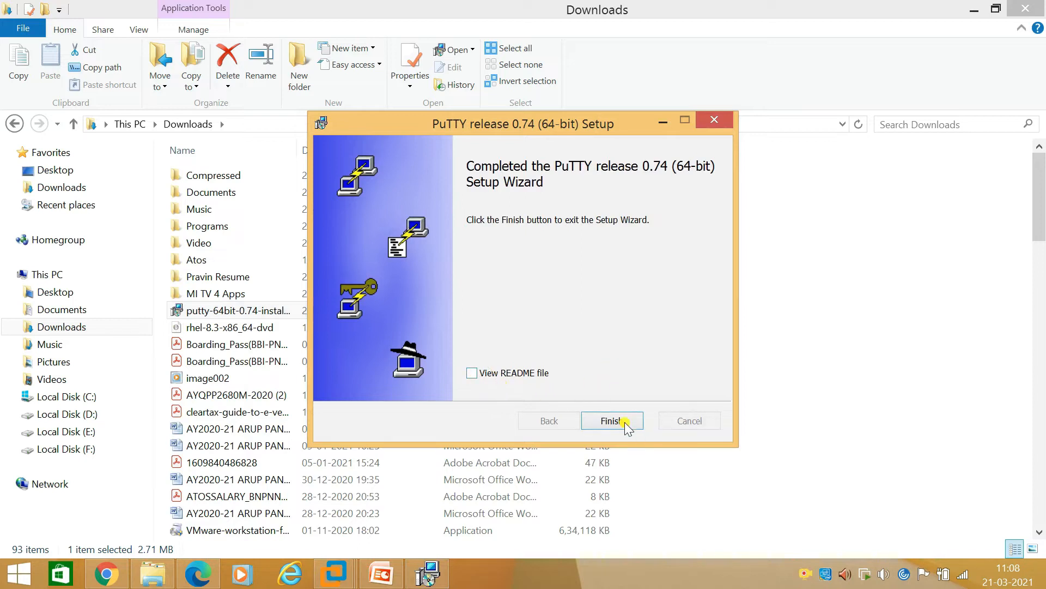
pyautogui.click(609, 420)
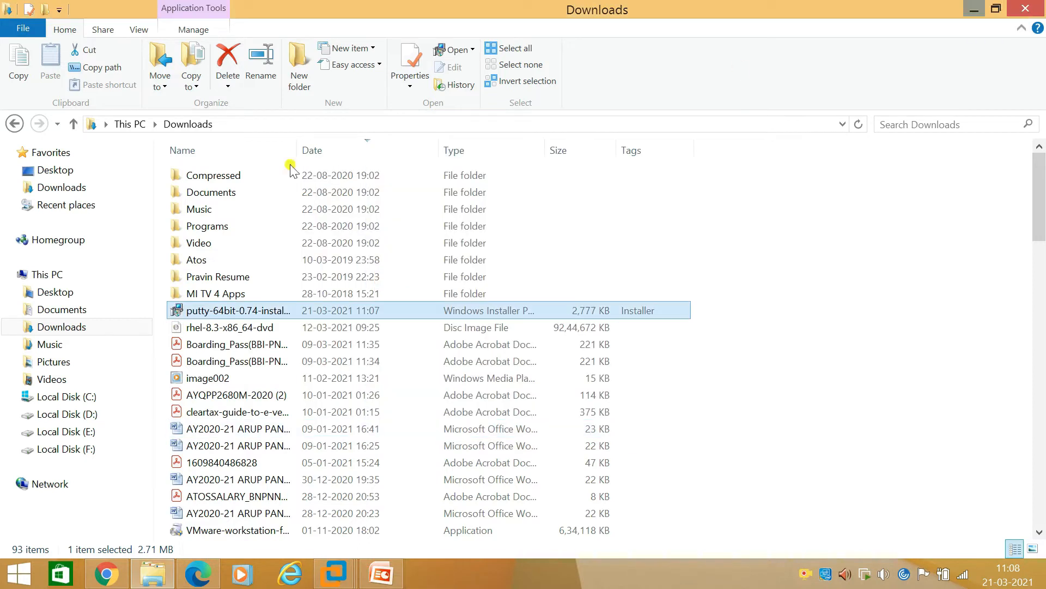
# - Send putty from C:\Program Files\PuTTY to the desktop as a shortcut
pyautogui.click(66, 396)
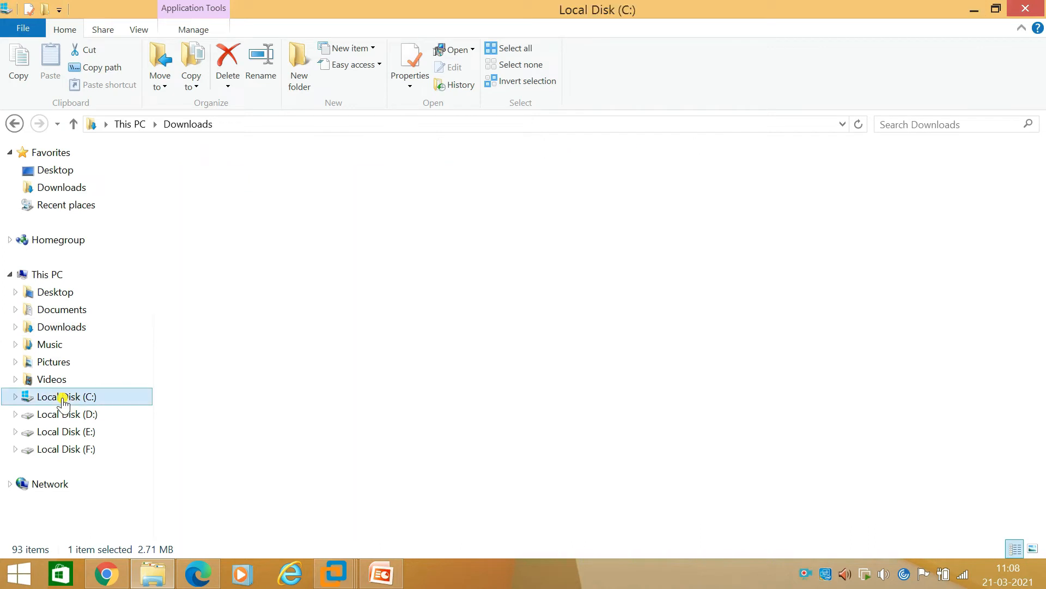
pyautogui.doubleClick(66, 396)
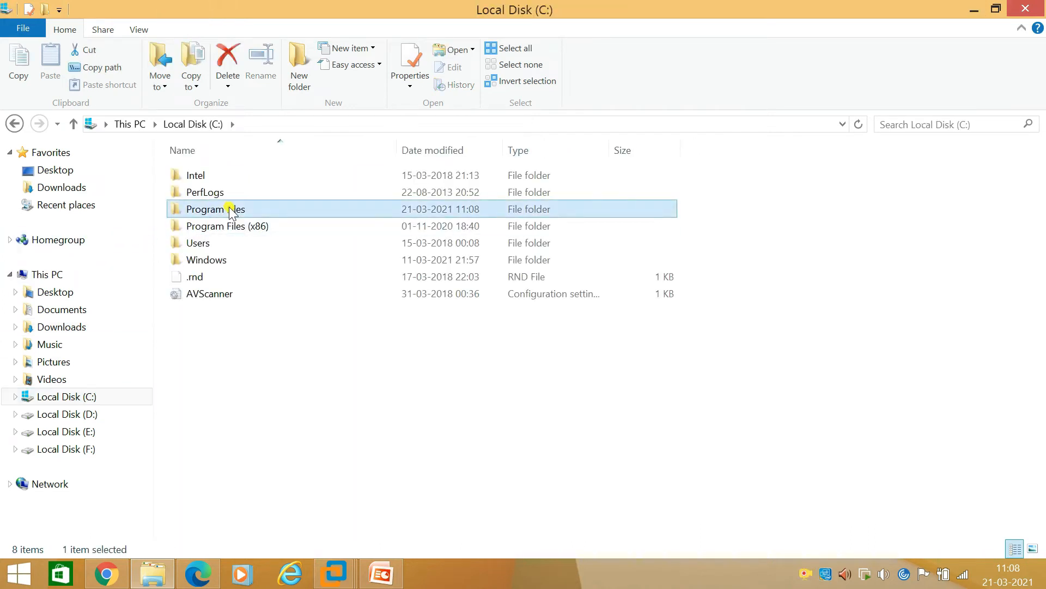
pyautogui.doubleClick(215, 209)
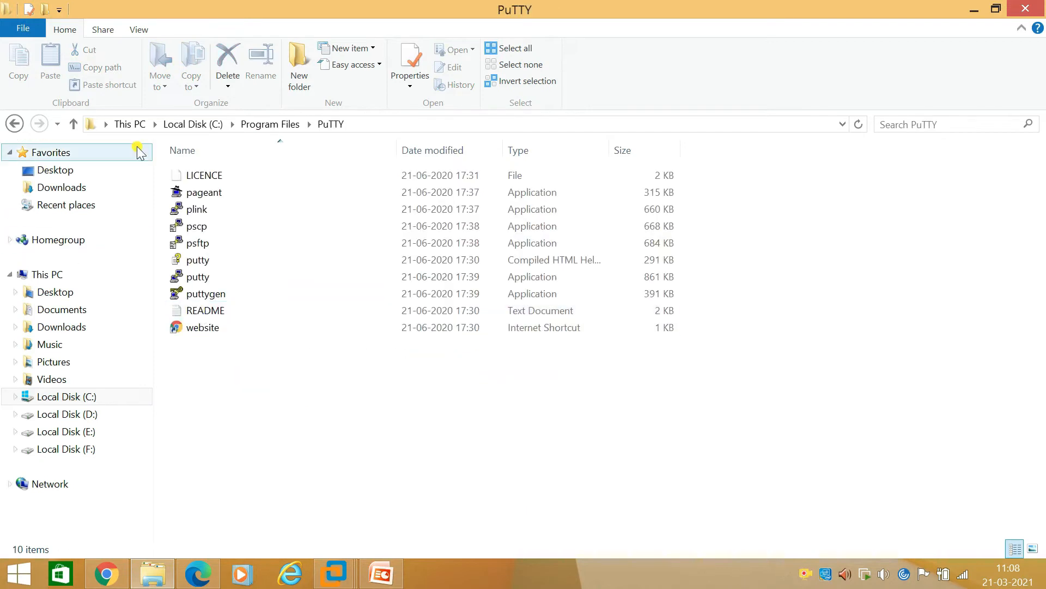
pyautogui.rightClick(198, 276)
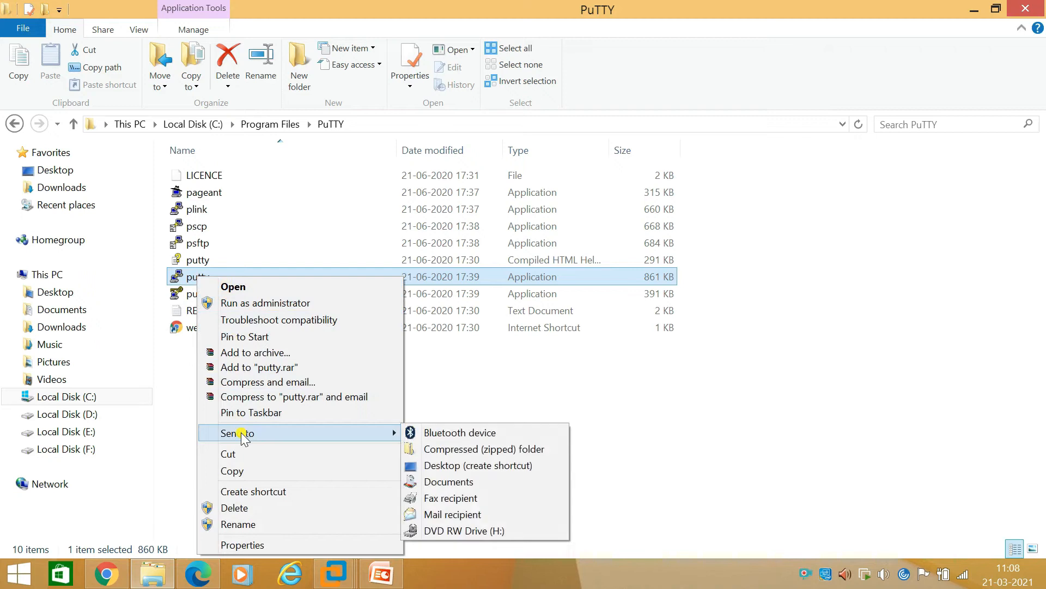
pyautogui.moveTo(478, 465)
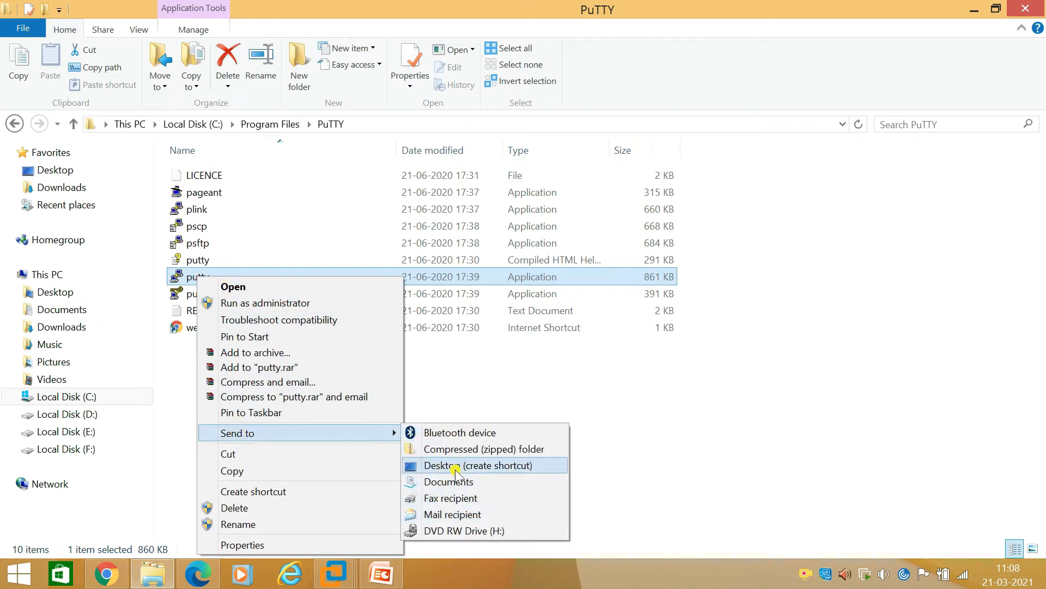
pyautogui.click(479, 465)
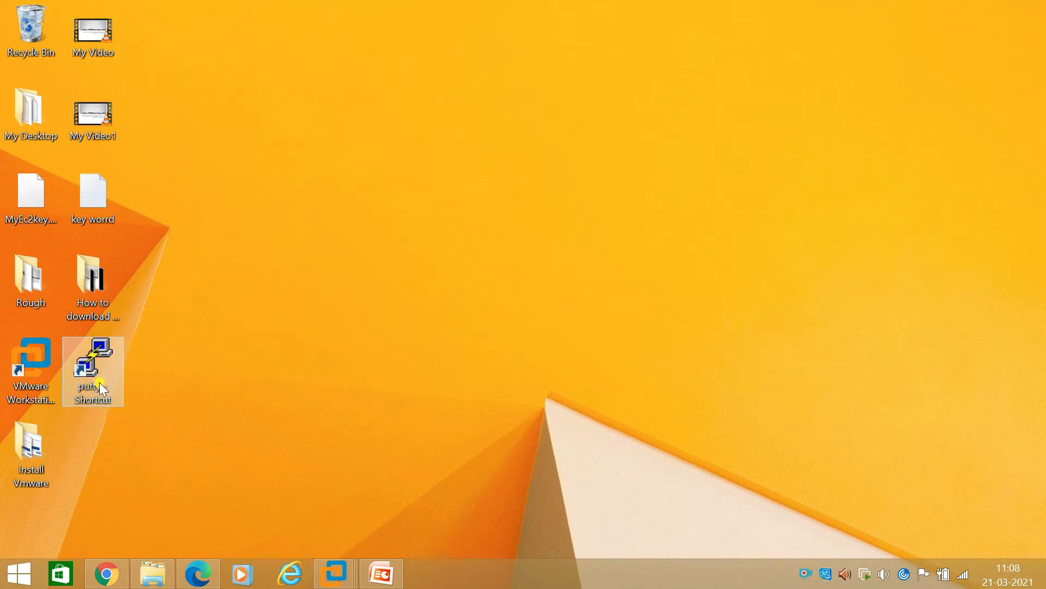
# - Refresh the desktop and bring VMware Workstation with RHEL 8.3-Custom to the front
pyautogui.doubleClick(92, 364)
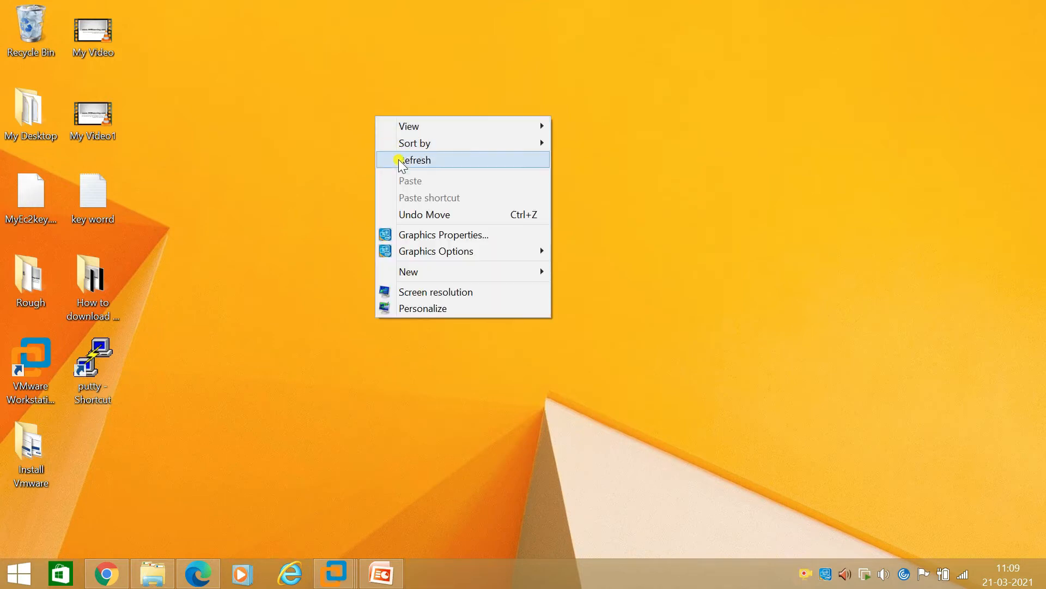
pyautogui.click(332, 572)
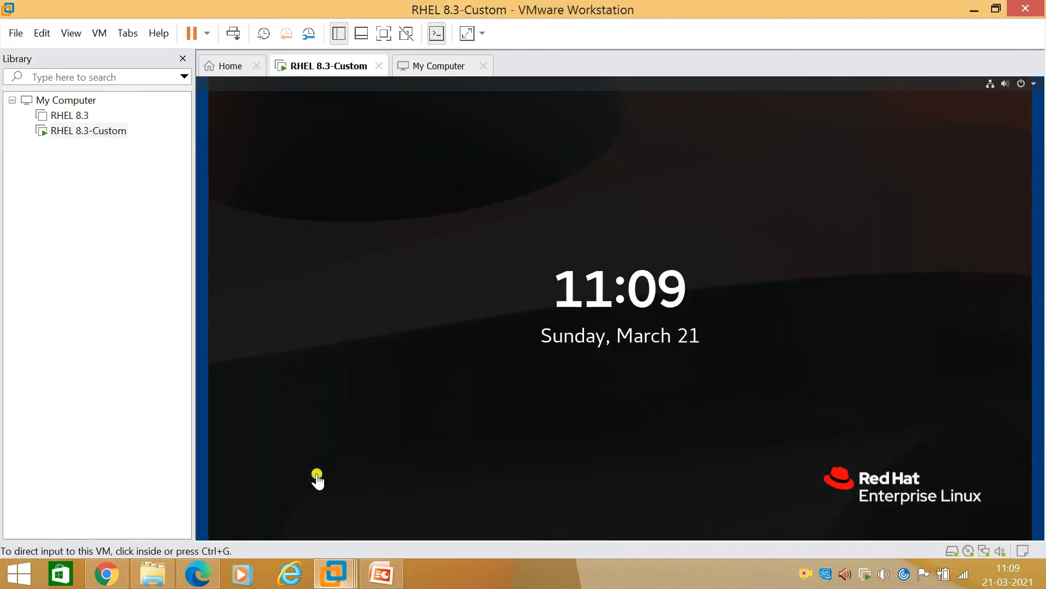
pyautogui.moveTo(407, 92)
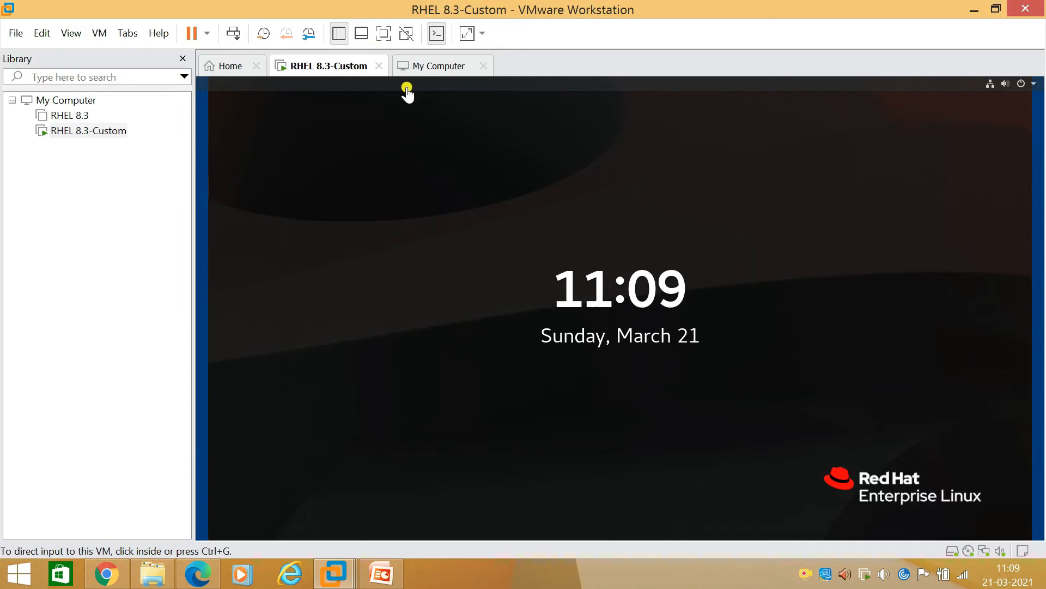
pyautogui.moveTo(263, 33)
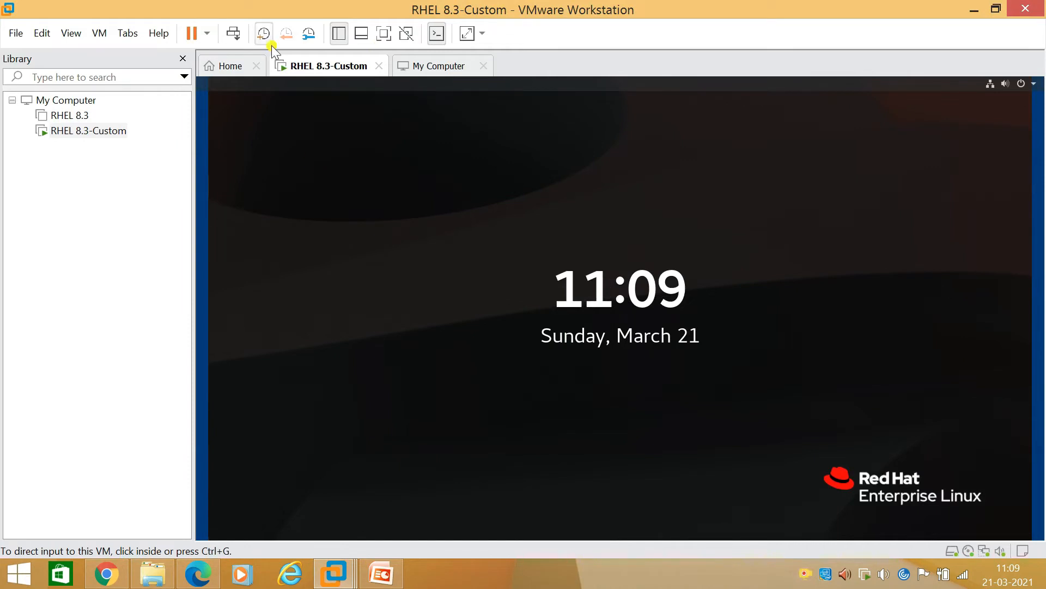
pyautogui.moveTo(327, 71)
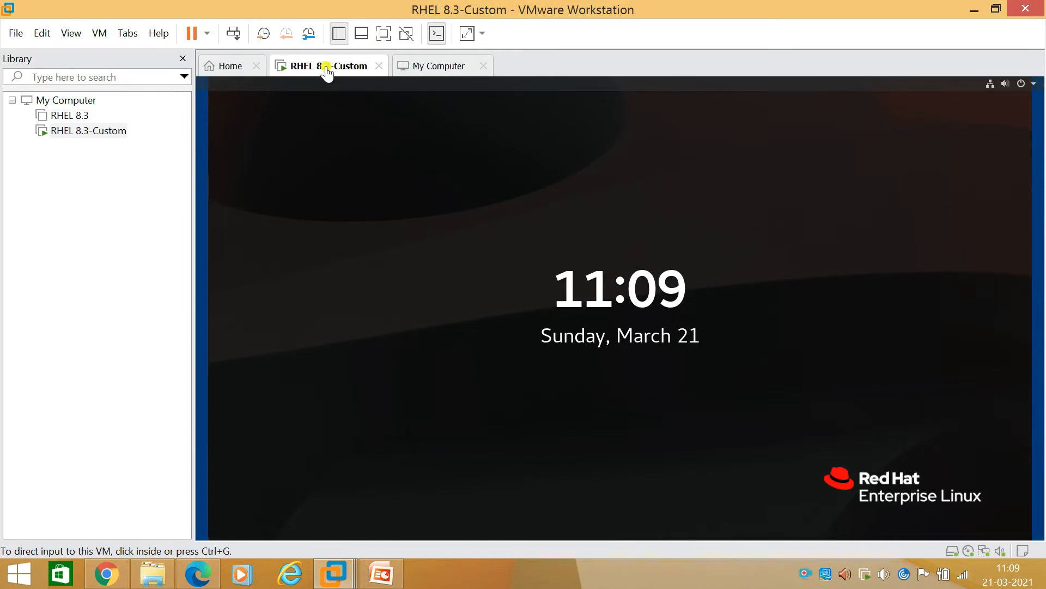
pyautogui.moveTo(324, 74)
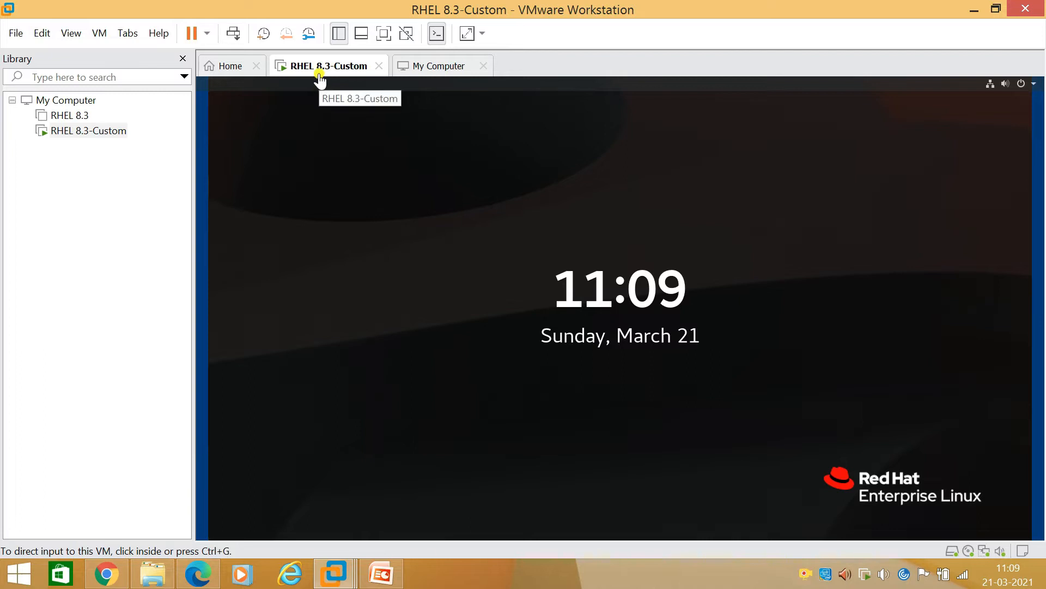
# - Run ip a in the VM's root terminal and select the 192.168.228.150 address
pyautogui.click(600, 300)
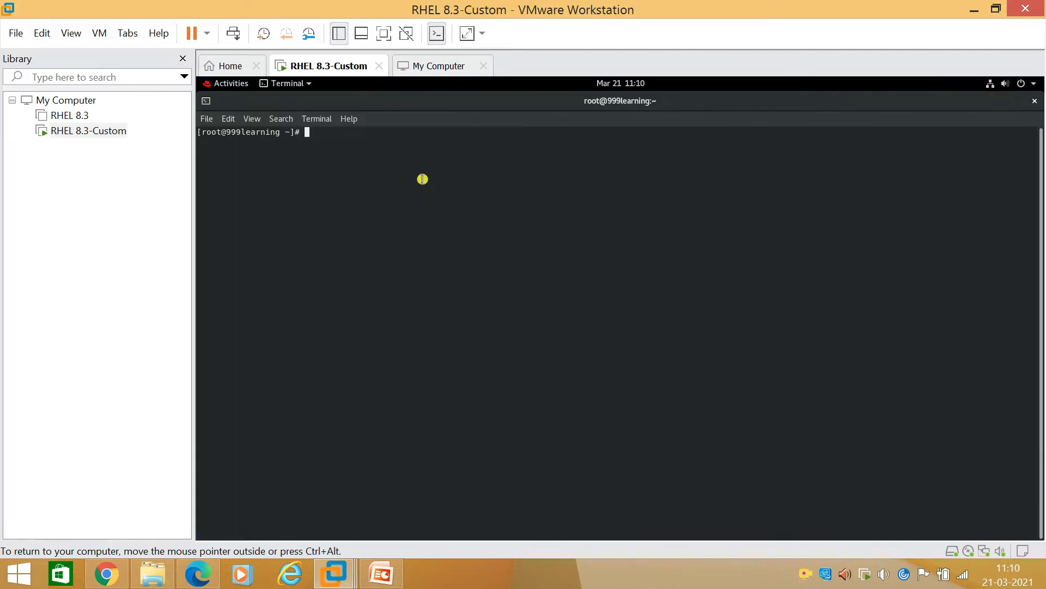
pyautogui.write('ip a')
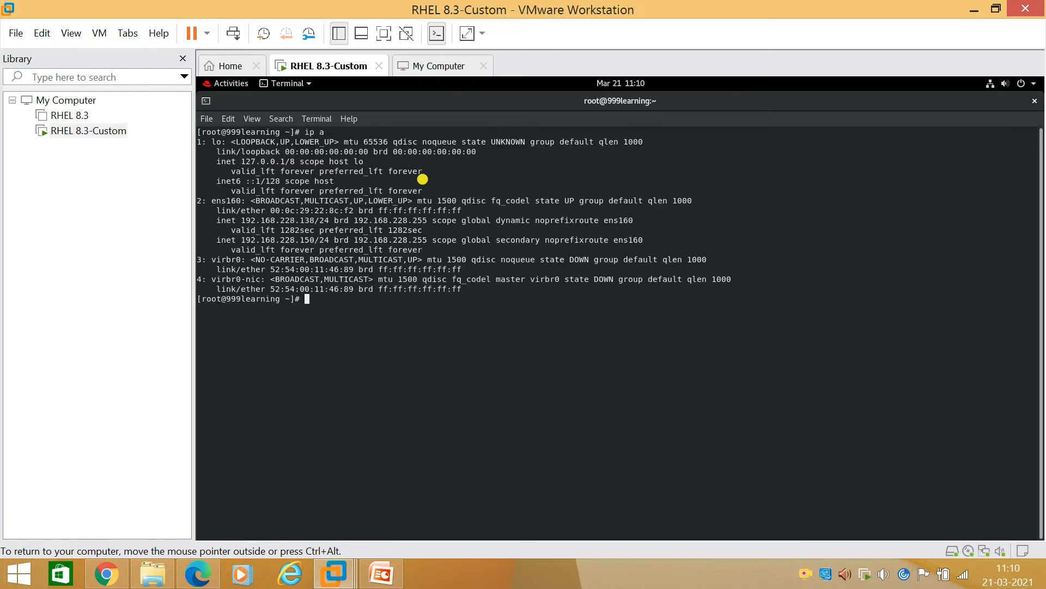
pyautogui.moveTo(240, 242)
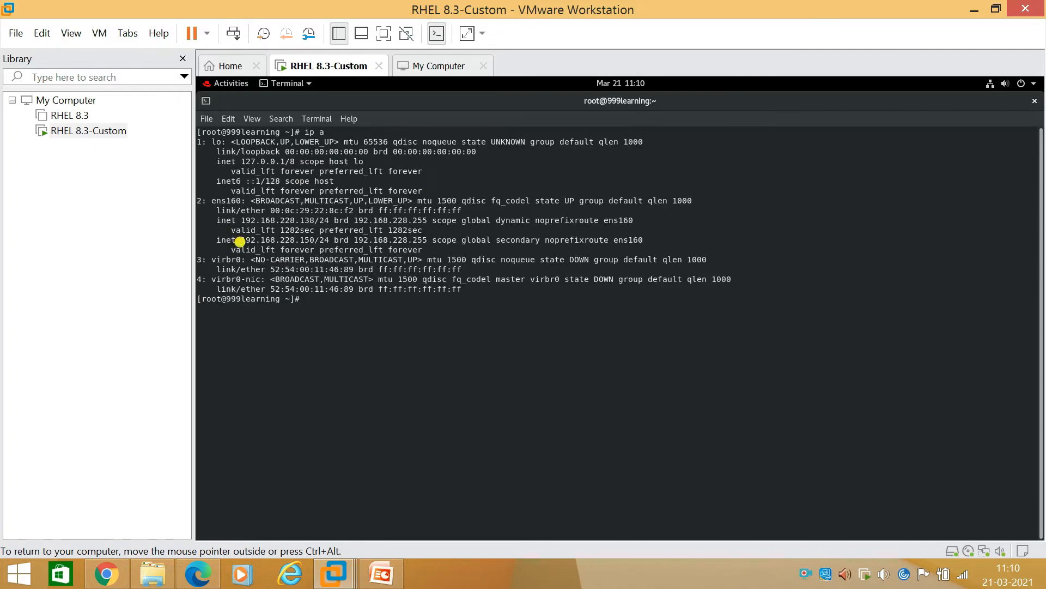
pyautogui.doubleClick(280, 240)
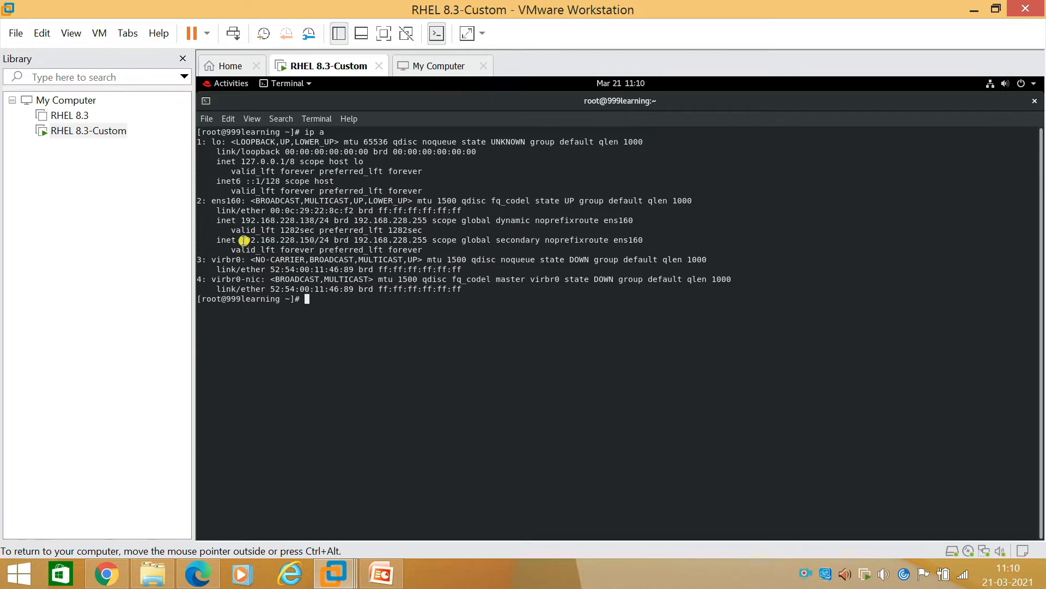
pyautogui.doubleClick(267, 239)
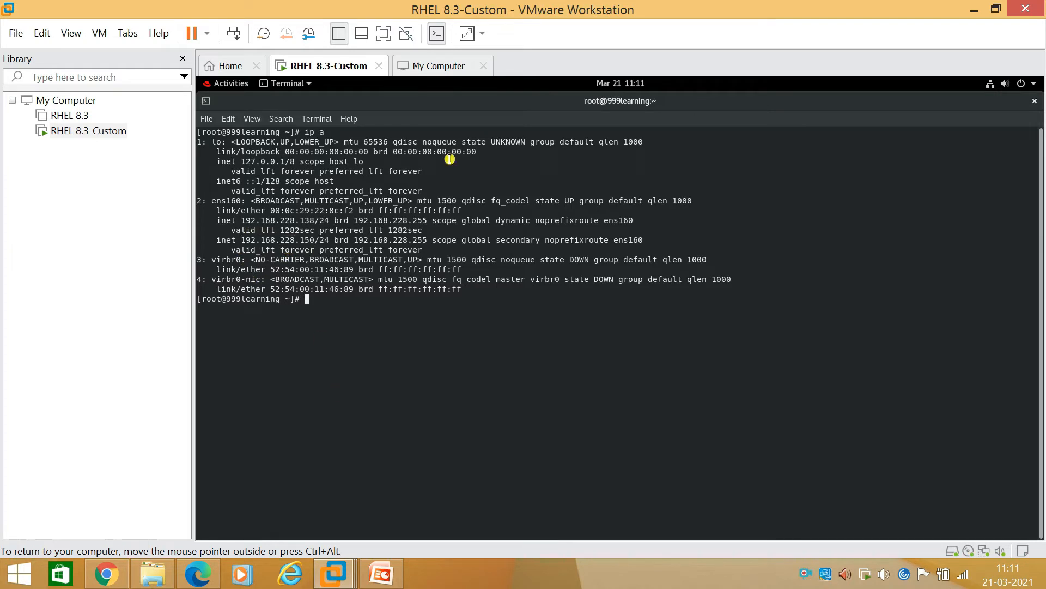
pyautogui.moveTo(218, 189)
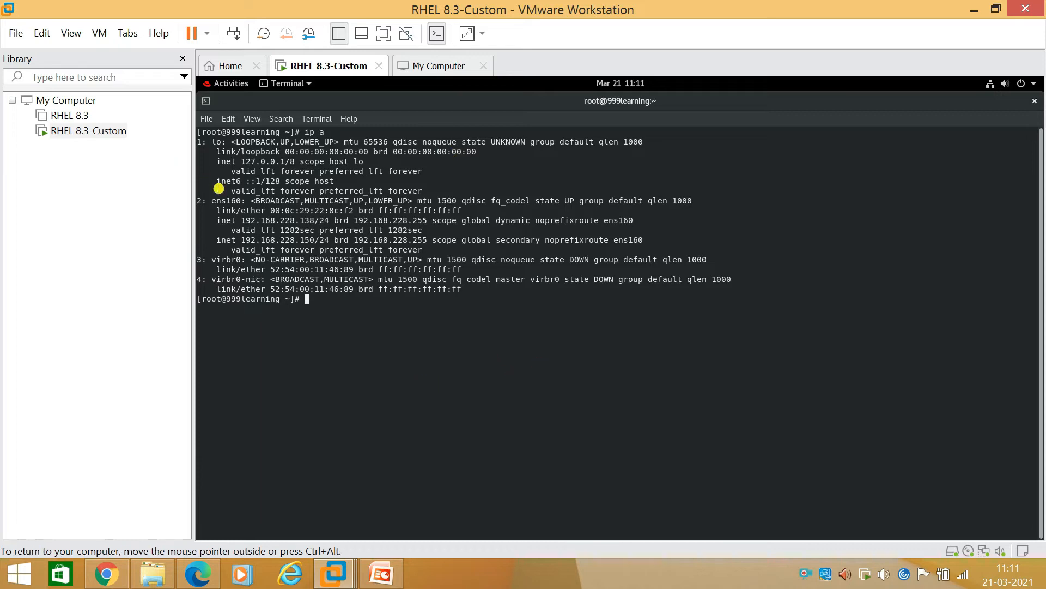
pyautogui.moveTo(317, 7)
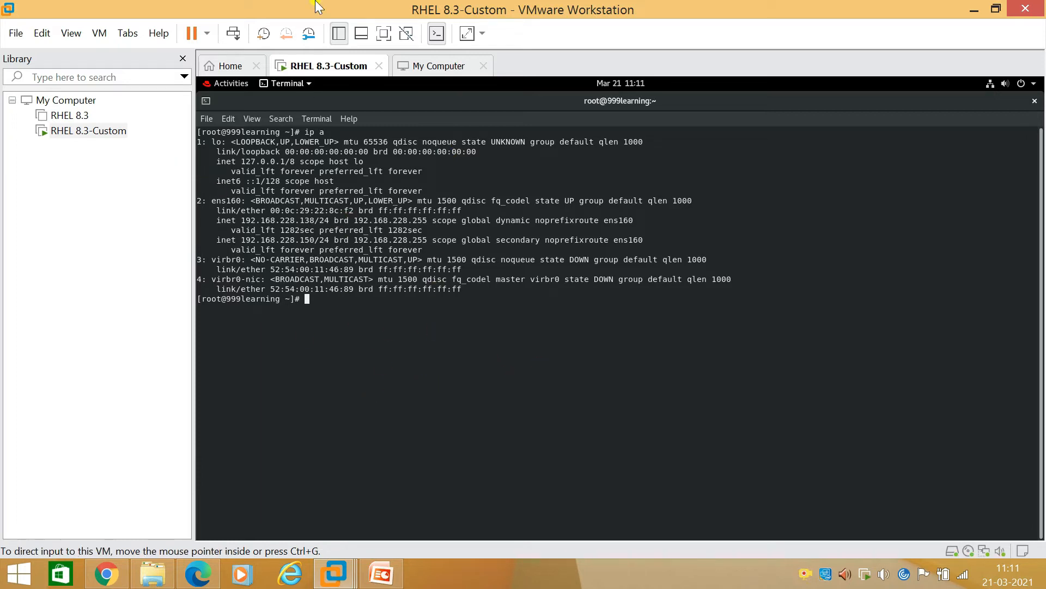
pyautogui.rightClick(327, 65)
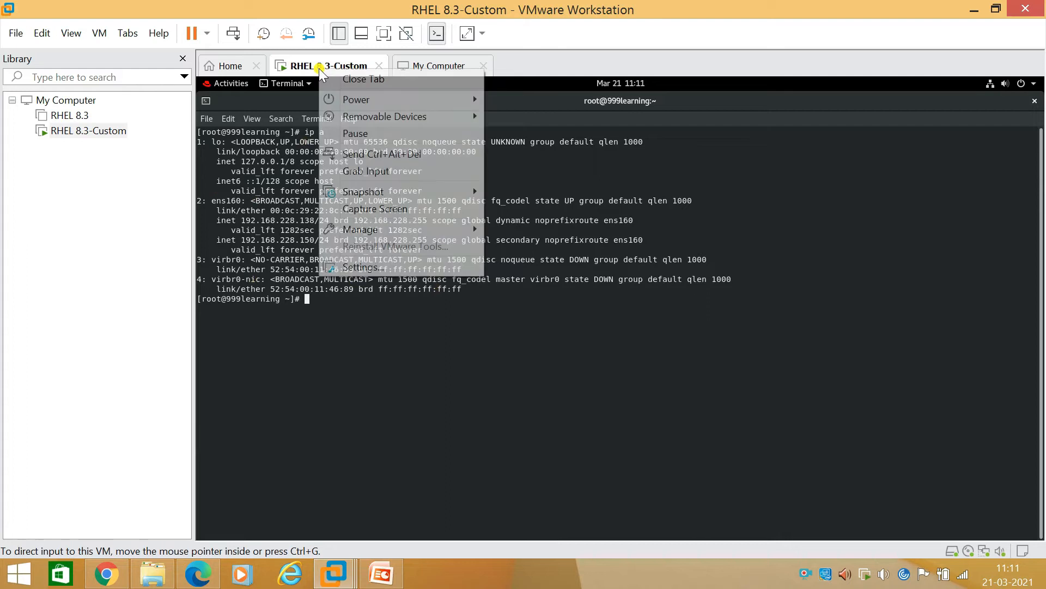
pyautogui.moveTo(368, 267)
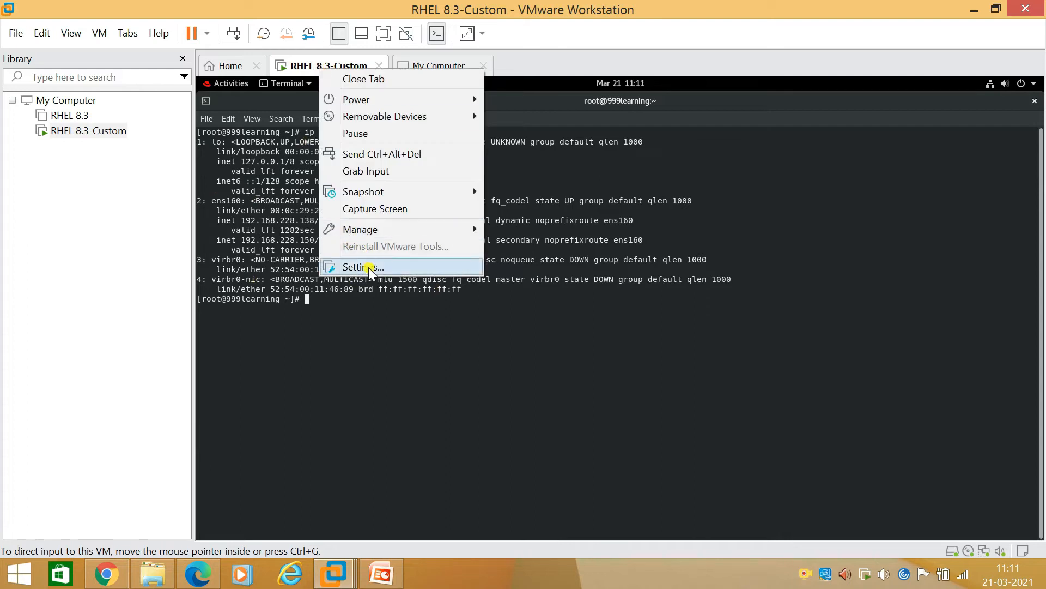
pyautogui.click(363, 267)
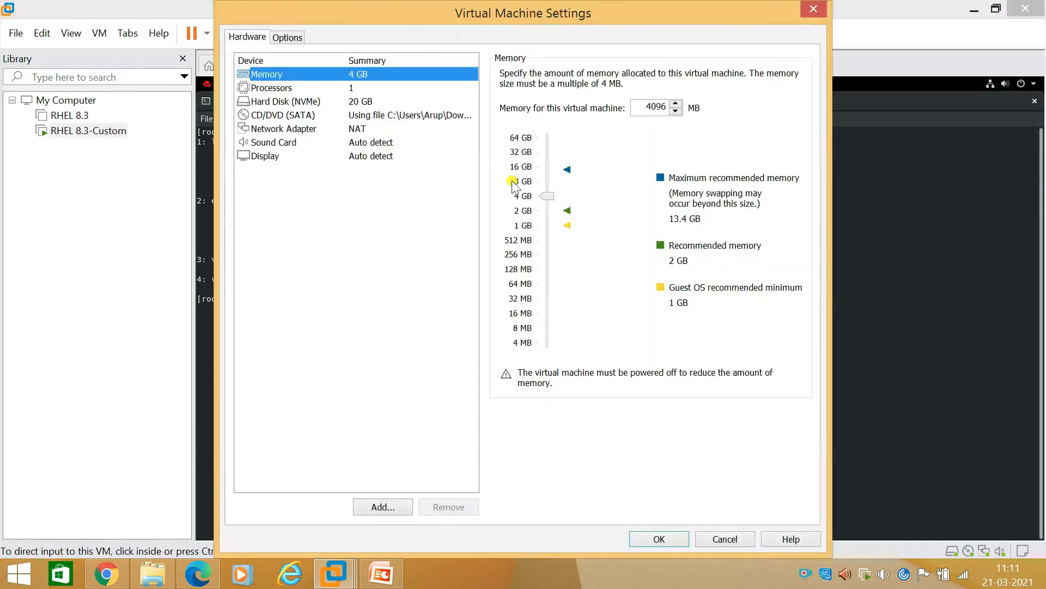
pyautogui.moveTo(290, 134)
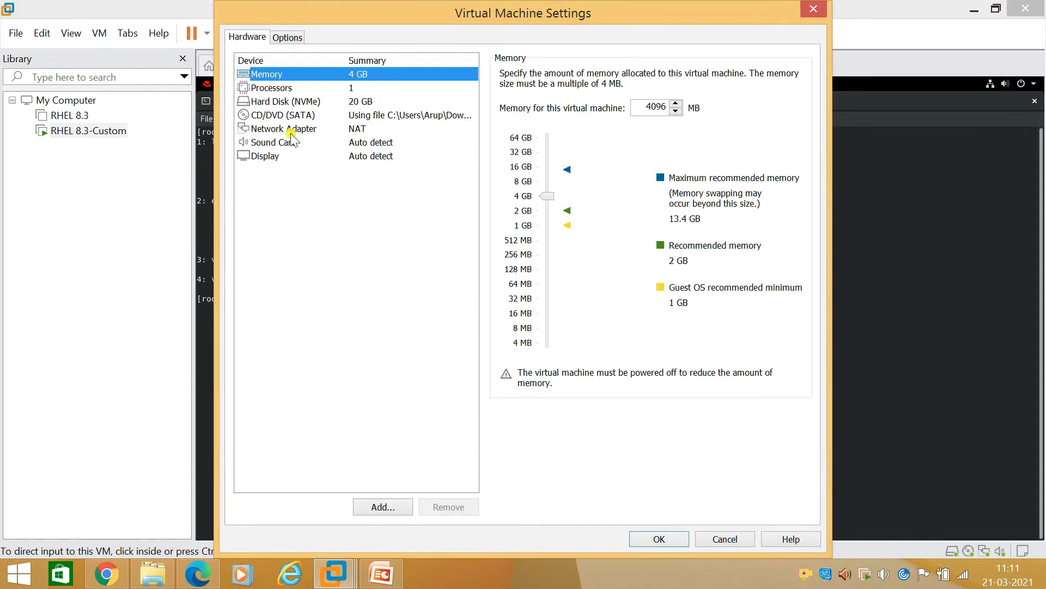
pyautogui.click(283, 128)
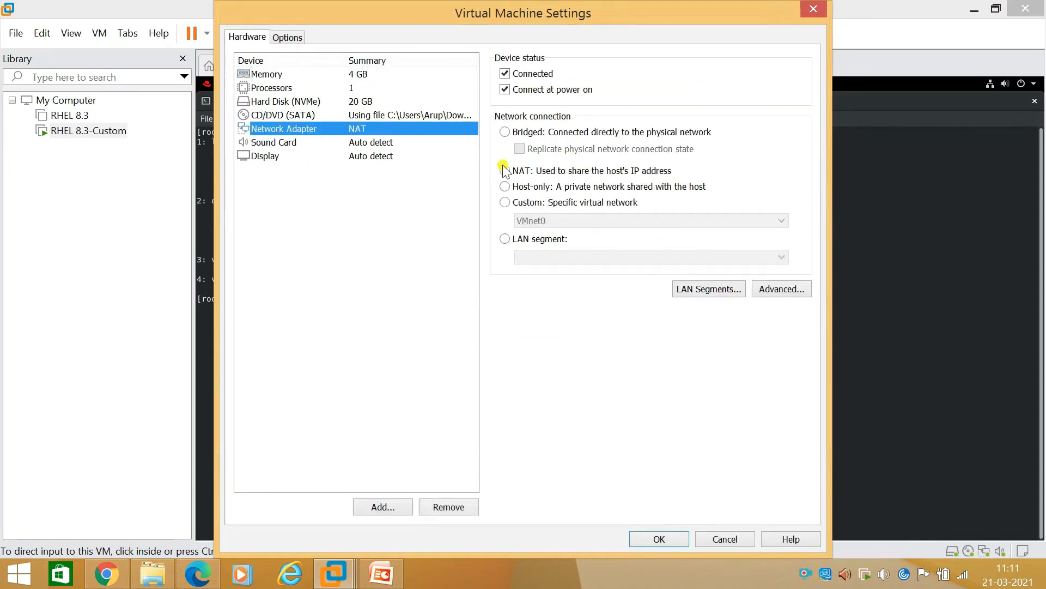
pyautogui.click(505, 170)
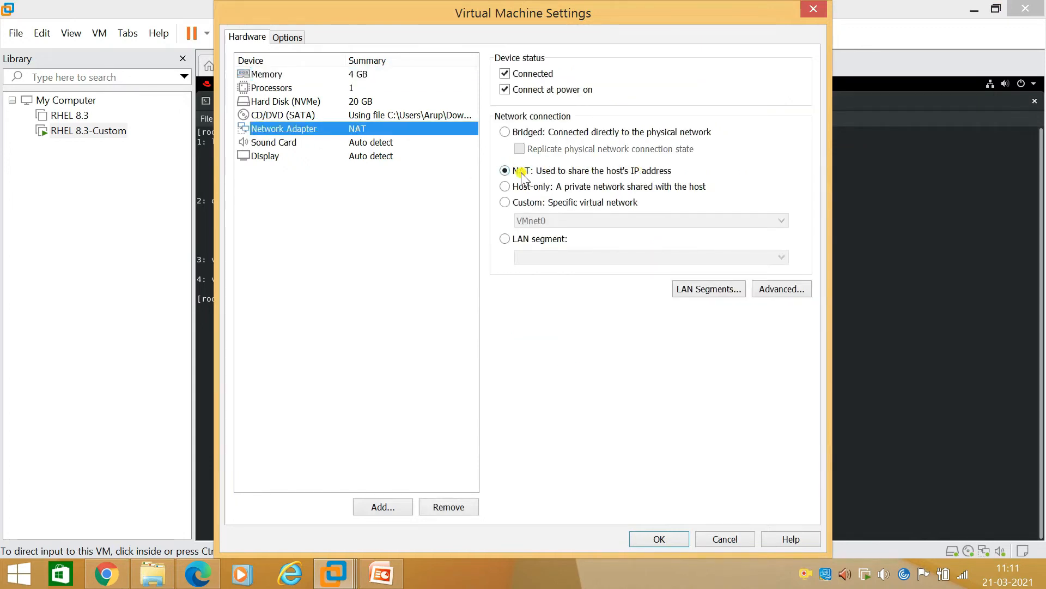
pyautogui.moveTo(669, 176)
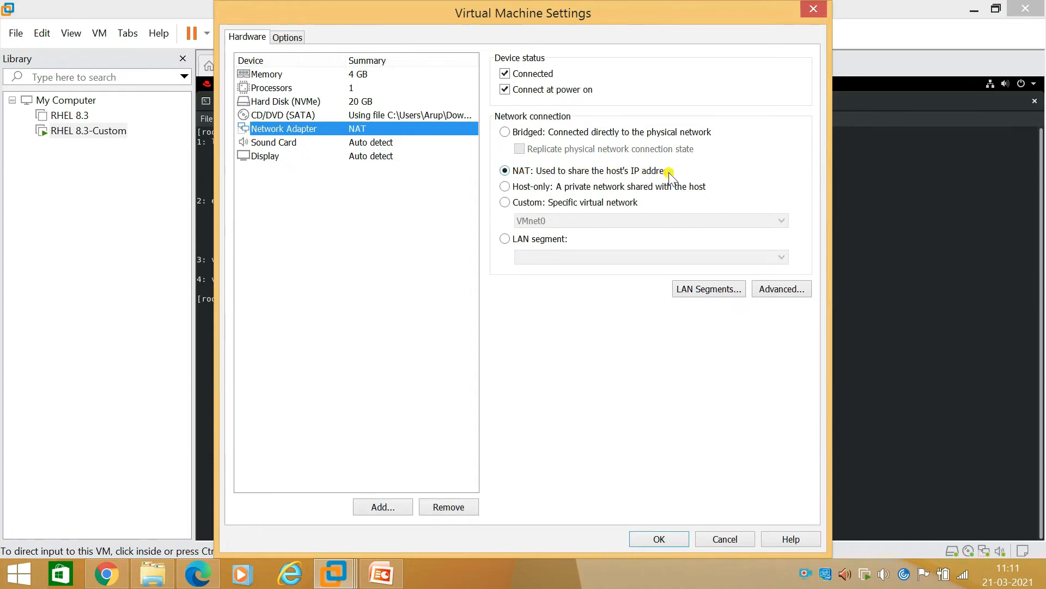
pyautogui.moveTo(567, 309)
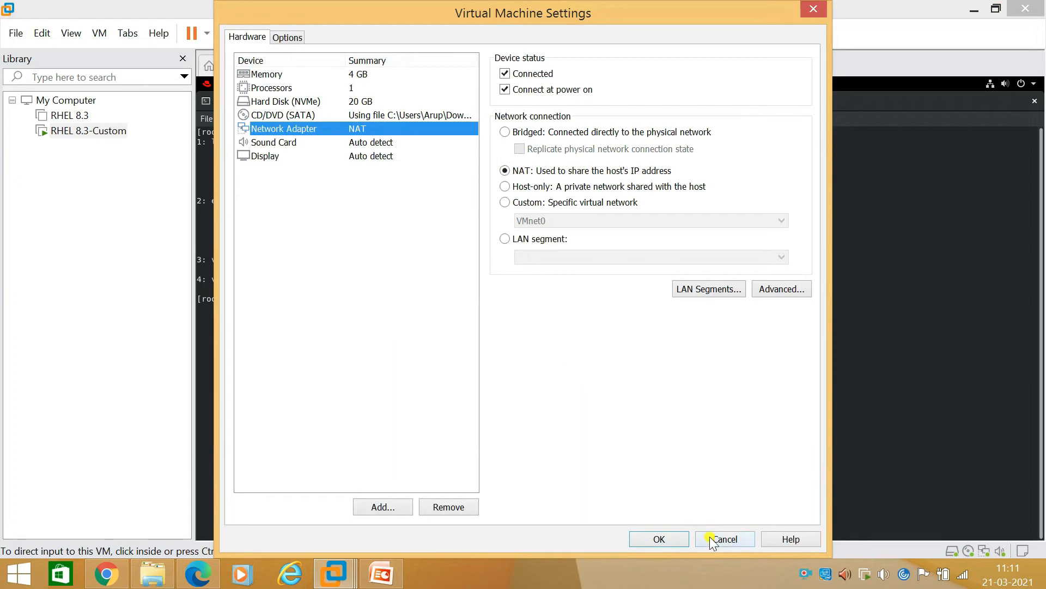
pyautogui.click(724, 538)
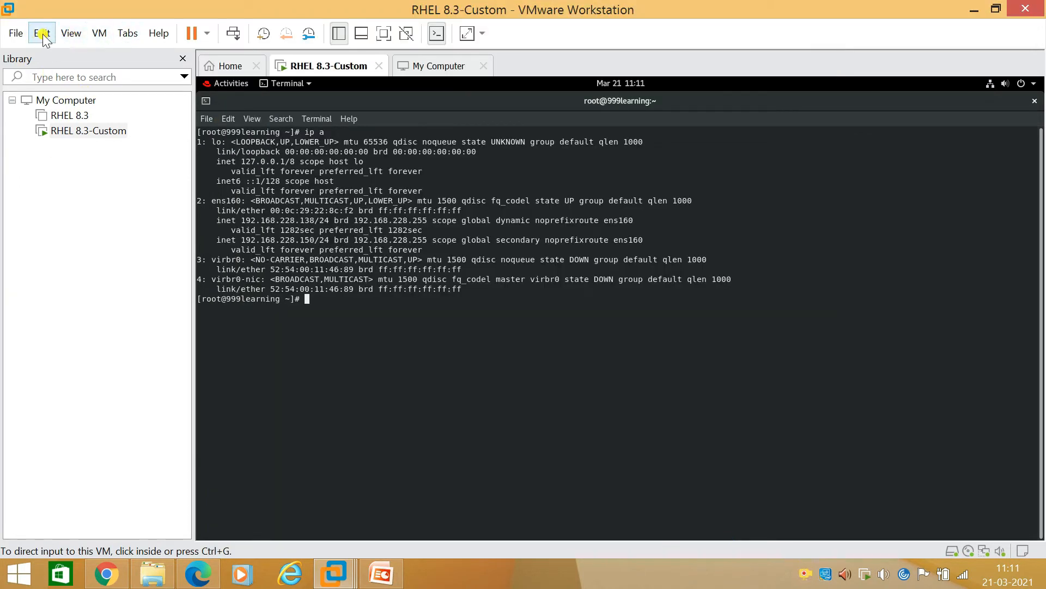
pyautogui.click(41, 33)
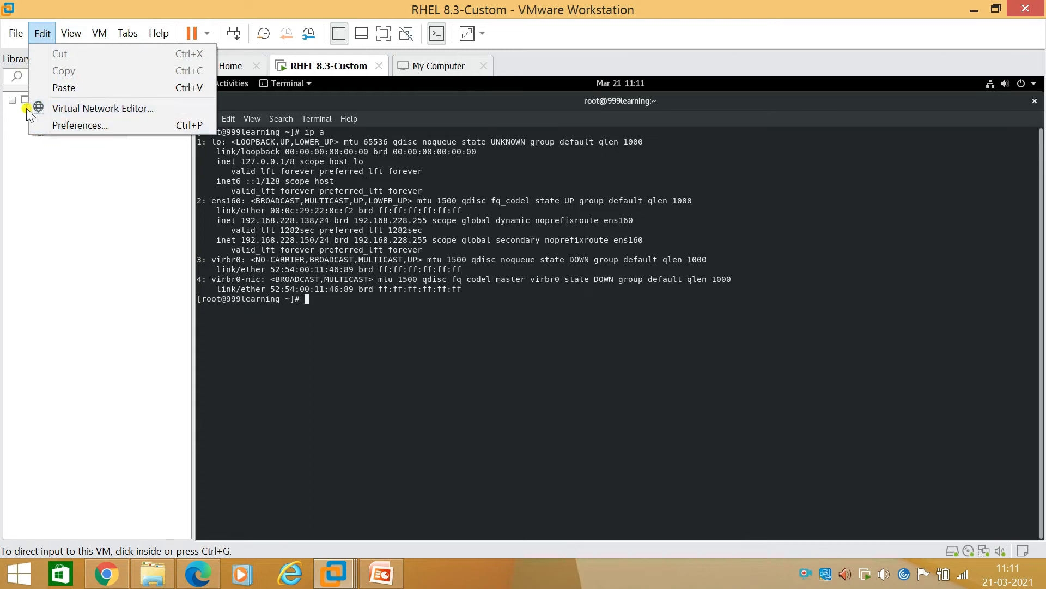
pyautogui.moveTo(83, 108)
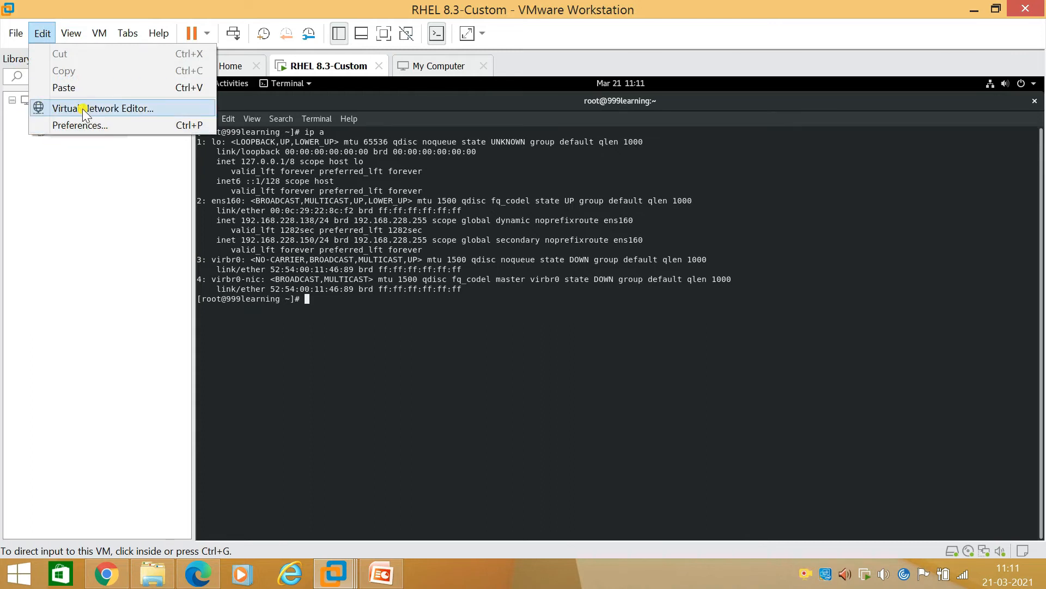
pyautogui.click(103, 108)
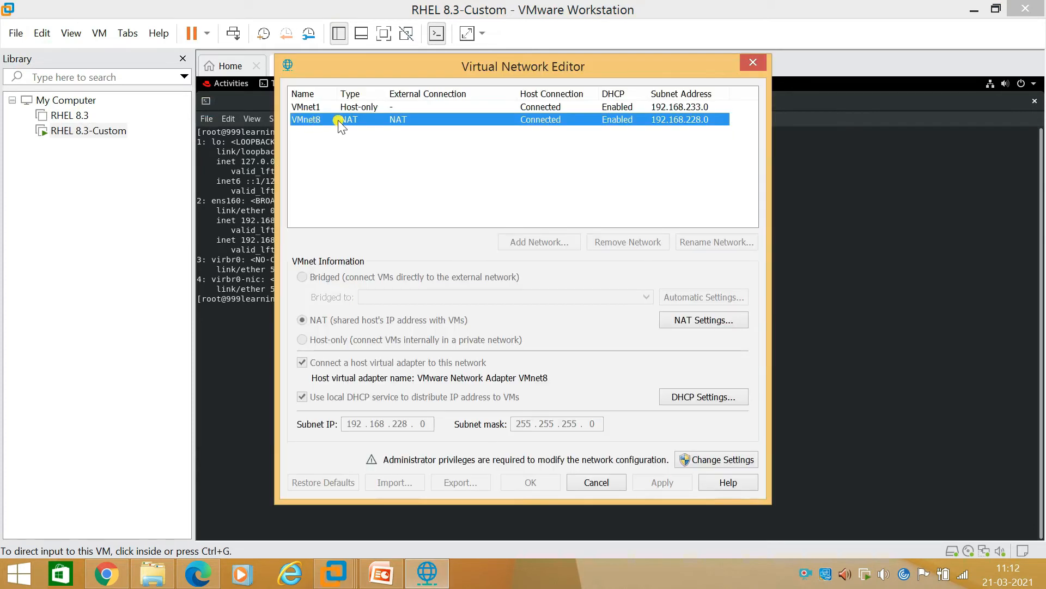
pyautogui.moveTo(594, 121)
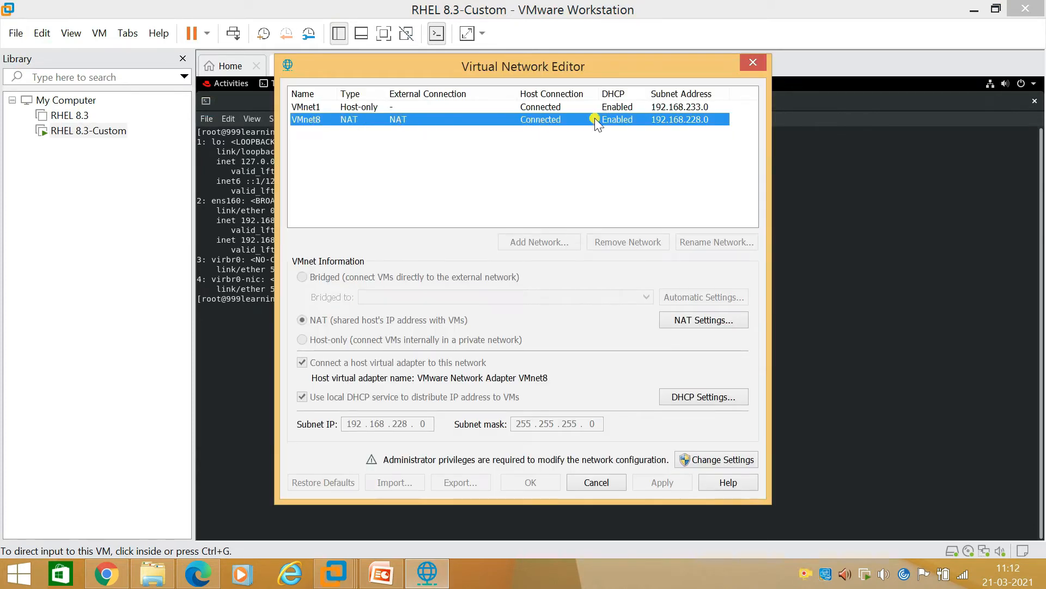
pyautogui.moveTo(660, 90)
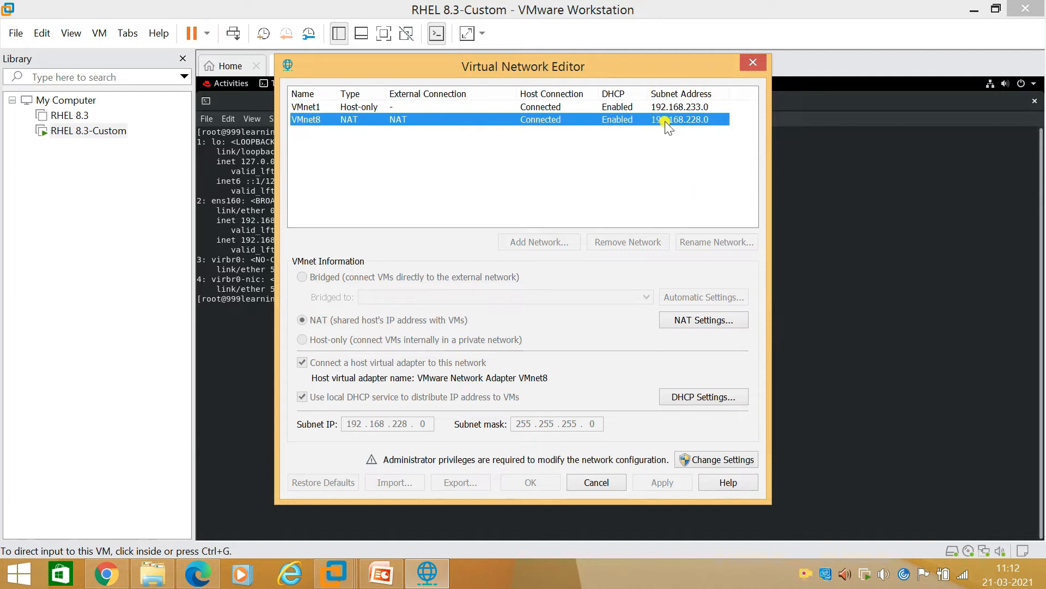
pyautogui.moveTo(694, 125)
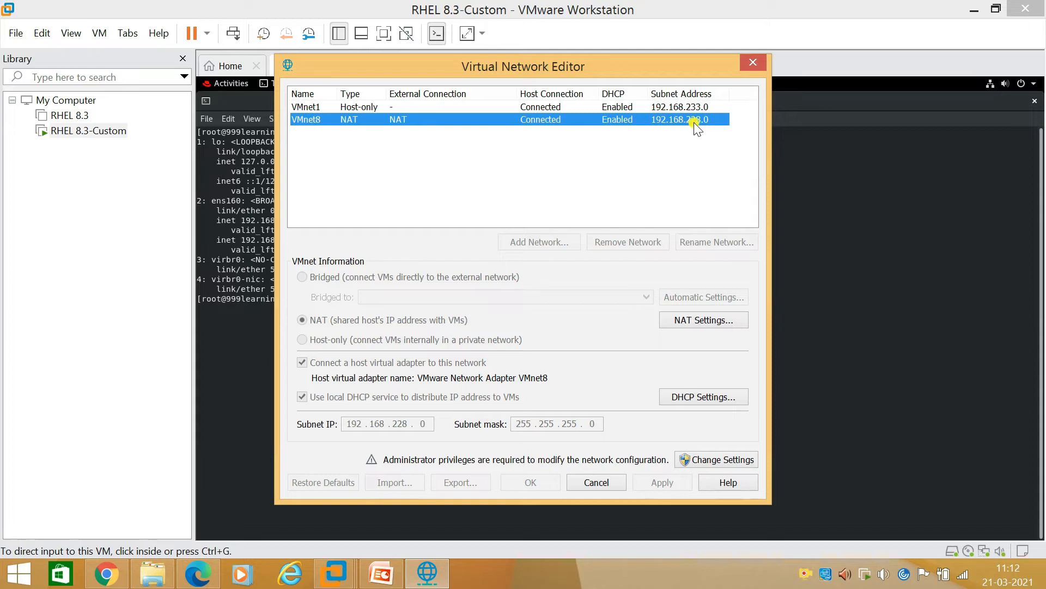
pyautogui.moveTo(389, 424)
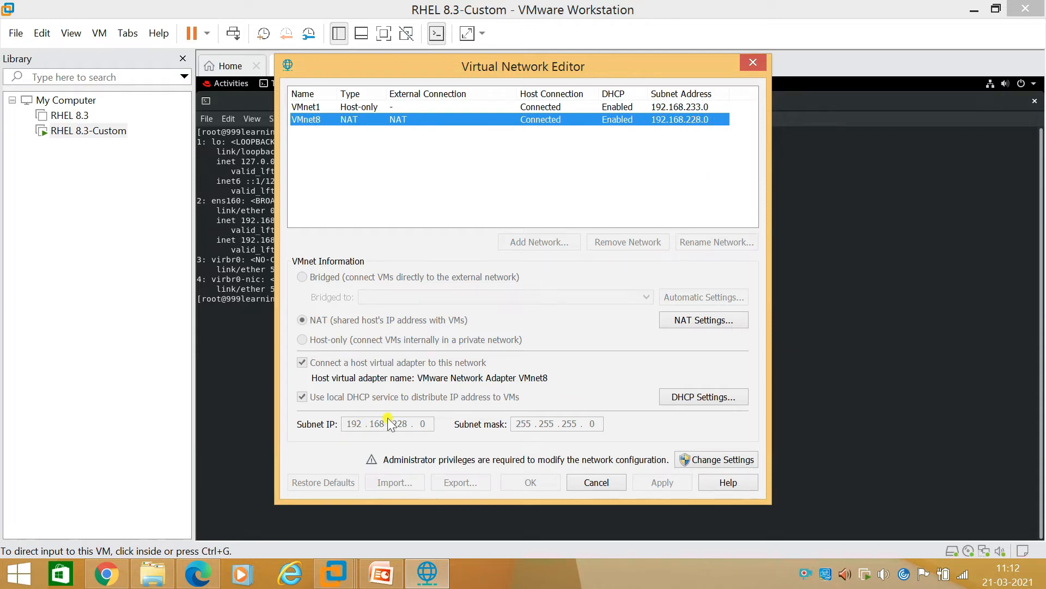
pyautogui.moveTo(643, 133)
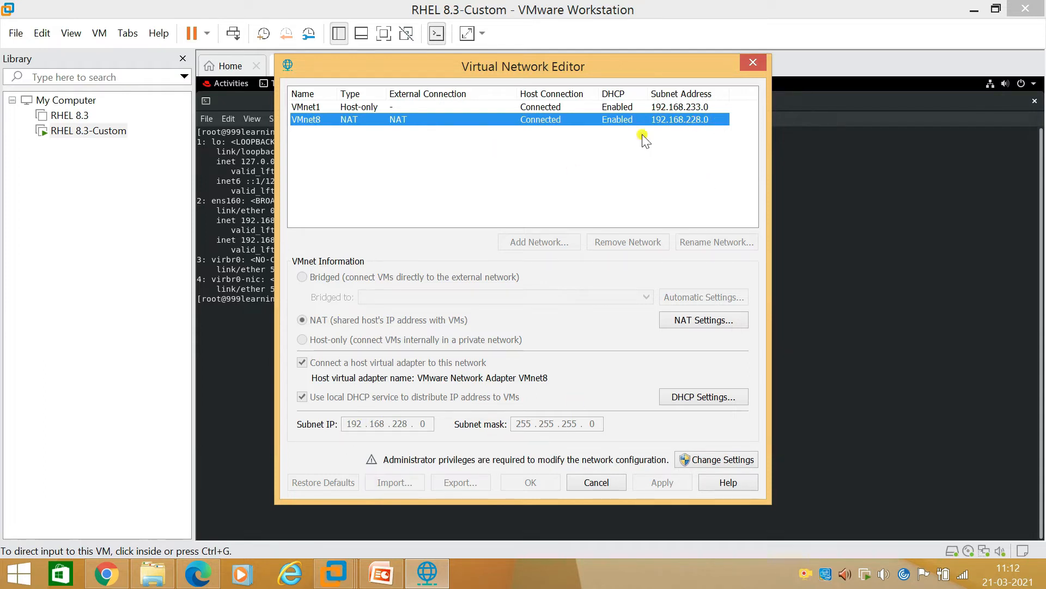
pyautogui.moveTo(264, 117)
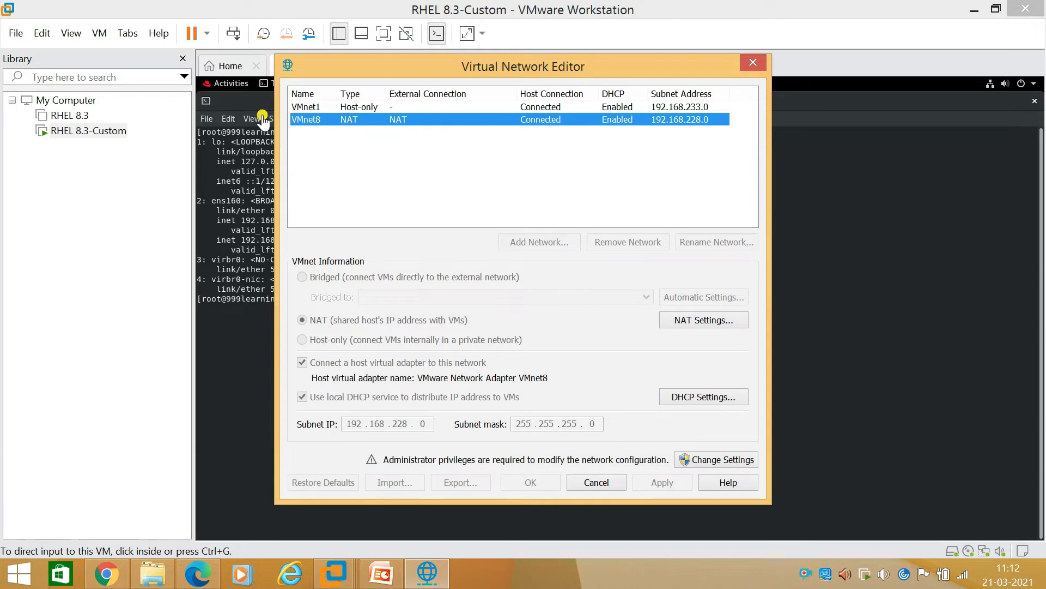
pyautogui.moveTo(614, 432)
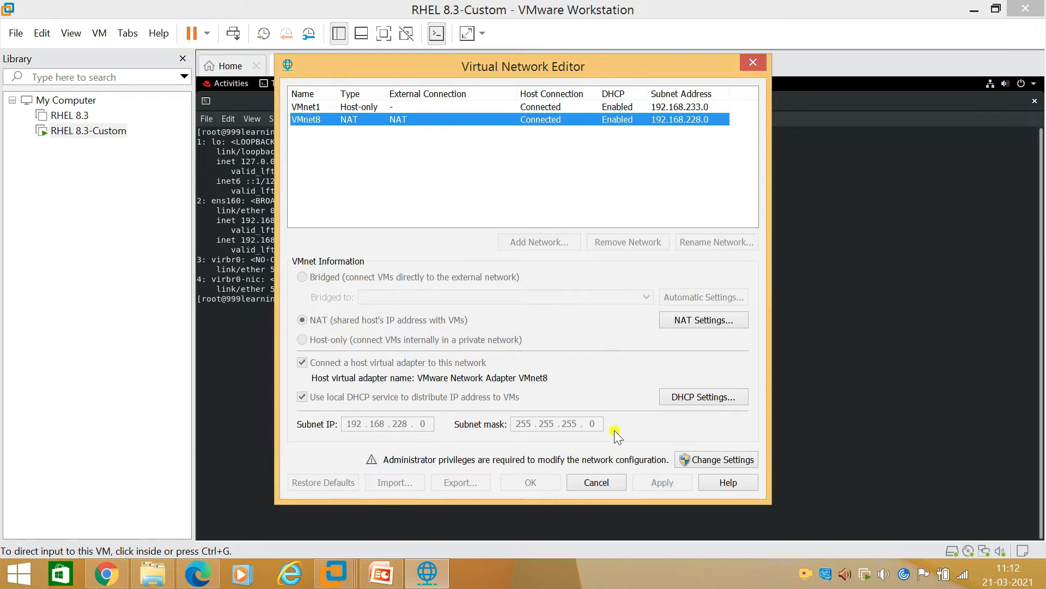
pyautogui.click(752, 62)
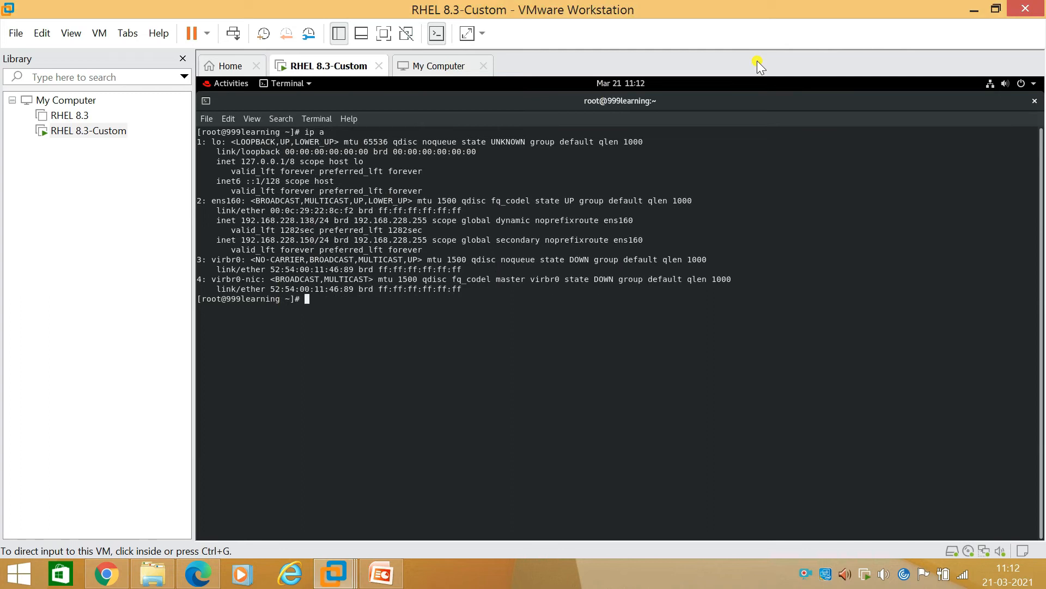
pyautogui.moveTo(265, 244)
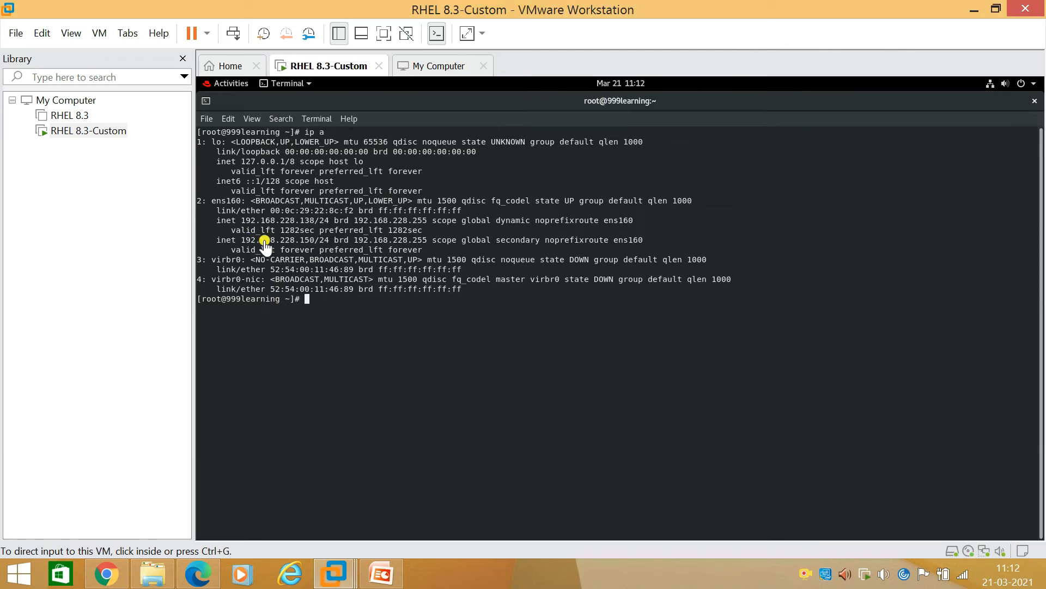
pyautogui.moveTo(207, 212)
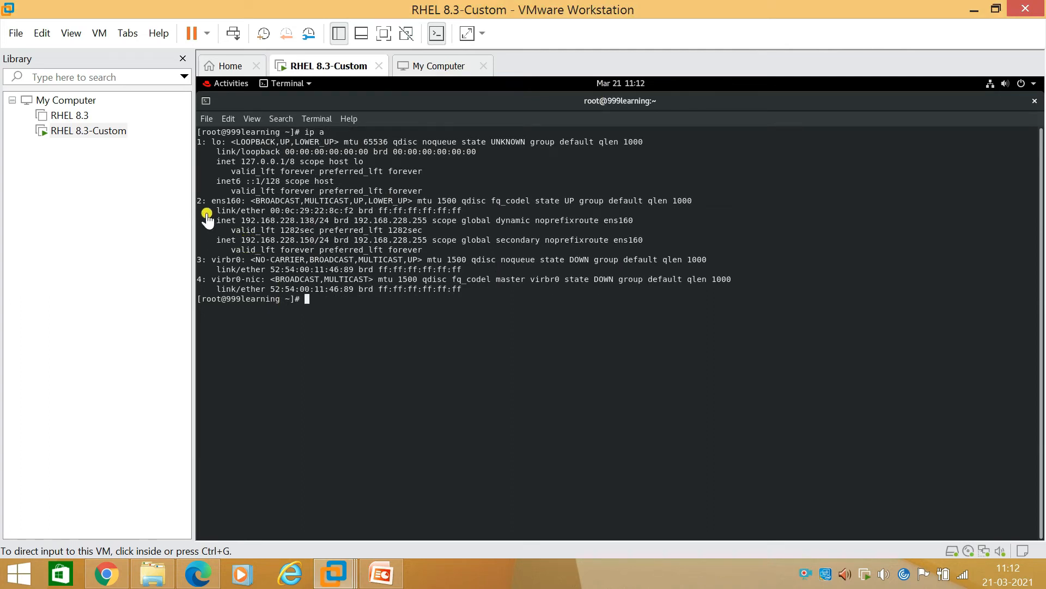
pyautogui.moveTo(299, 246)
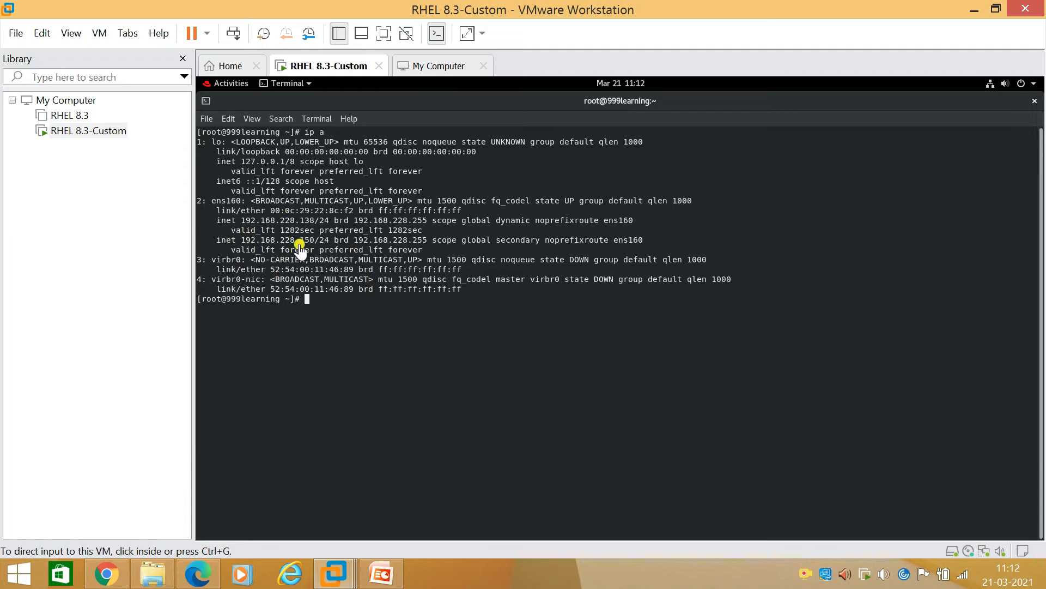
pyautogui.moveTo(321, 246)
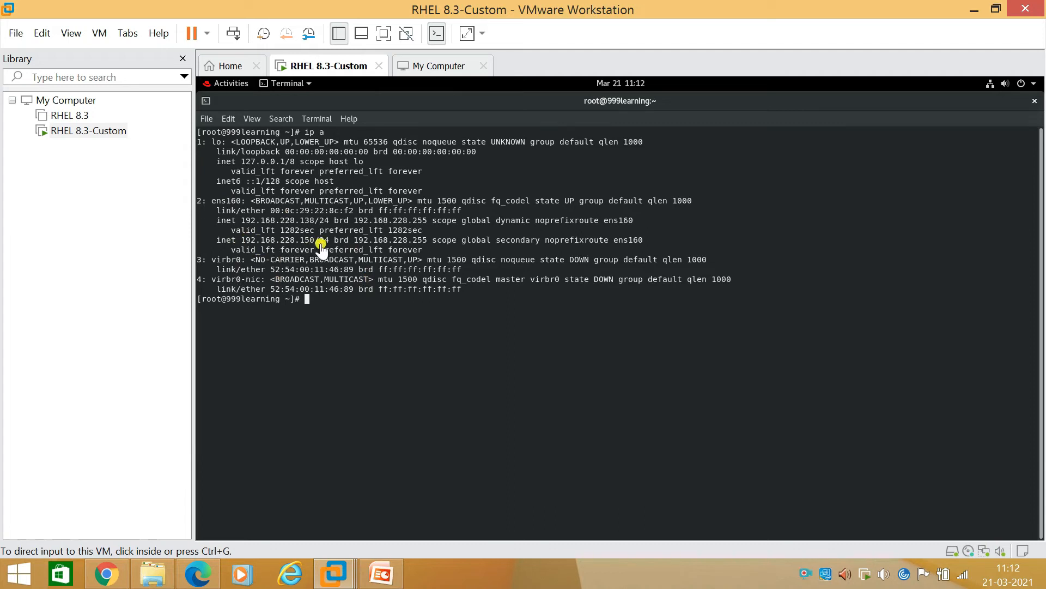
pyautogui.moveTo(832, 37)
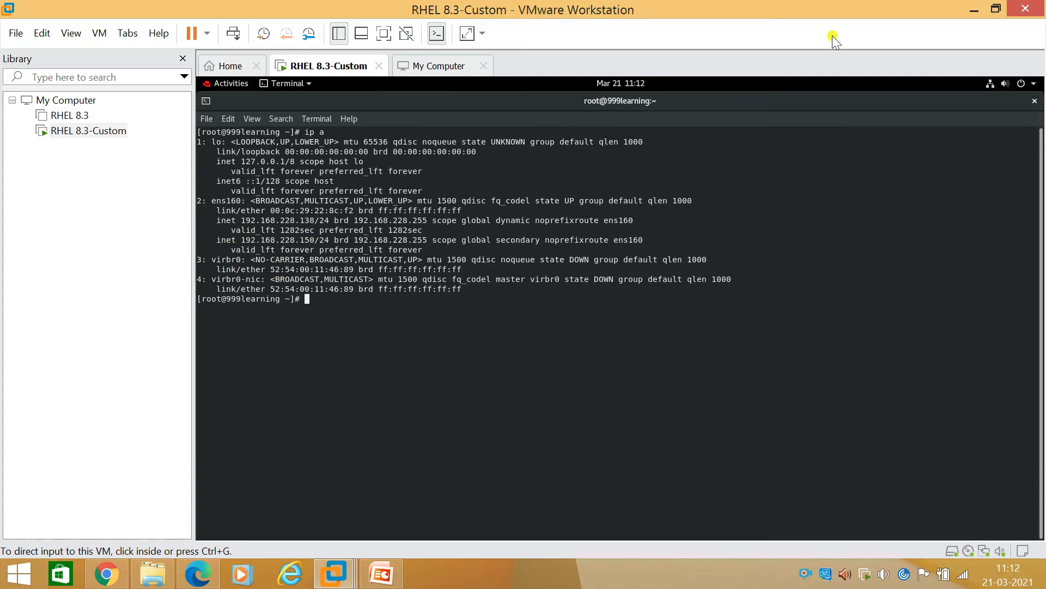
pyautogui.moveTo(975, 9)
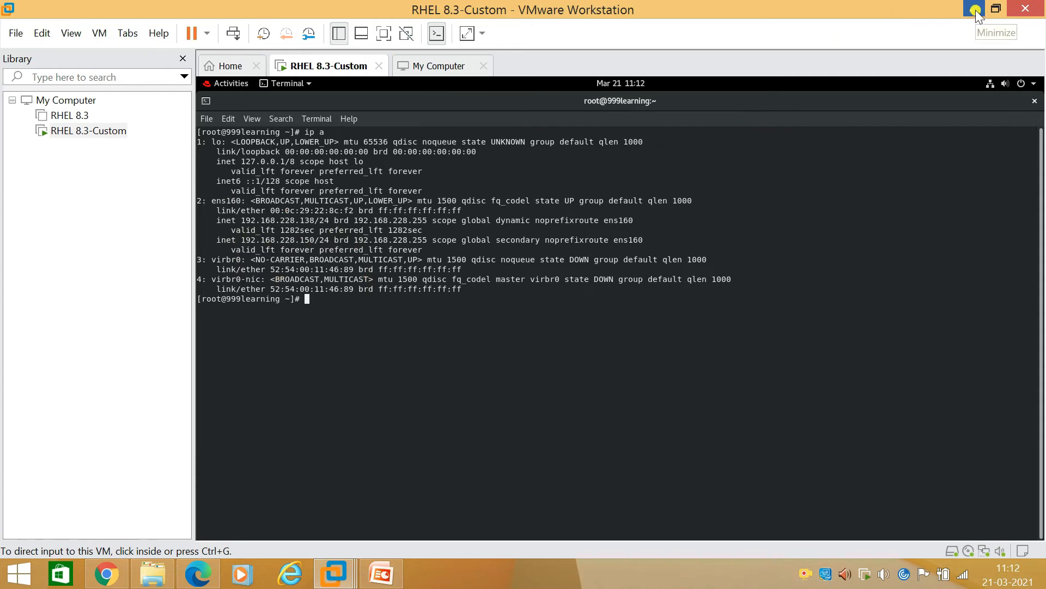
# - Minimize the VM and ping 192.168.228.150 from a Windows Command Prompt
pyautogui.click(975, 9)
pyautogui.write('cm')
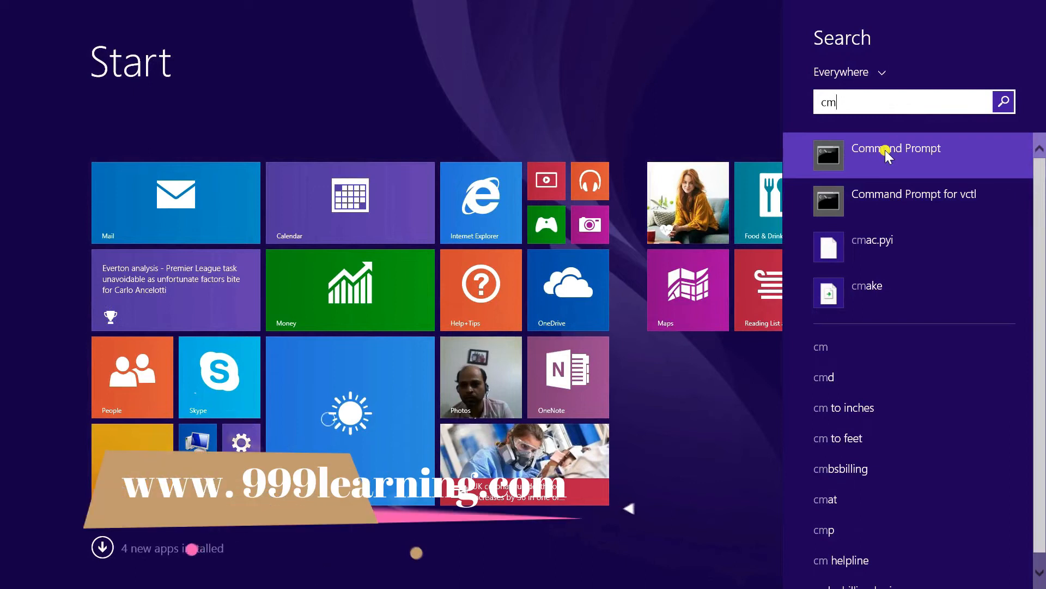
pyautogui.click(896, 148)
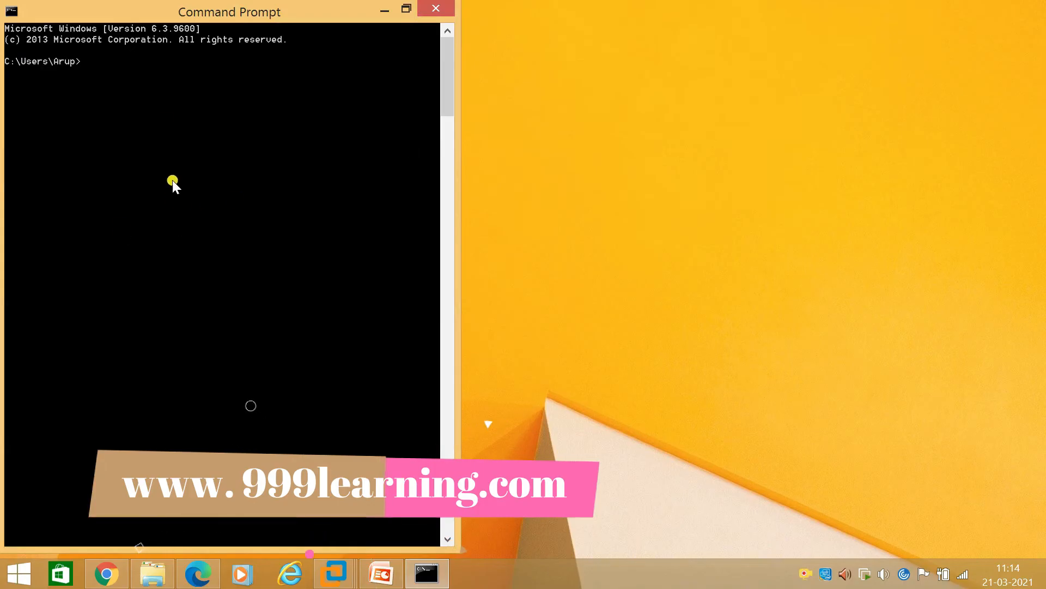
pyautogui.write('ping')
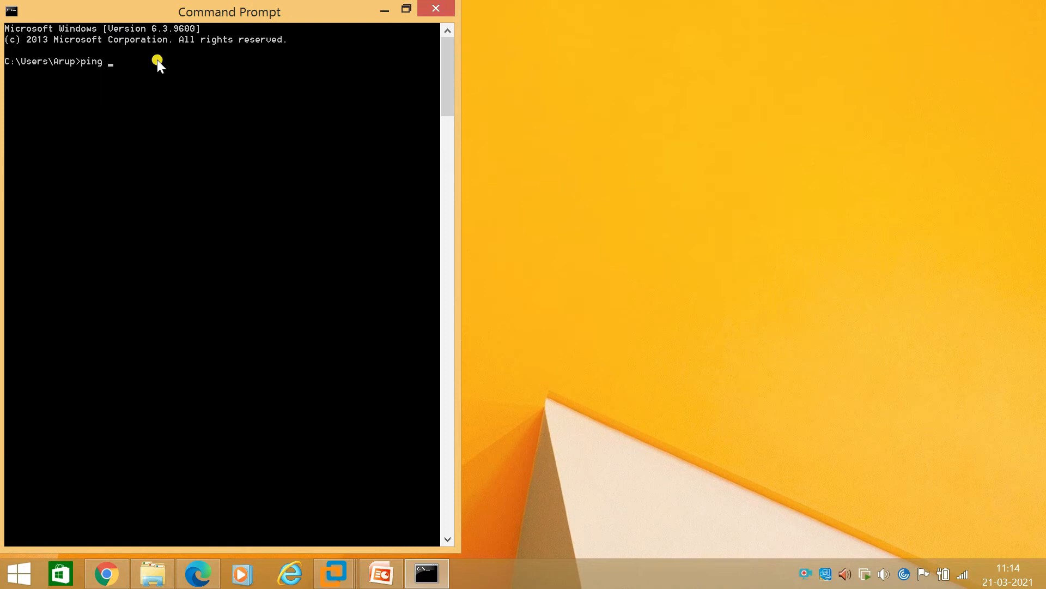
pyautogui.write('1')
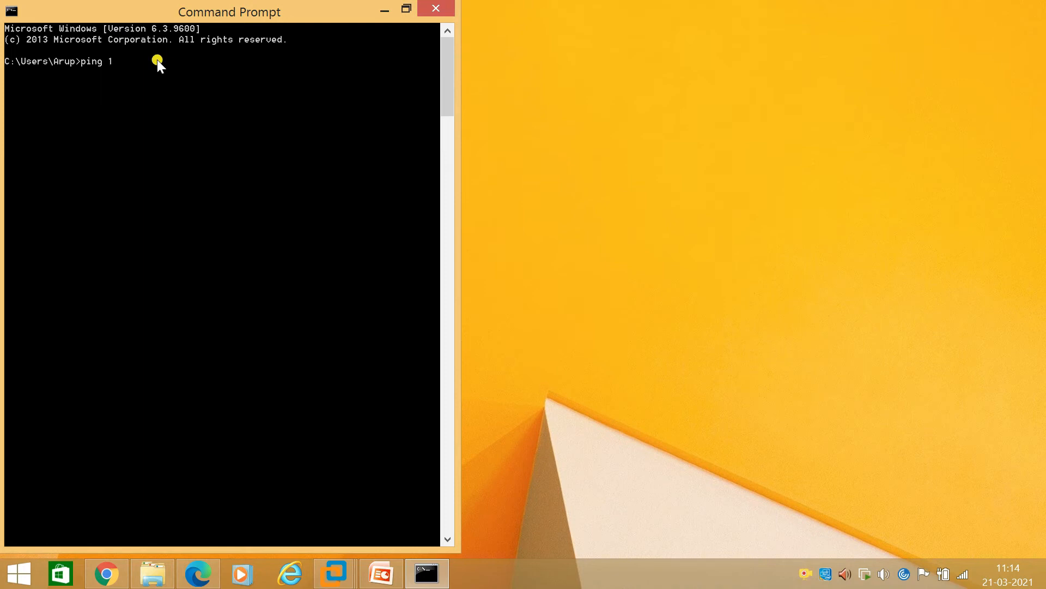
pyautogui.write('92.16')
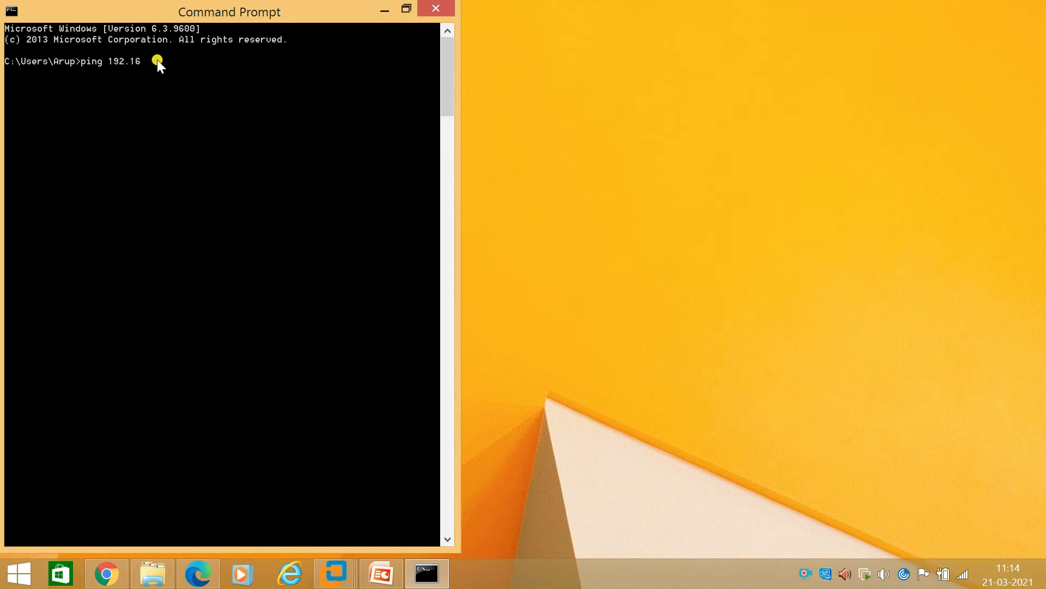
pyautogui.write('8.')
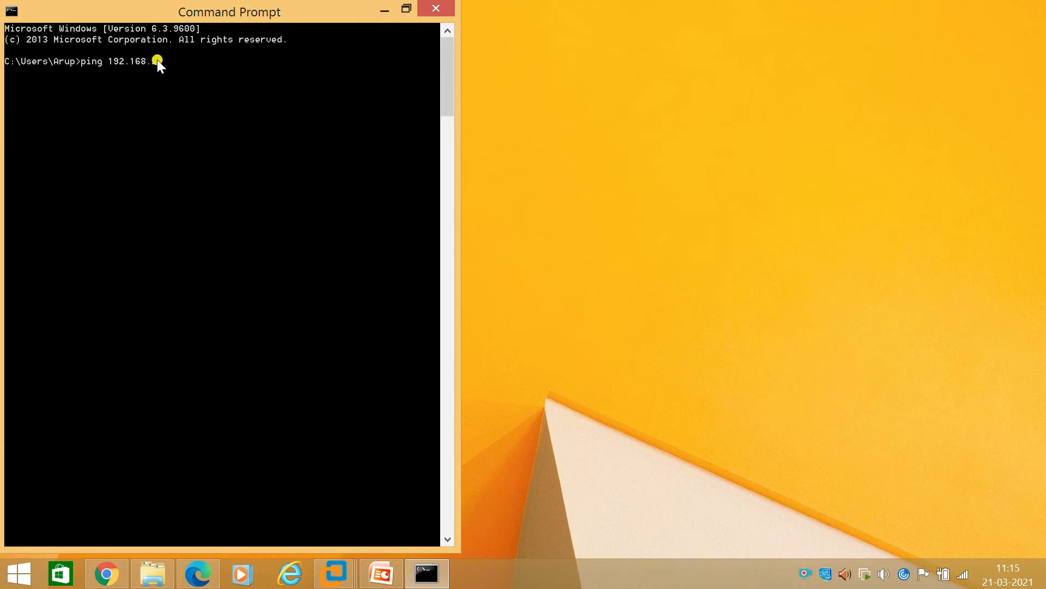
pyautogui.write('8.1')
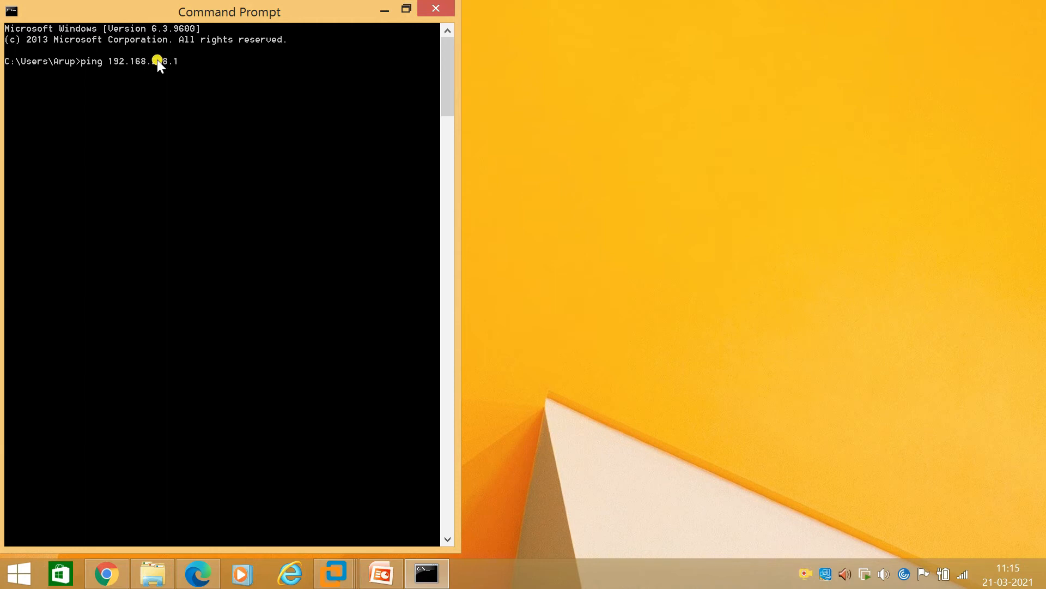
pyautogui.write('50')
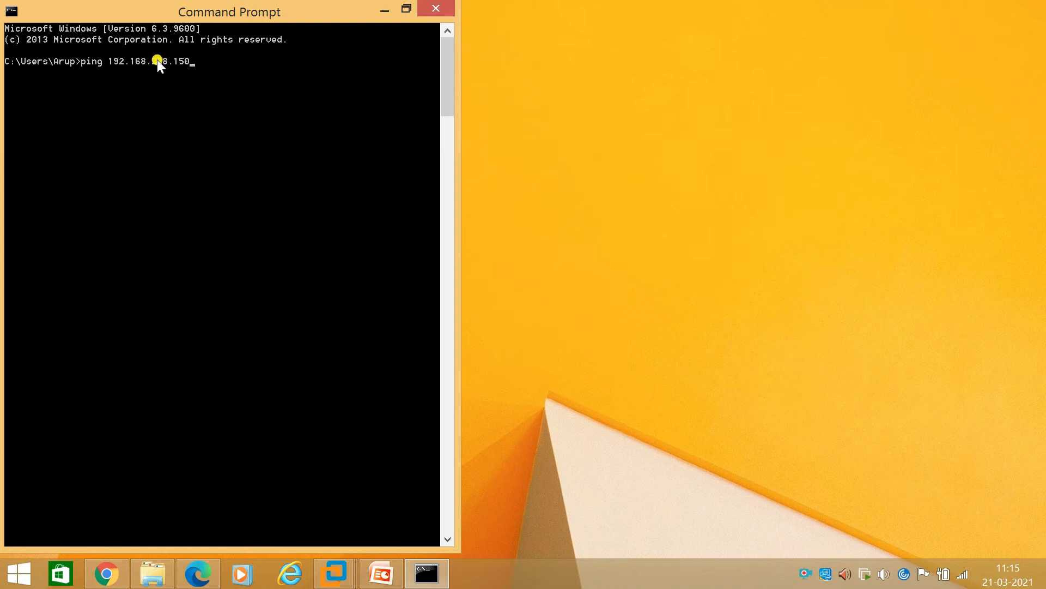
pyautogui.press('Return')
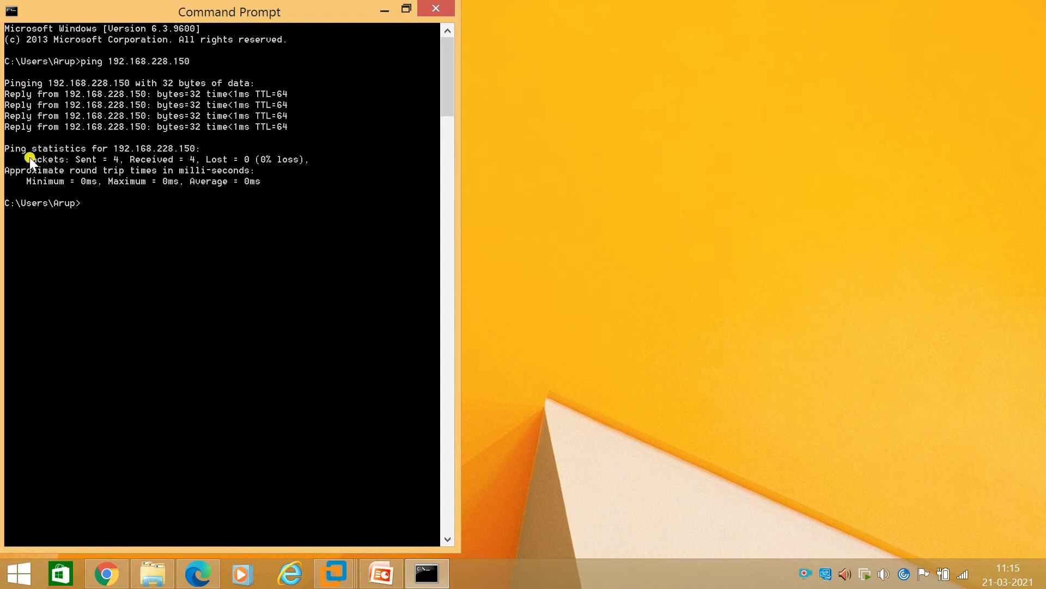
pyautogui.moveTo(223, 163)
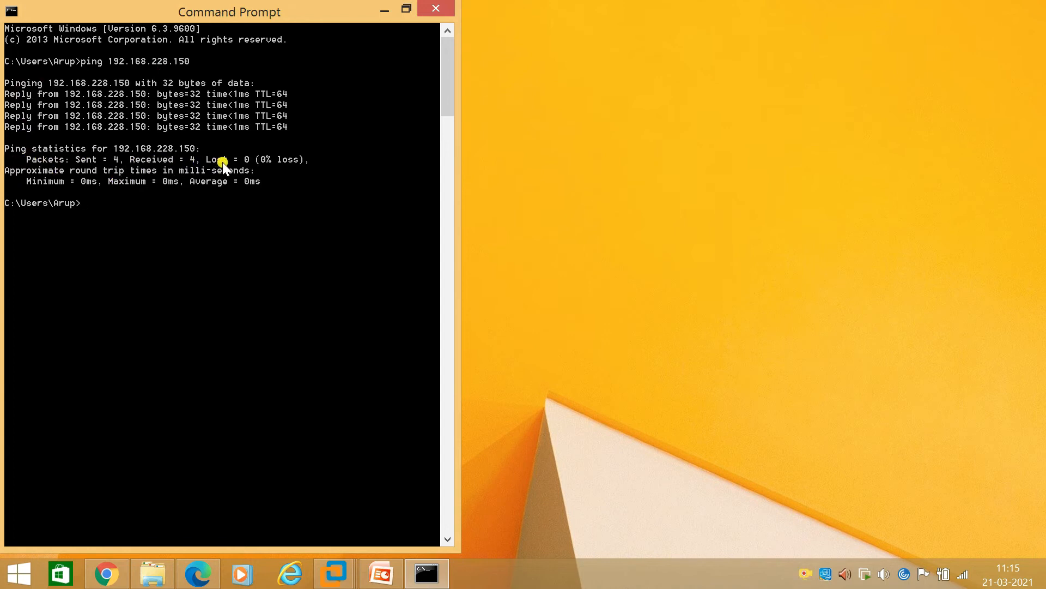
pyautogui.moveTo(240, 167)
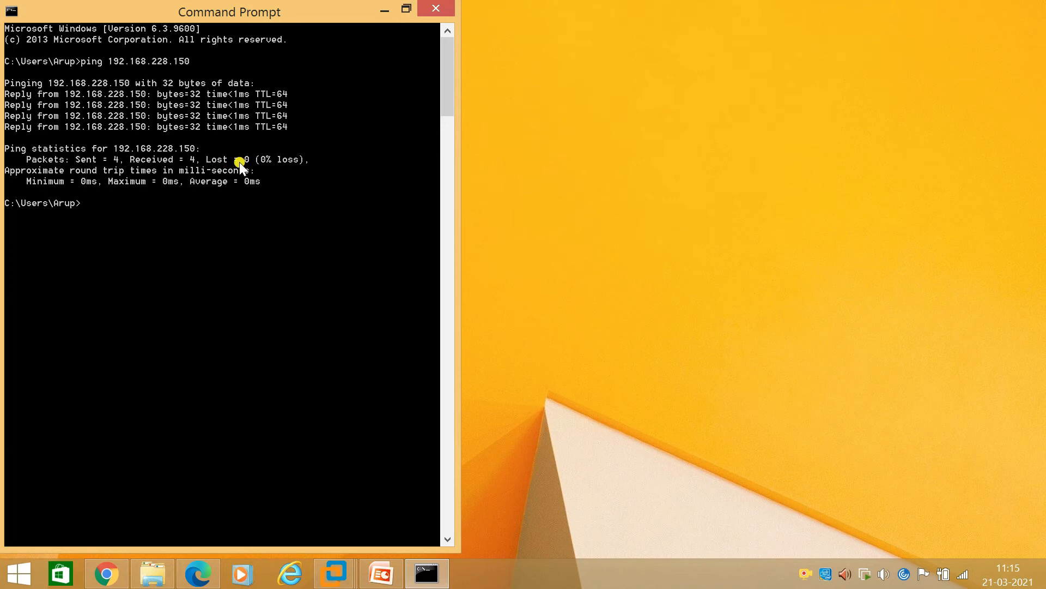
pyautogui.moveTo(99, 166)
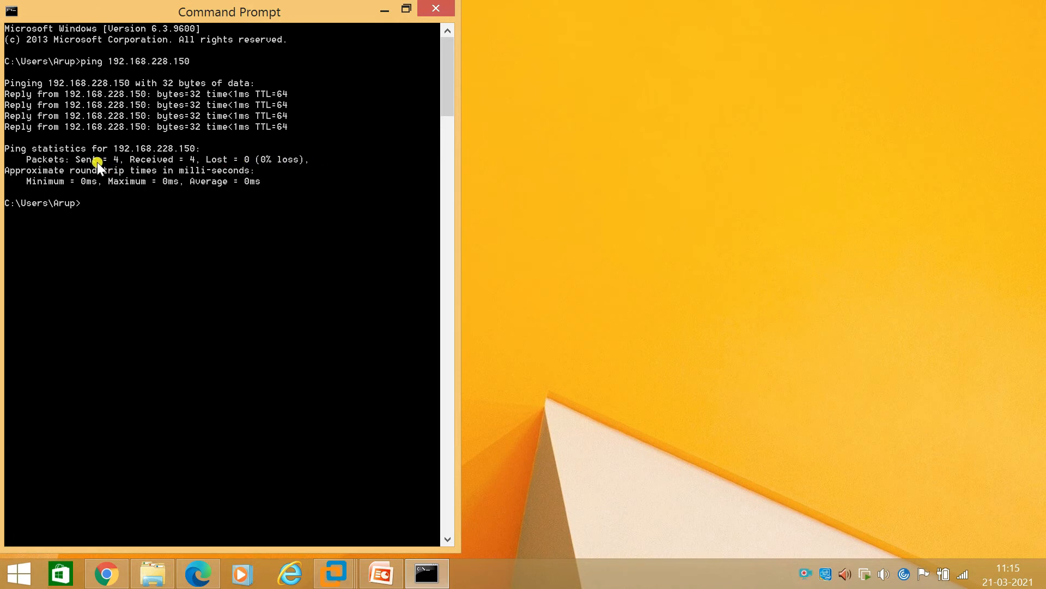
pyautogui.moveTo(252, 185)
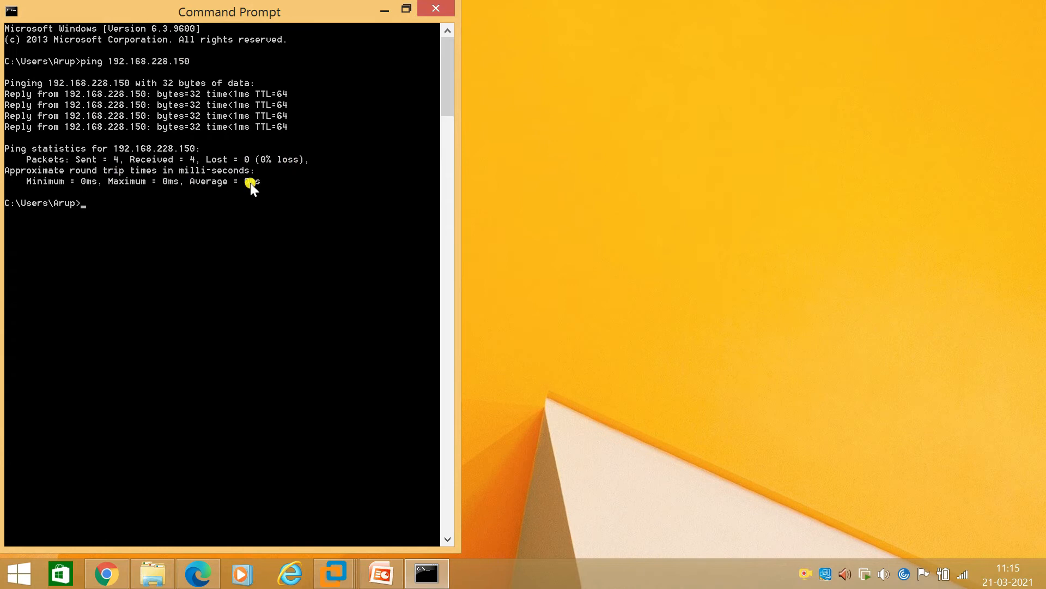
pyautogui.moveTo(329, 42)
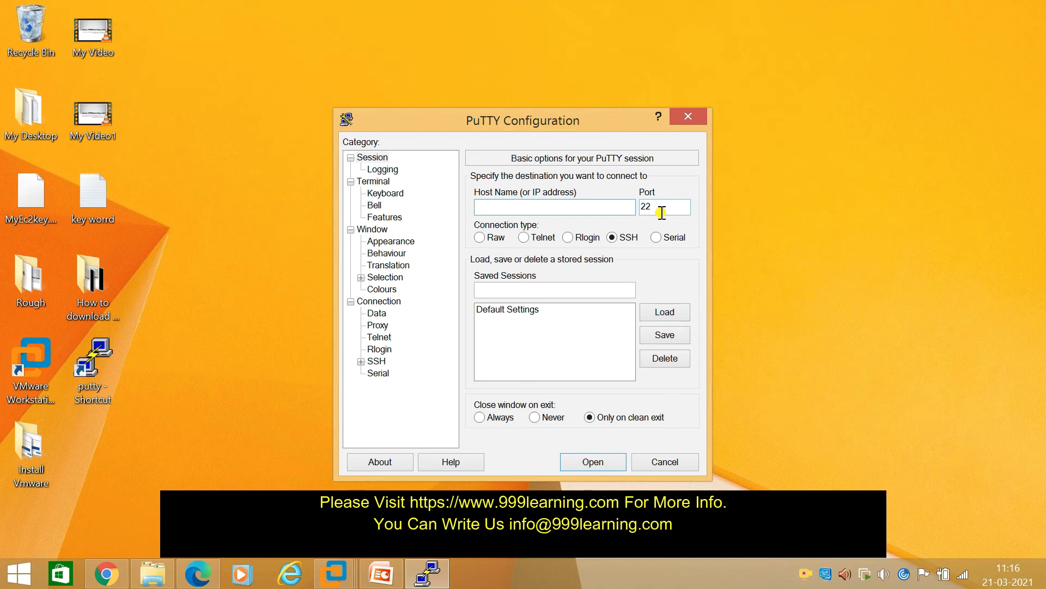
# - Enter 192.168.228.150 as PuTTY's host name, keeping SSH on port 22
pyautogui.click(553, 206)
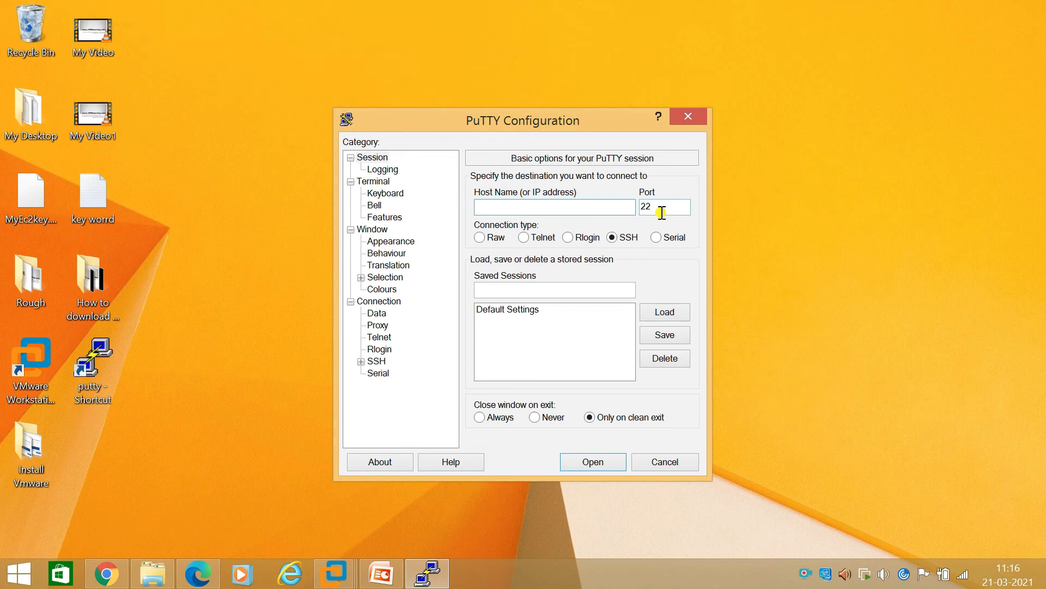
pyautogui.write('192.168.228.150')
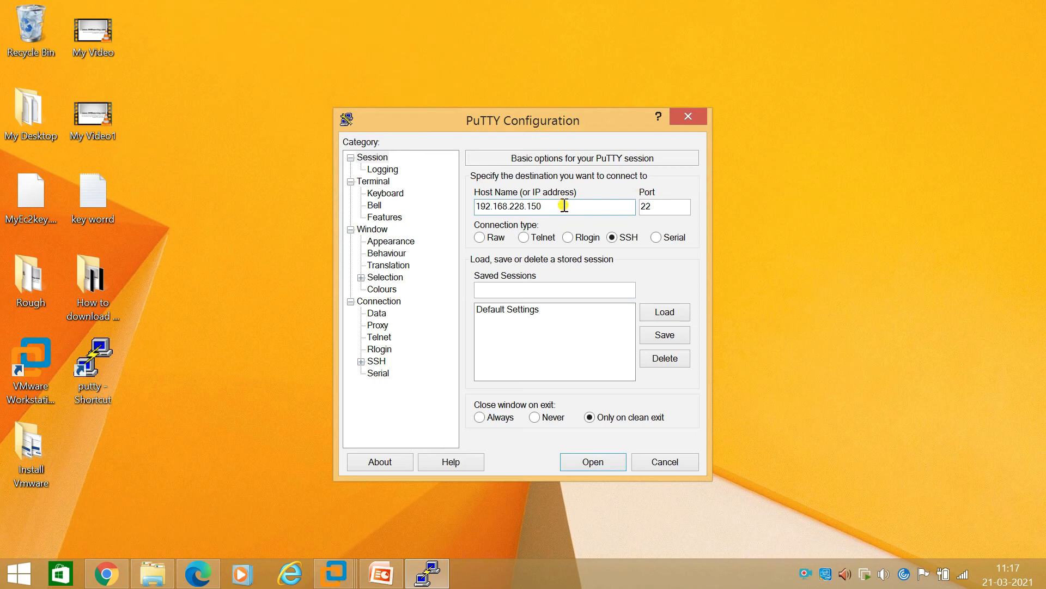
pyautogui.tripleClick(527, 206)
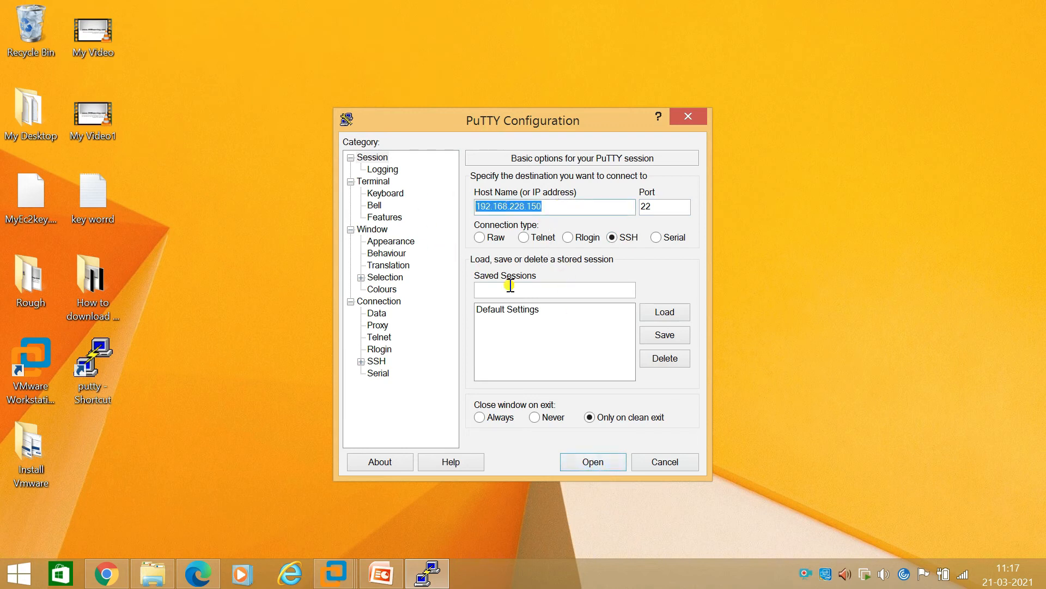
# - Save the current PuTTY settings as session 'RHEL-8 Custom'
pyautogui.write('RHEL')
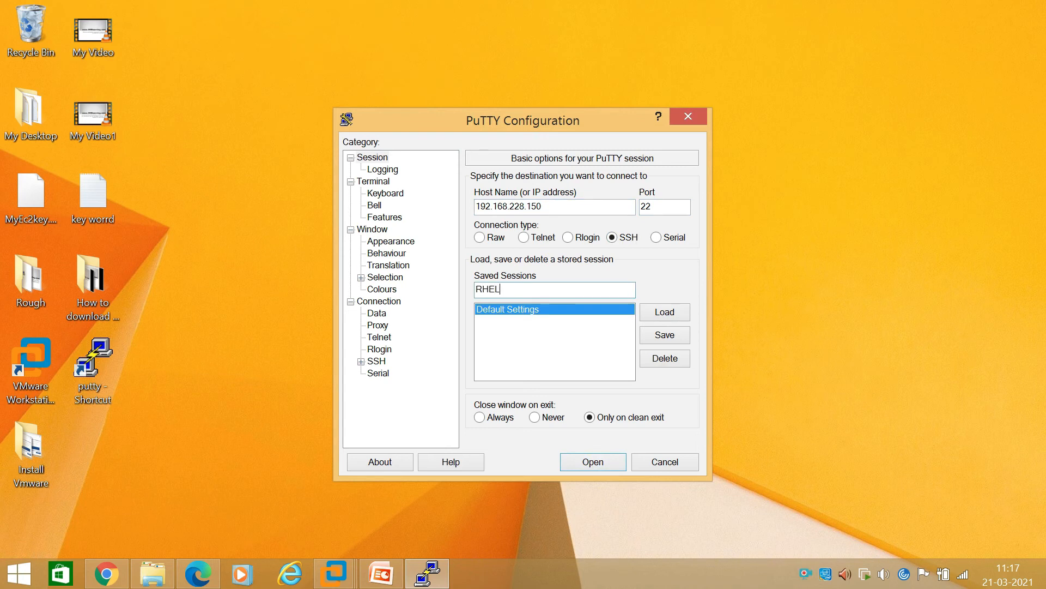
pyautogui.write('-8')
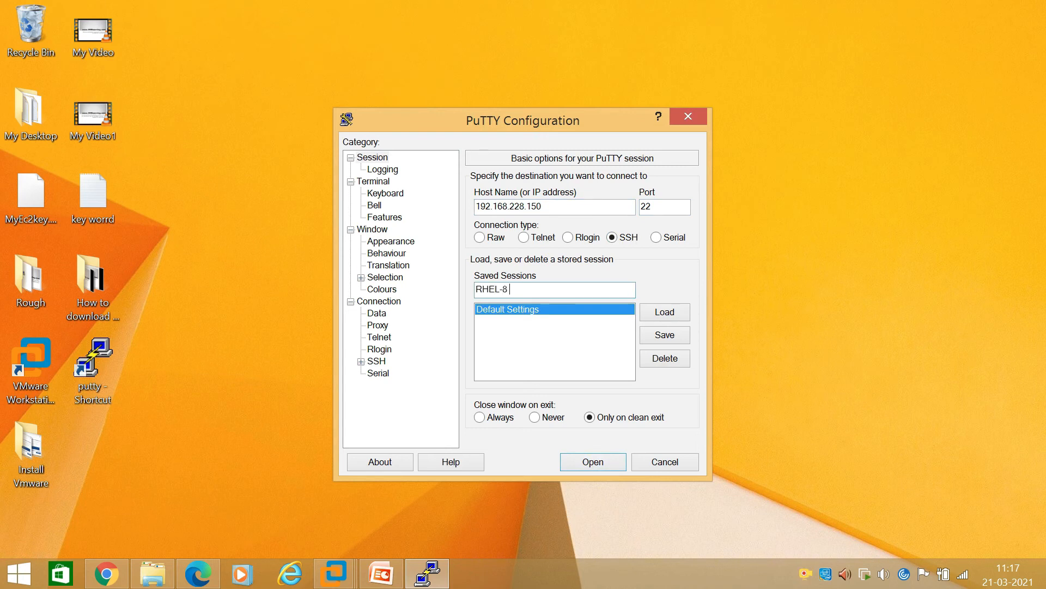
pyautogui.write('Custom')
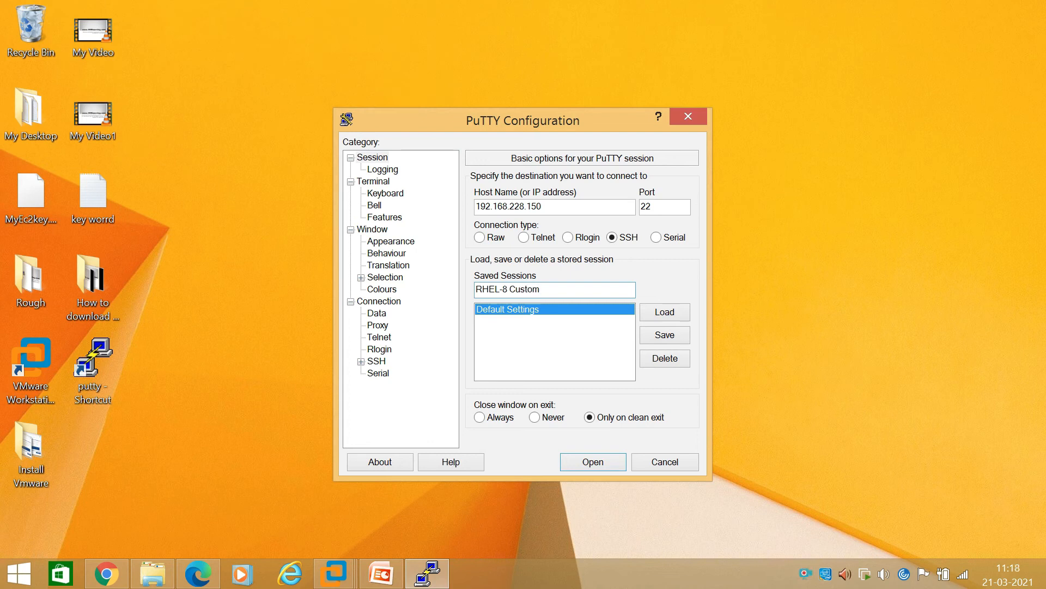
pyautogui.click(664, 334)
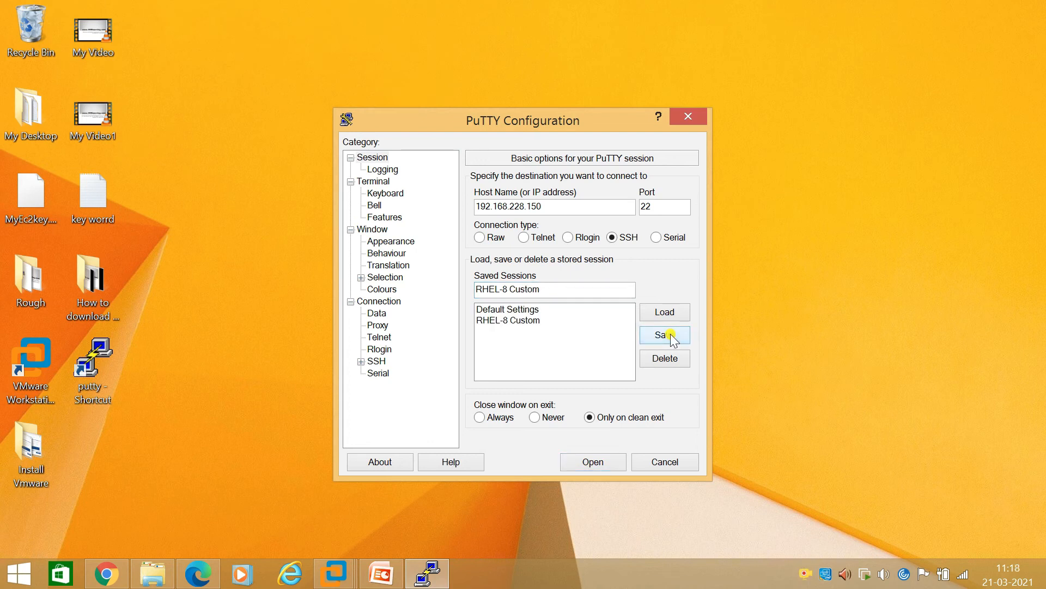
# - Load the RHEL-8 Custom session and connect to the VM's login prompt
pyautogui.rightClick(306, 112)
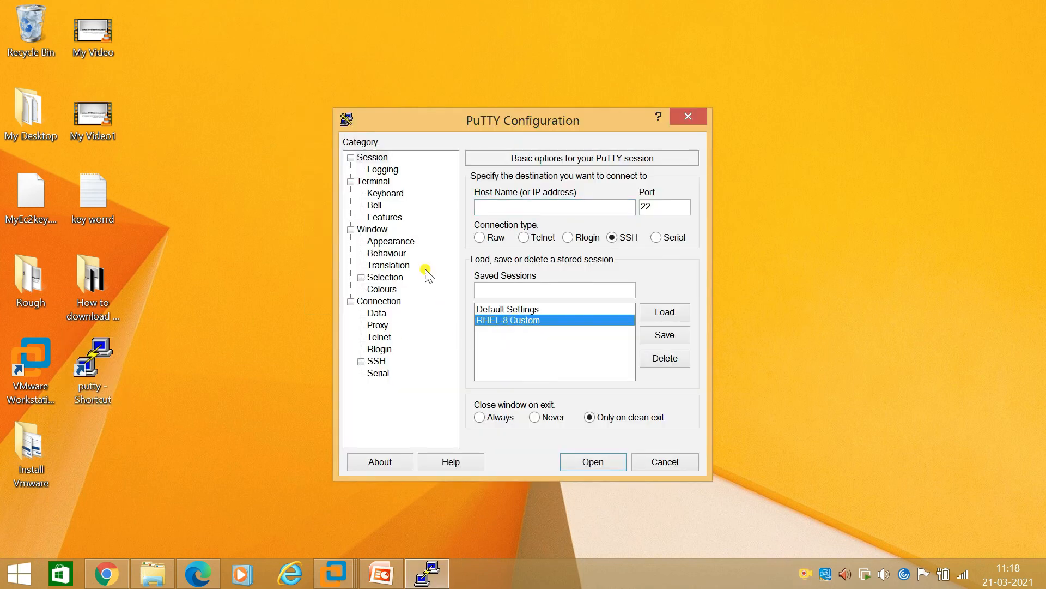
pyautogui.moveTo(442, 315)
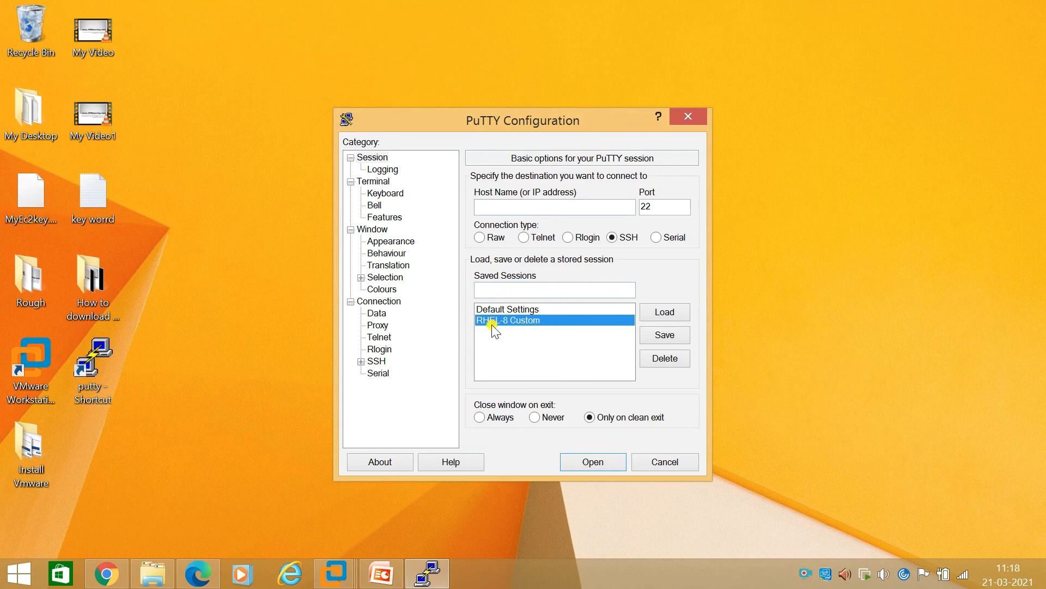
pyautogui.moveTo(530, 325)
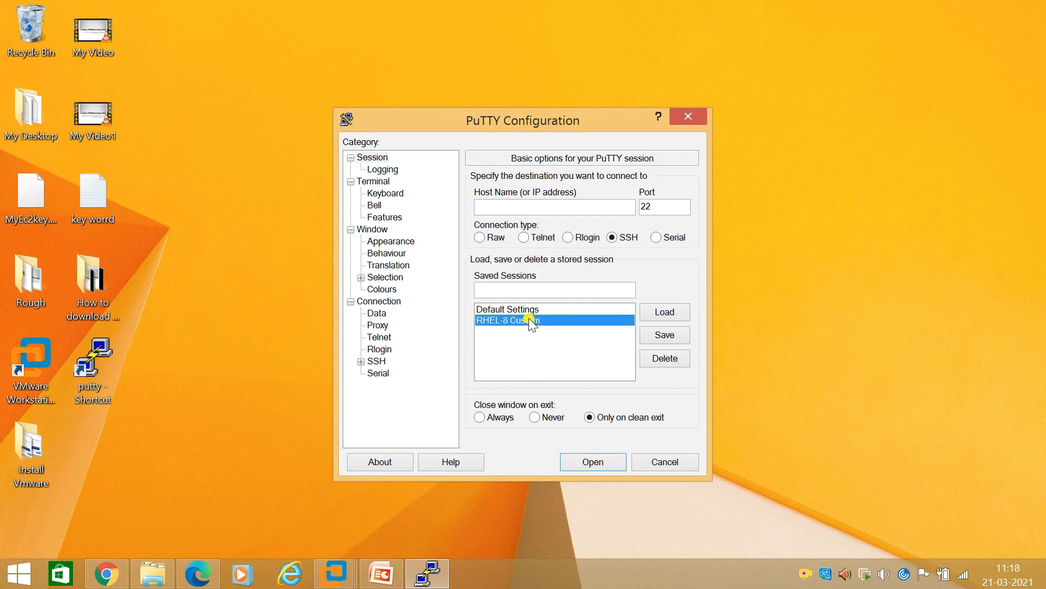
pyautogui.click(664, 311)
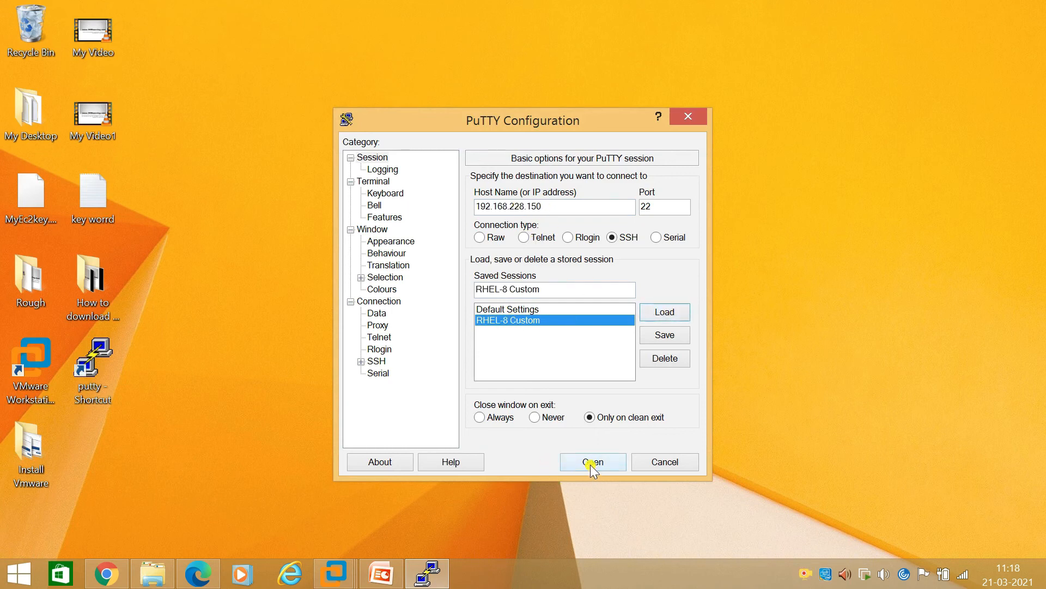
pyautogui.click(591, 461)
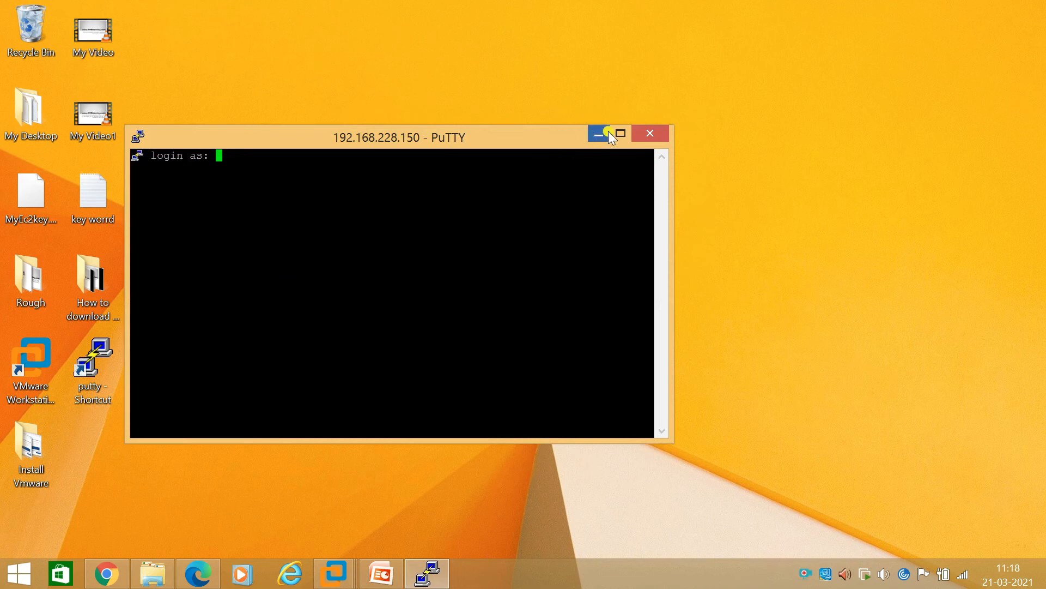
# - Maximize the PuTTY terminal and log in as root with the password
pyautogui.click(619, 134)
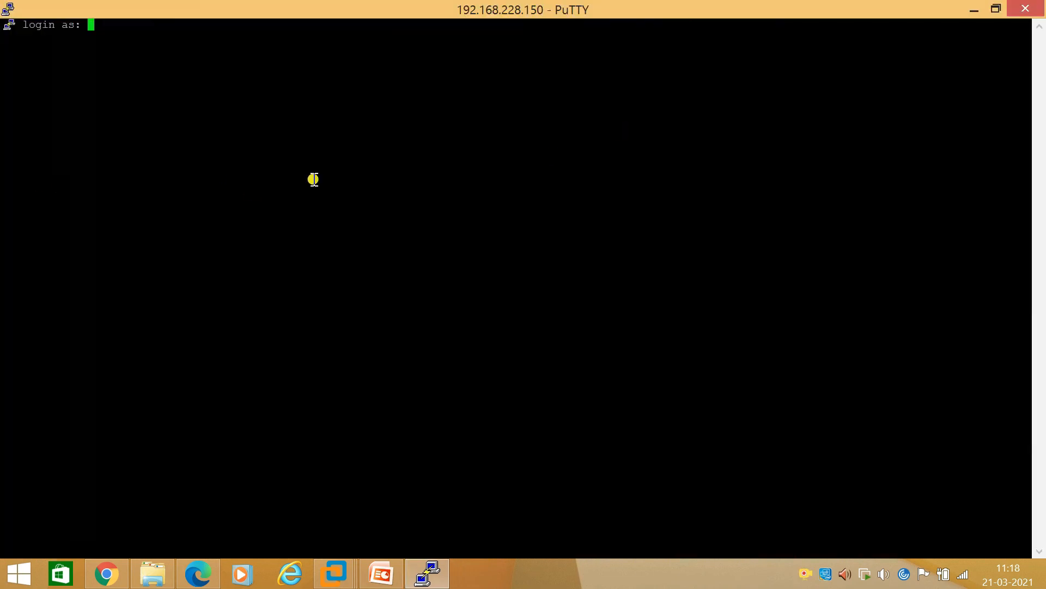
pyautogui.write('root')
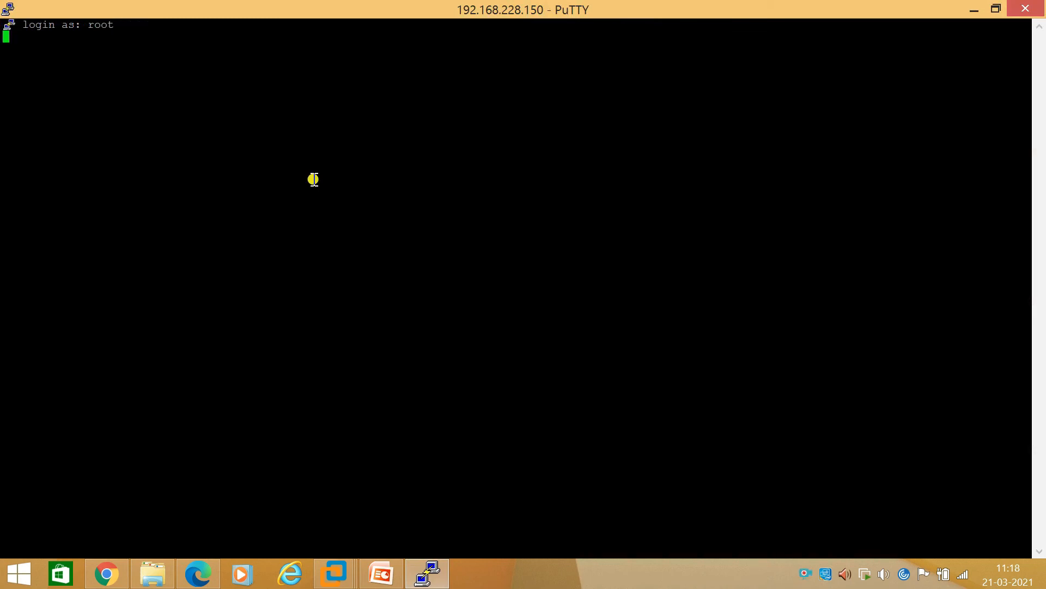
pyautogui.press('Return')
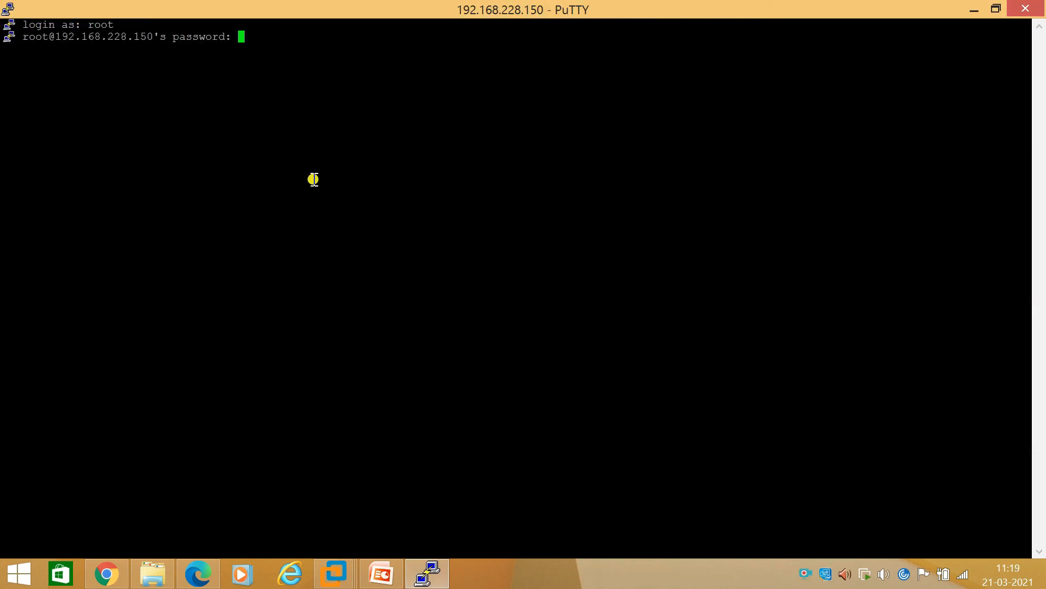
pyautogui.press('Return')
pyautogui.write('unmae -a')
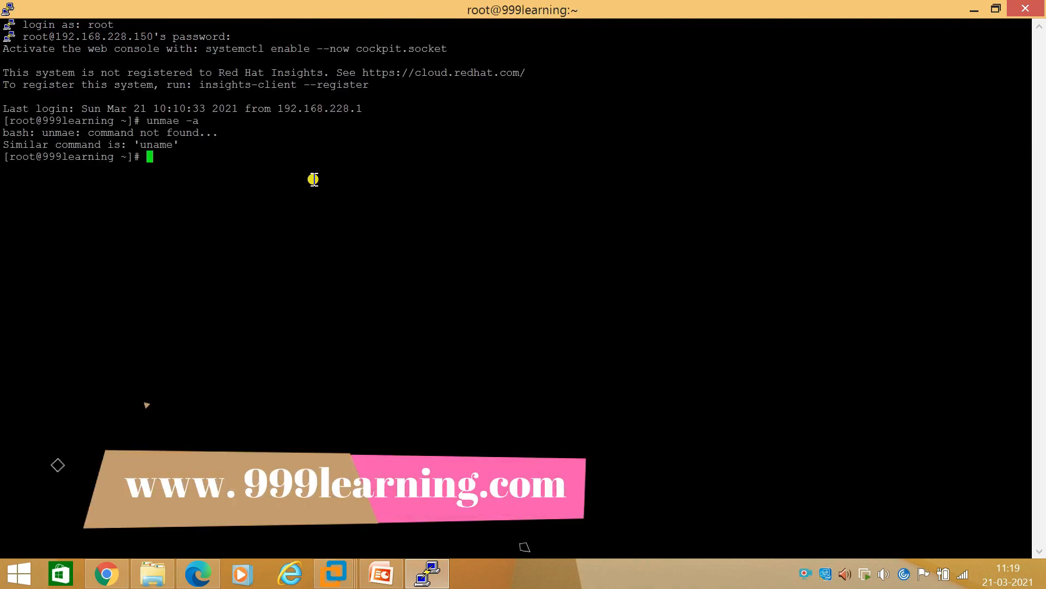
# - Run uname and ip a, highlight the 192.168.228.150 address, then clear the terminal
pyautogui.write('uname')
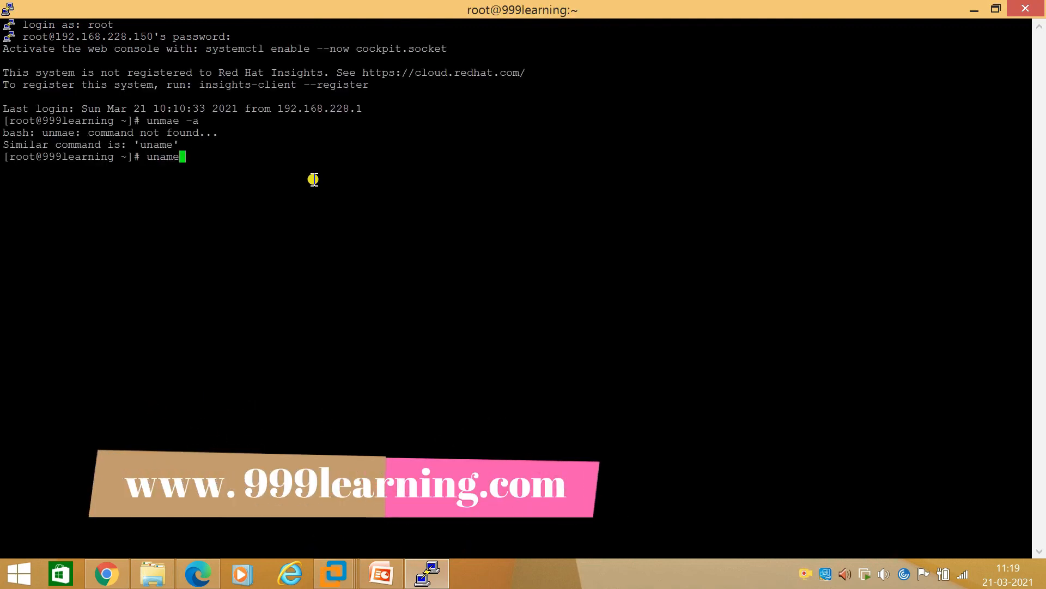
pyautogui.press('Return')
pyautogui.write('hostname')
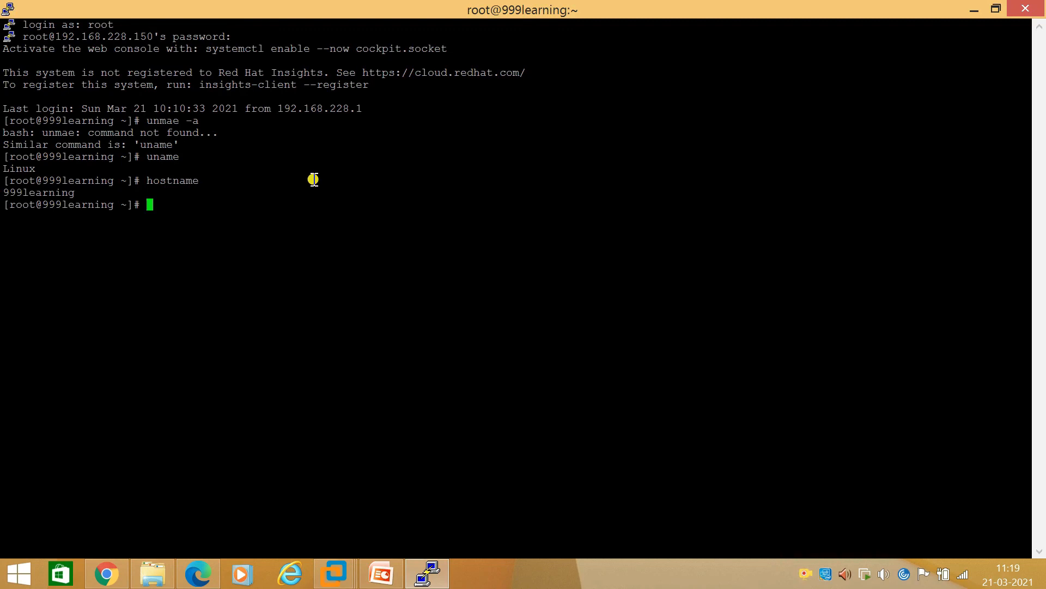
pyautogui.write('ip')
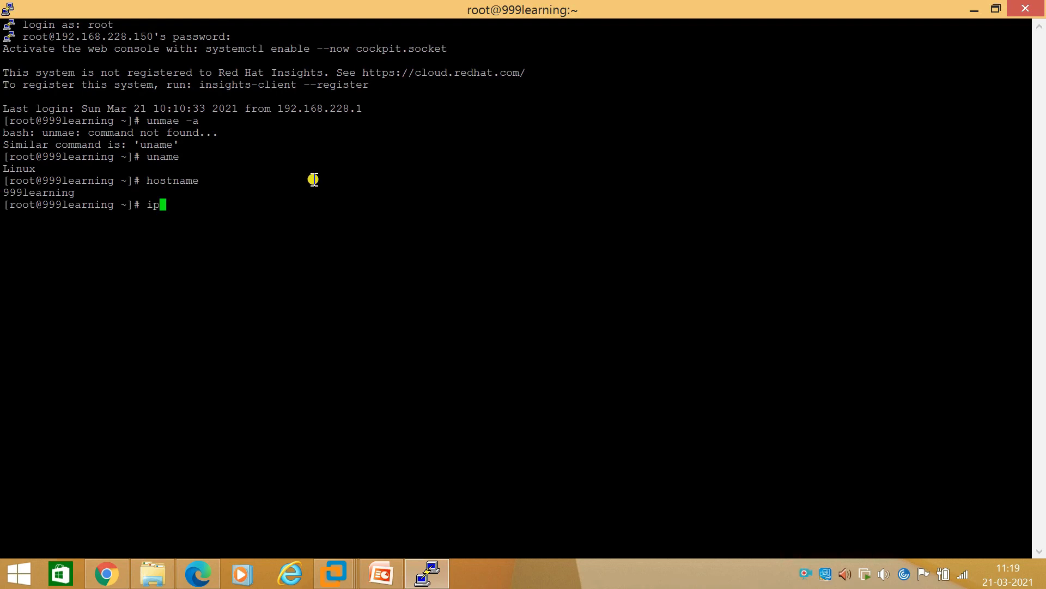
pyautogui.press('Return')
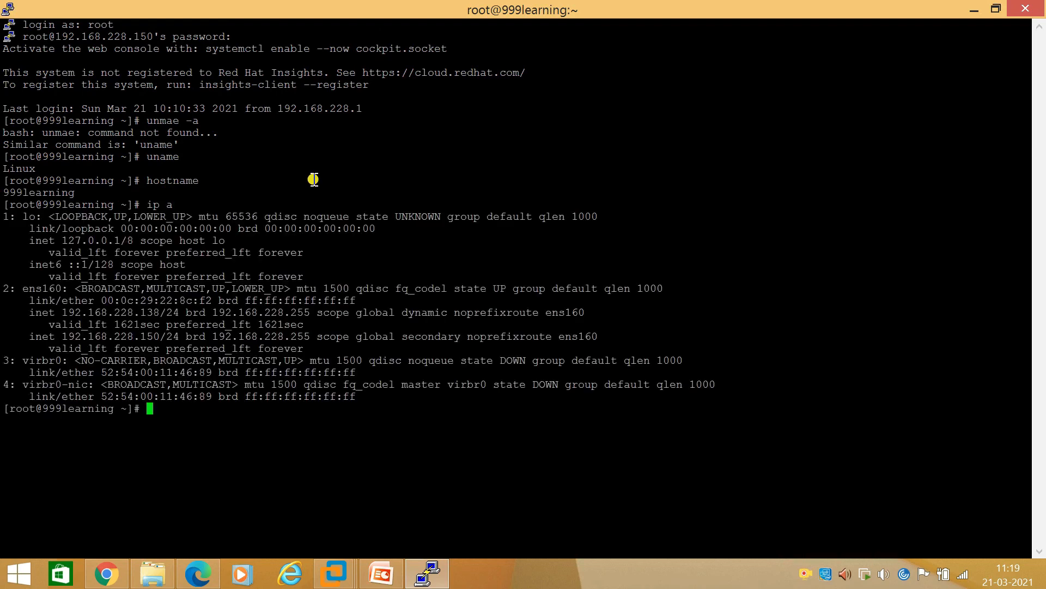
pyautogui.moveTo(67, 371)
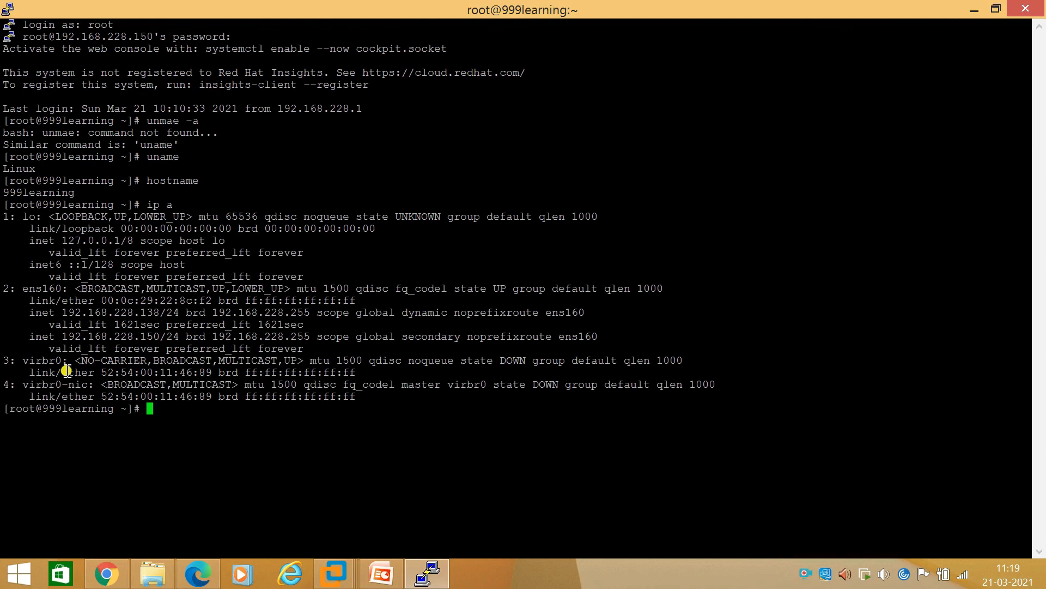
pyautogui.doubleClick(106, 336)
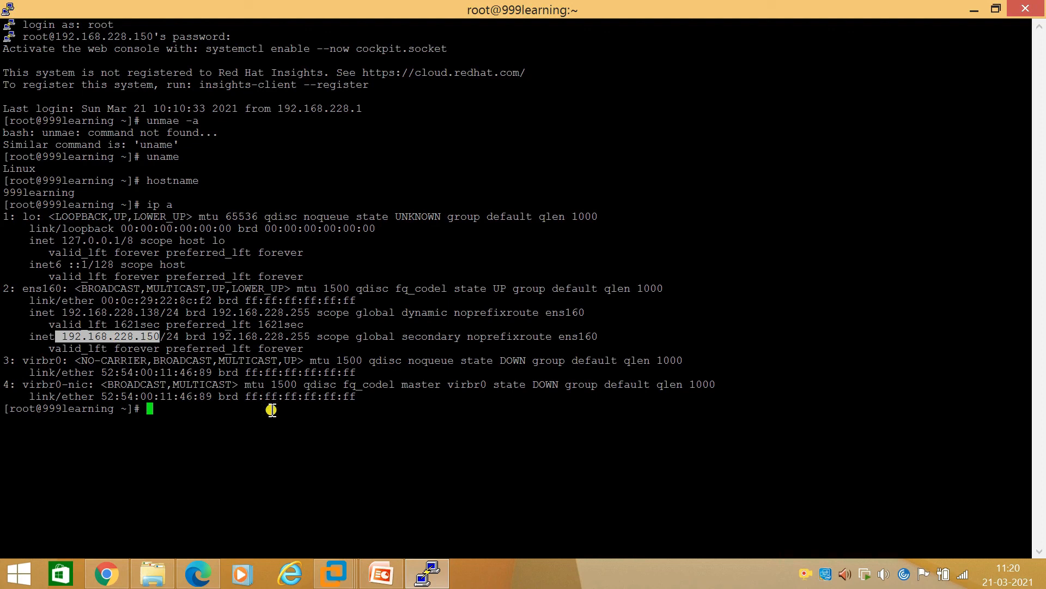
pyautogui.write('clear')
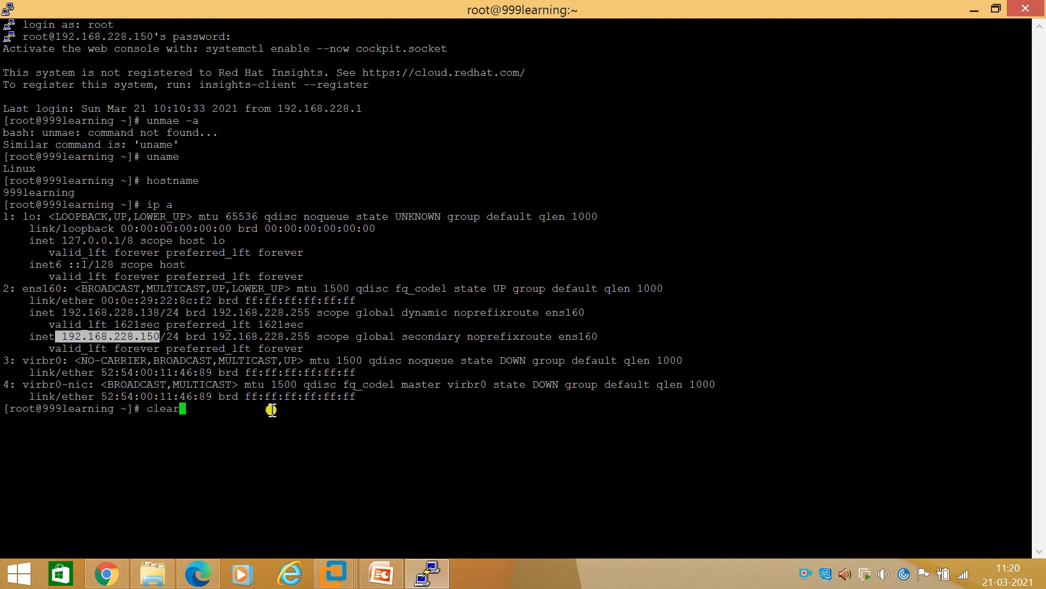